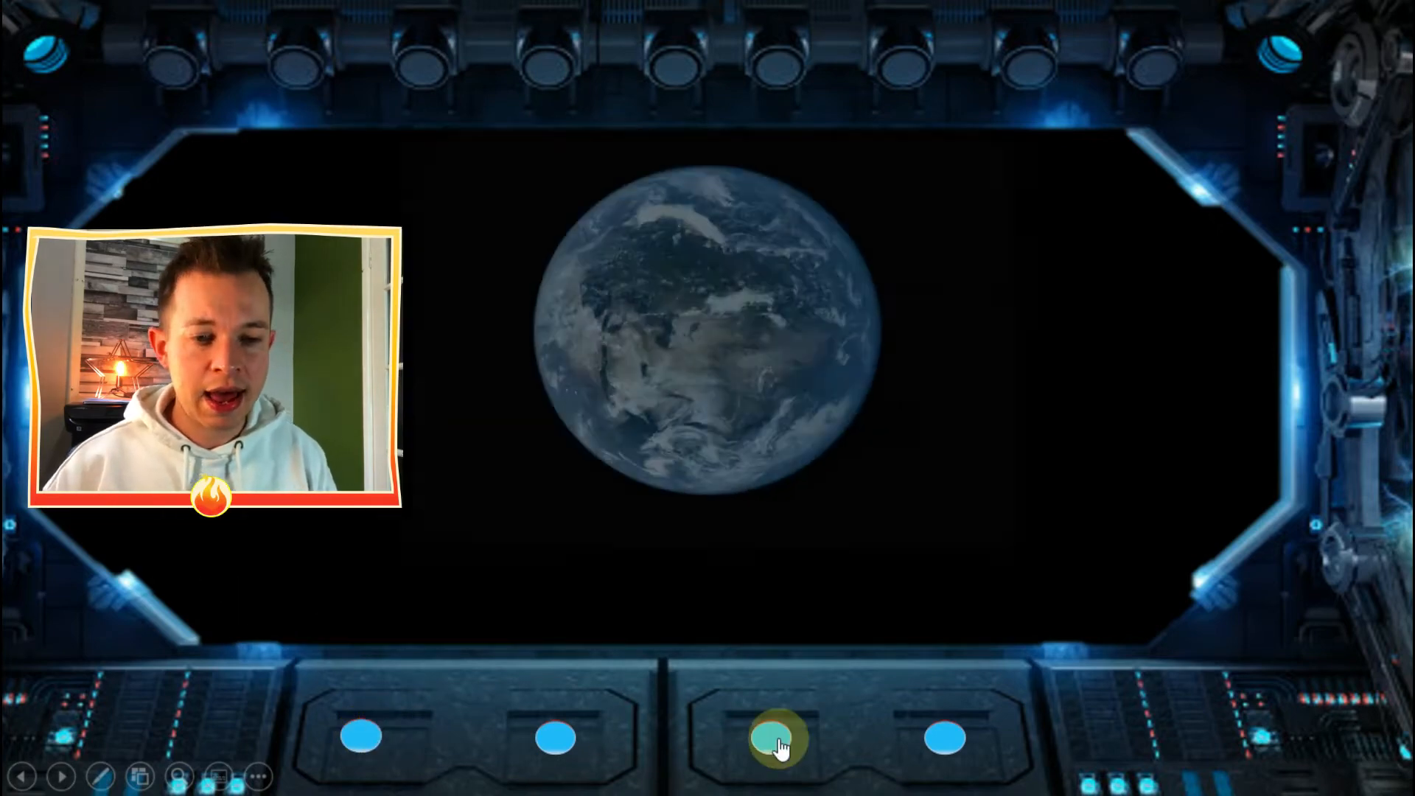
# Run the slide show, zooming the earth, then the sun, then the moon, and exit.
pyautogui.click(776, 736)
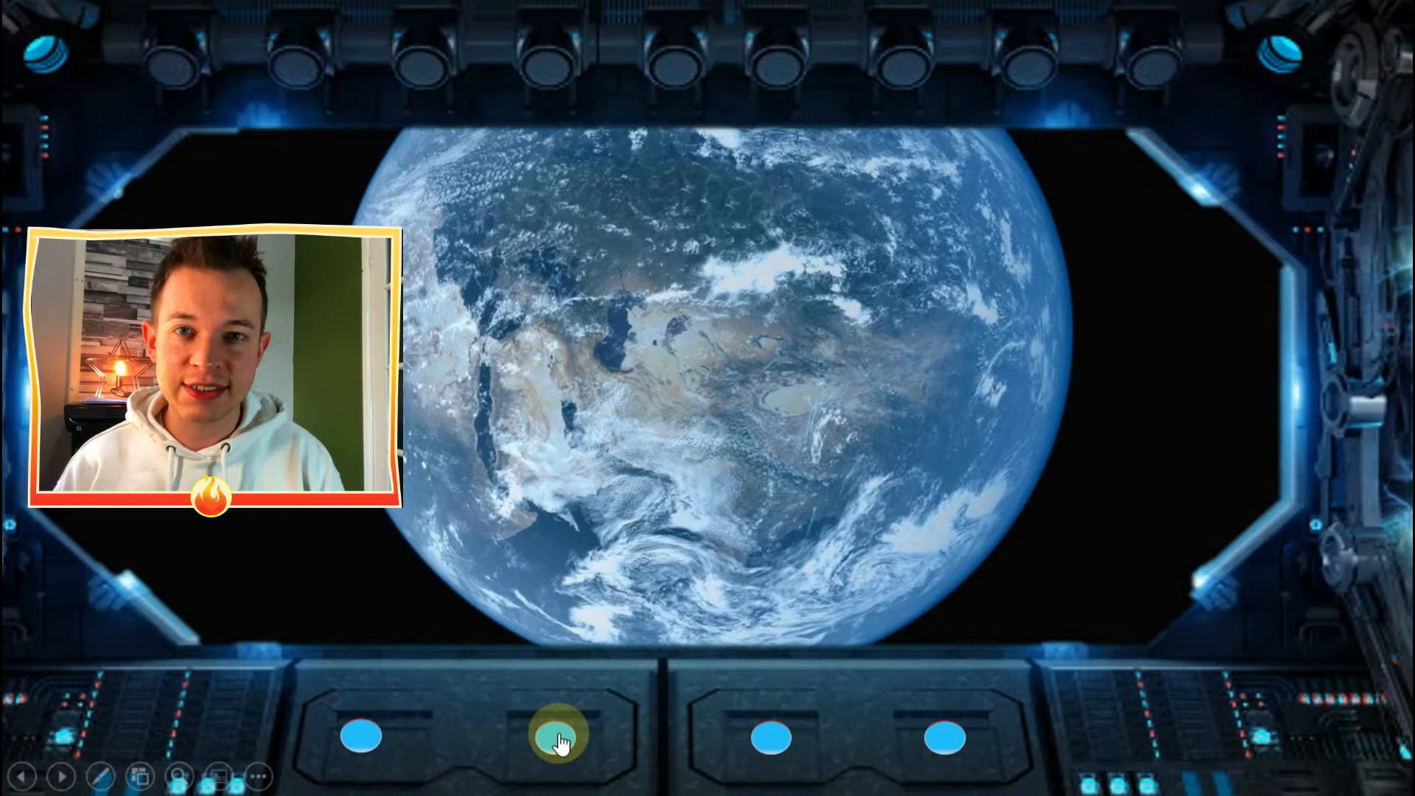
pyautogui.click(560, 735)
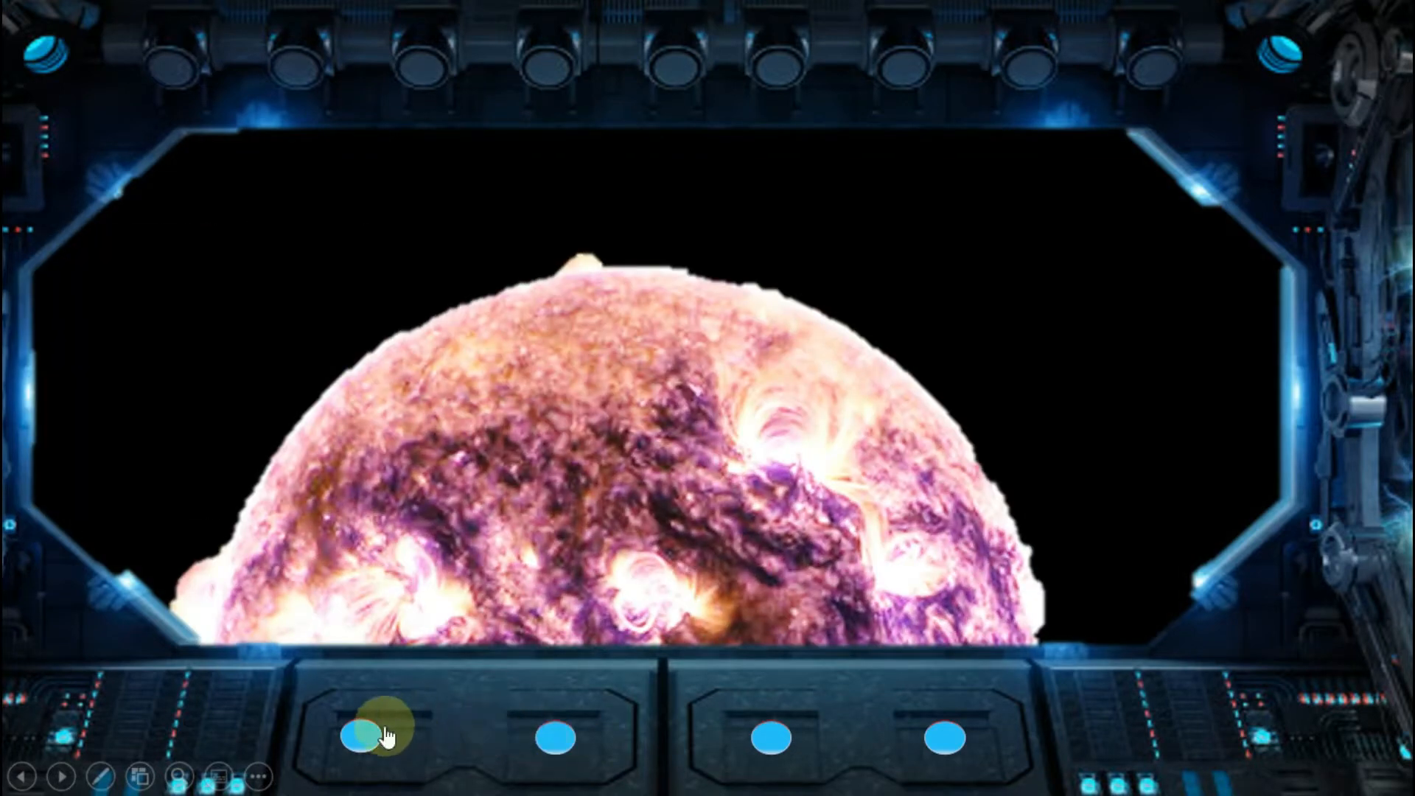
pyautogui.click(369, 736)
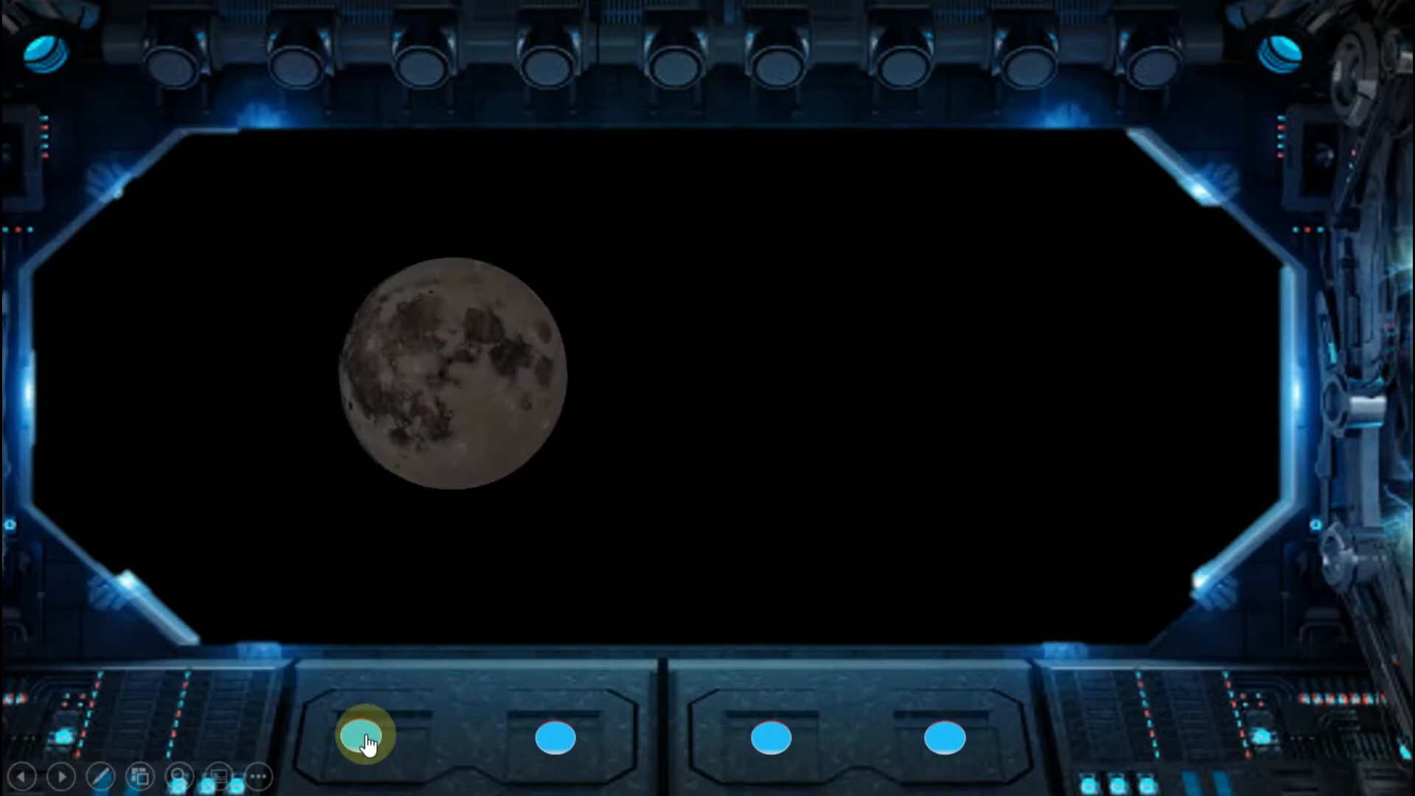
pyautogui.press('escape')
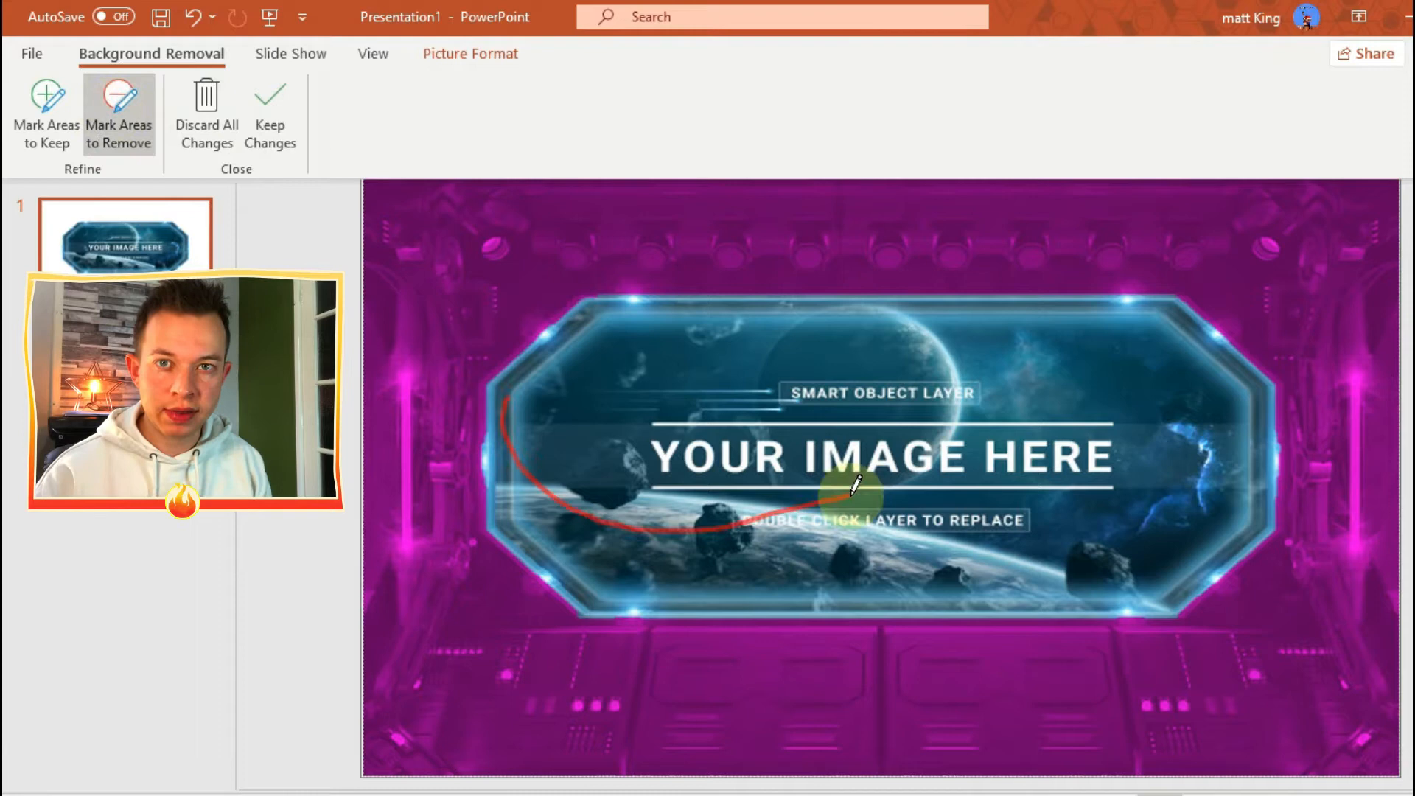
# Mark the window scenery for removal, keep the lower-left frame, and keep the changes.
pyautogui.click(45, 112)
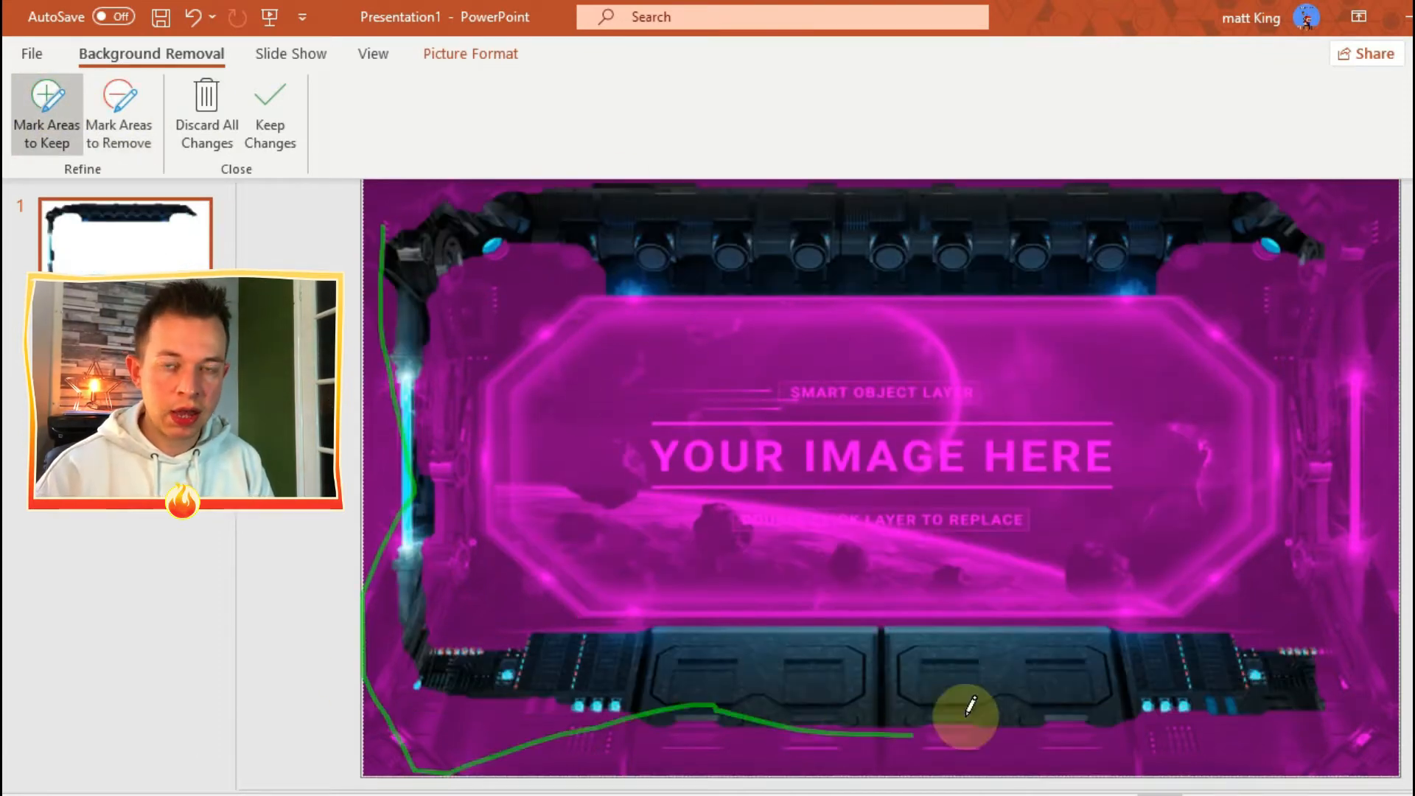
pyautogui.click(118, 112)
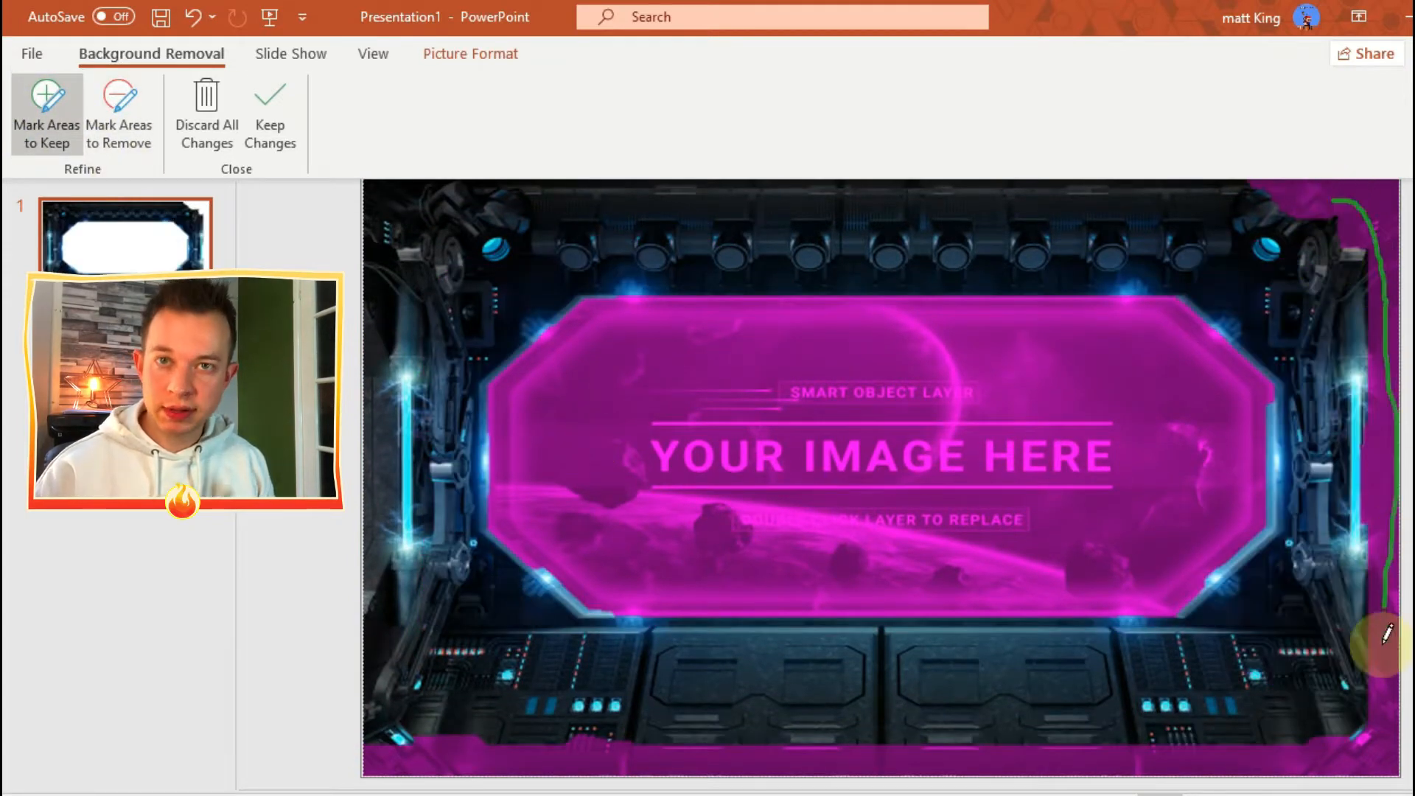
pyautogui.click(270, 113)
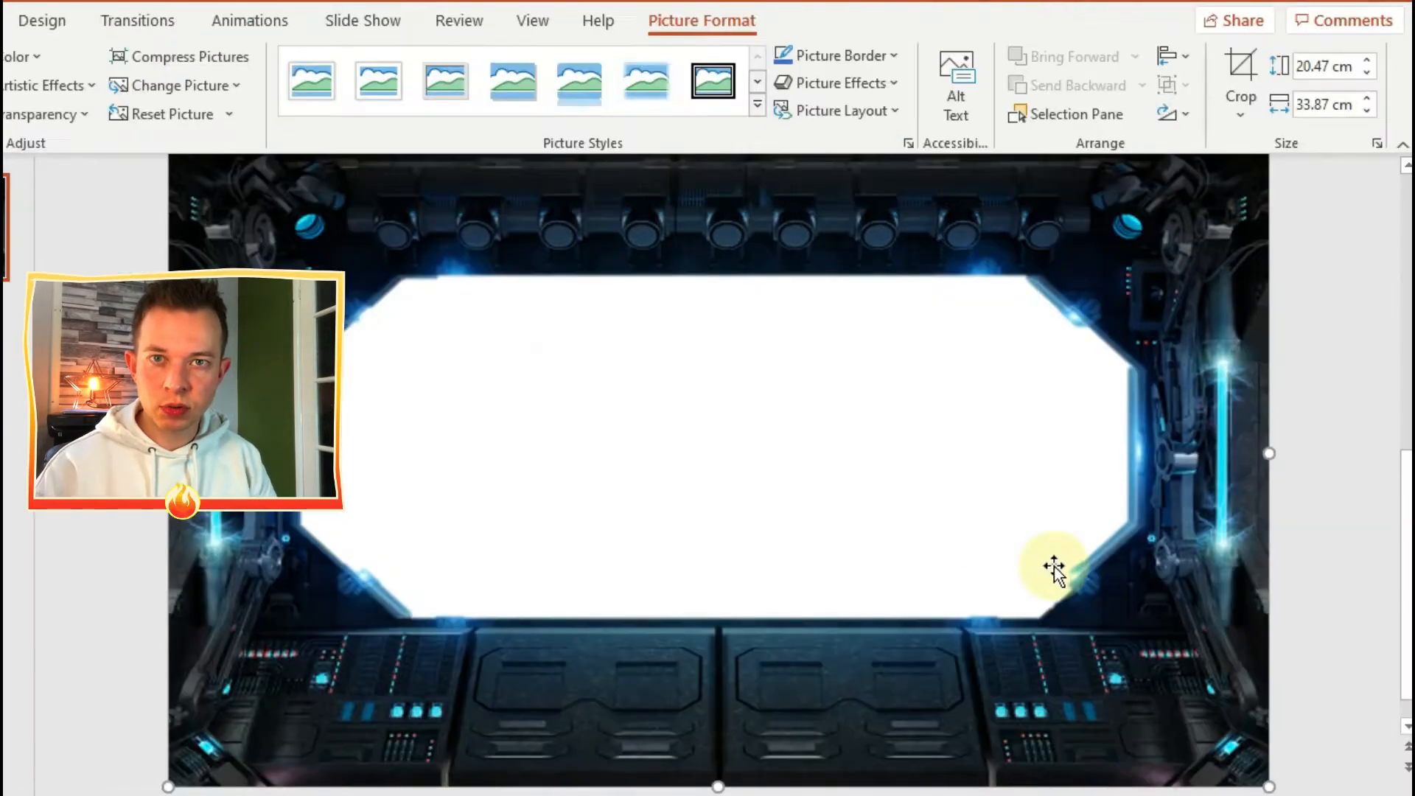
pyautogui.moveTo(233, 261)
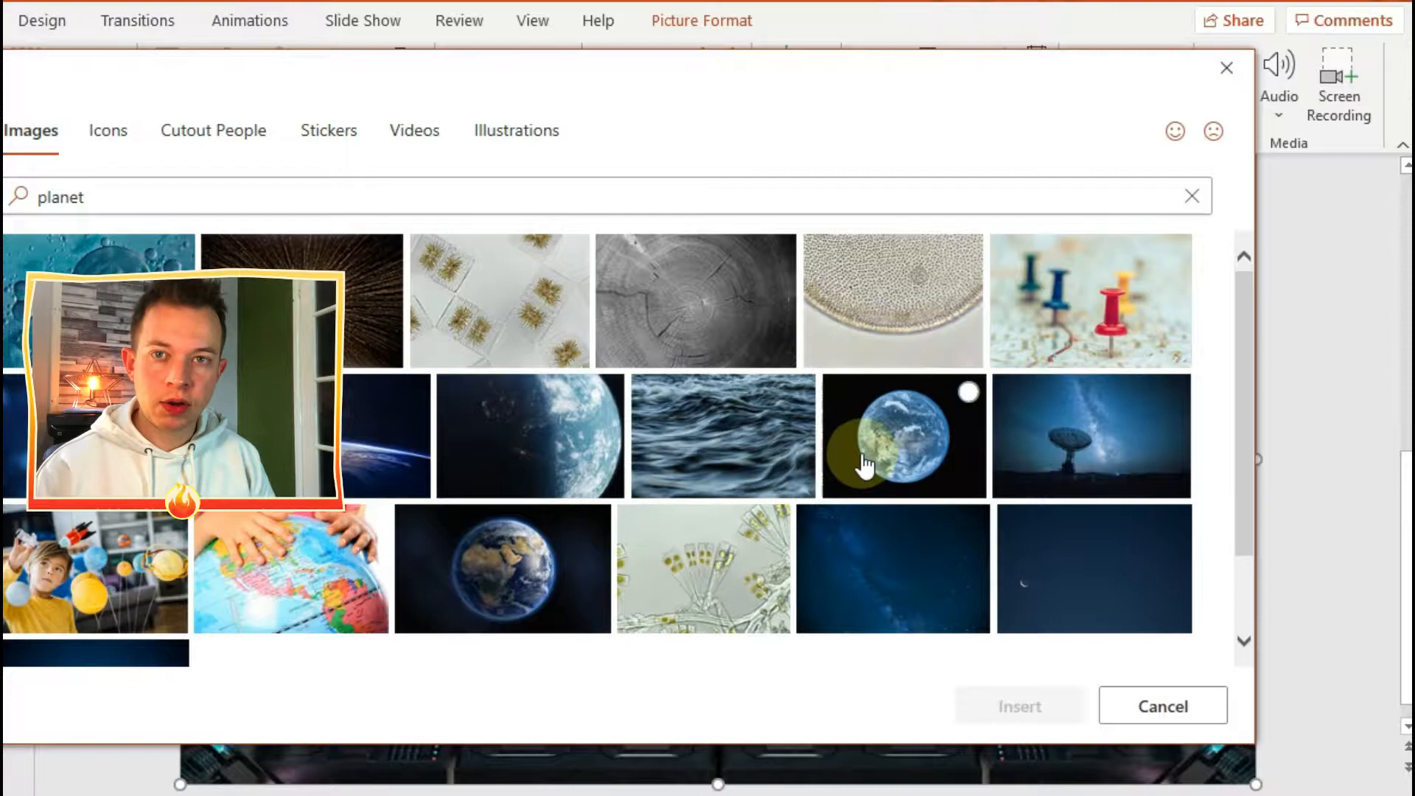
# Pick the earth photo from the 'planet' stock image results.
pyautogui.click(1162, 705)
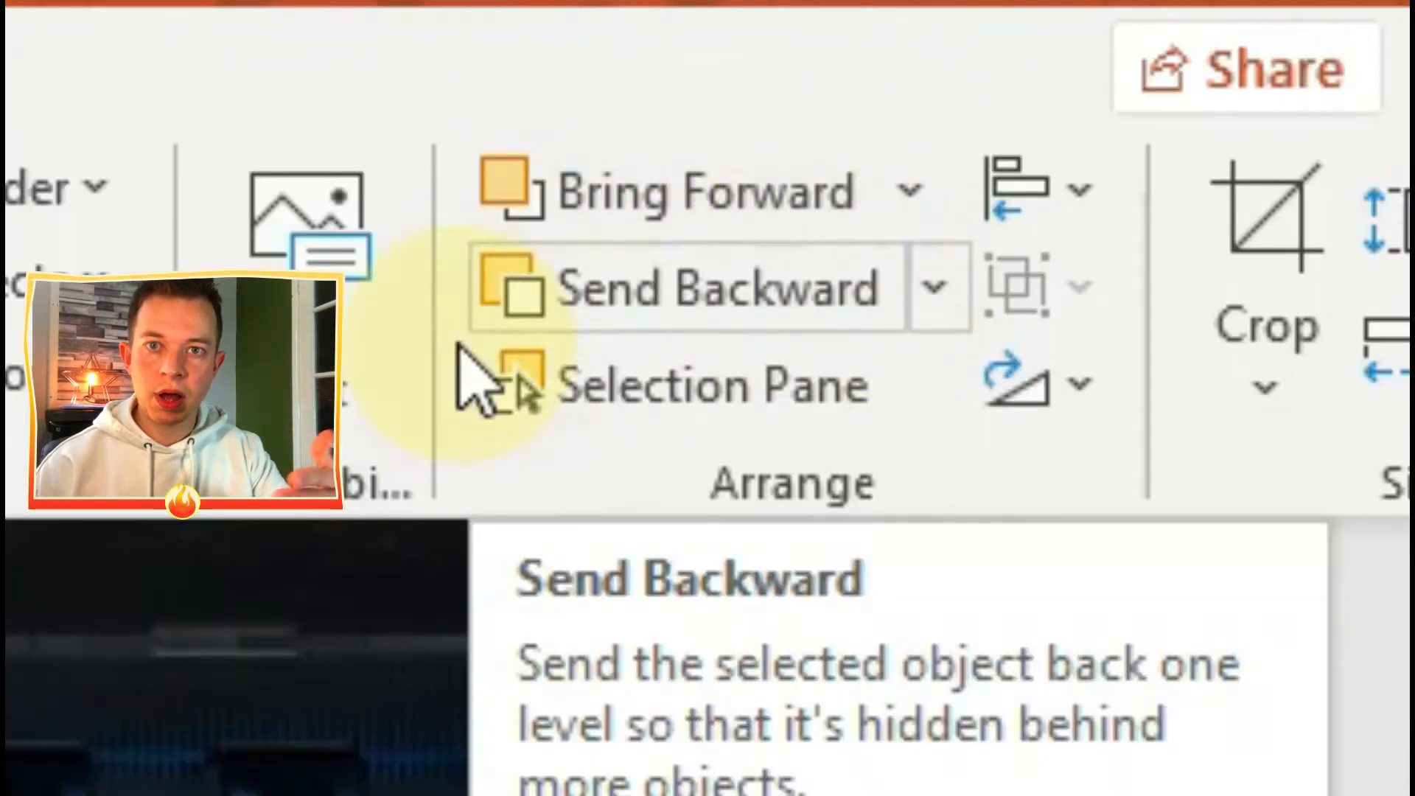
# Open the Selection Pane and rename the frame layer 'control'.
pyautogui.click(686, 383)
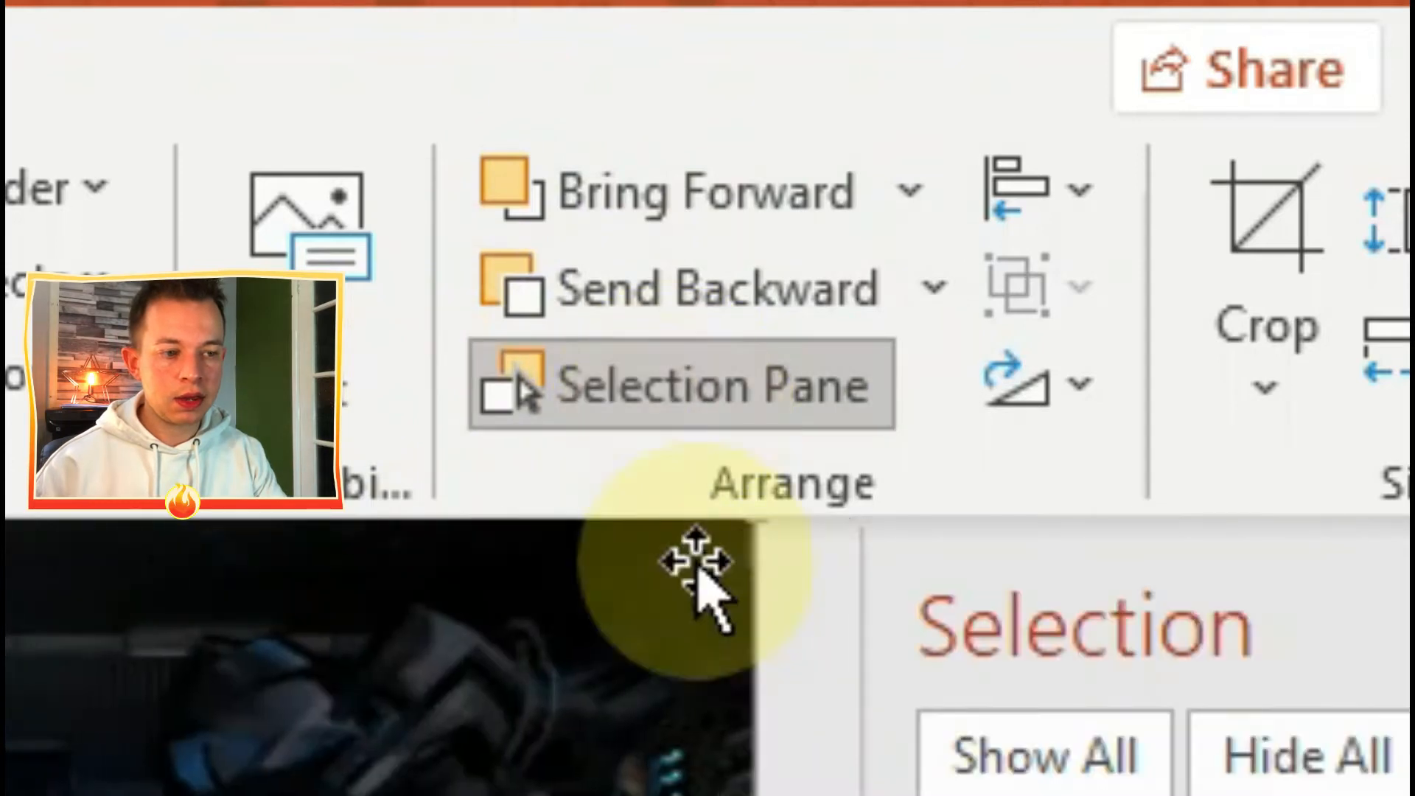
pyautogui.write('earth')
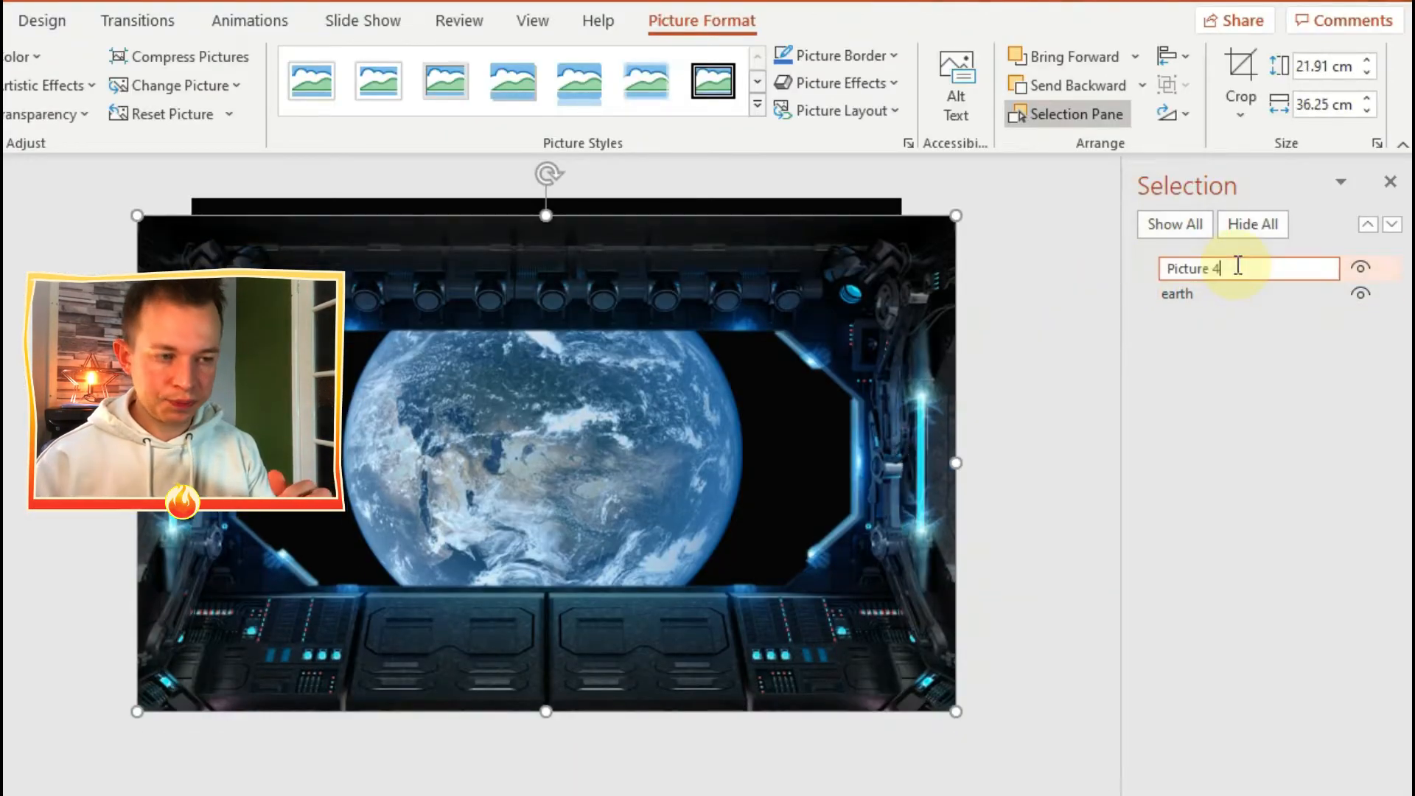
pyautogui.write('cont')
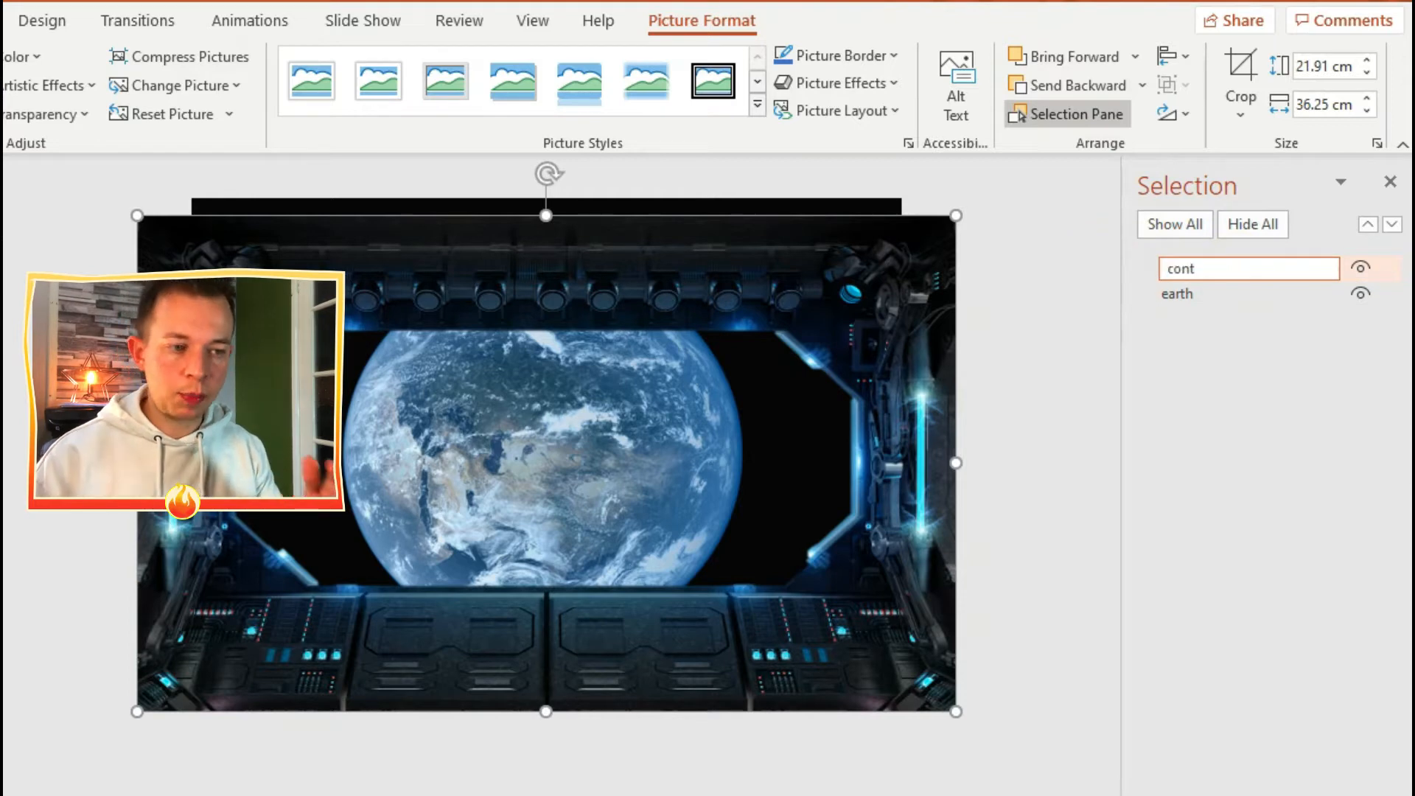
pyautogui.click(1320, 467)
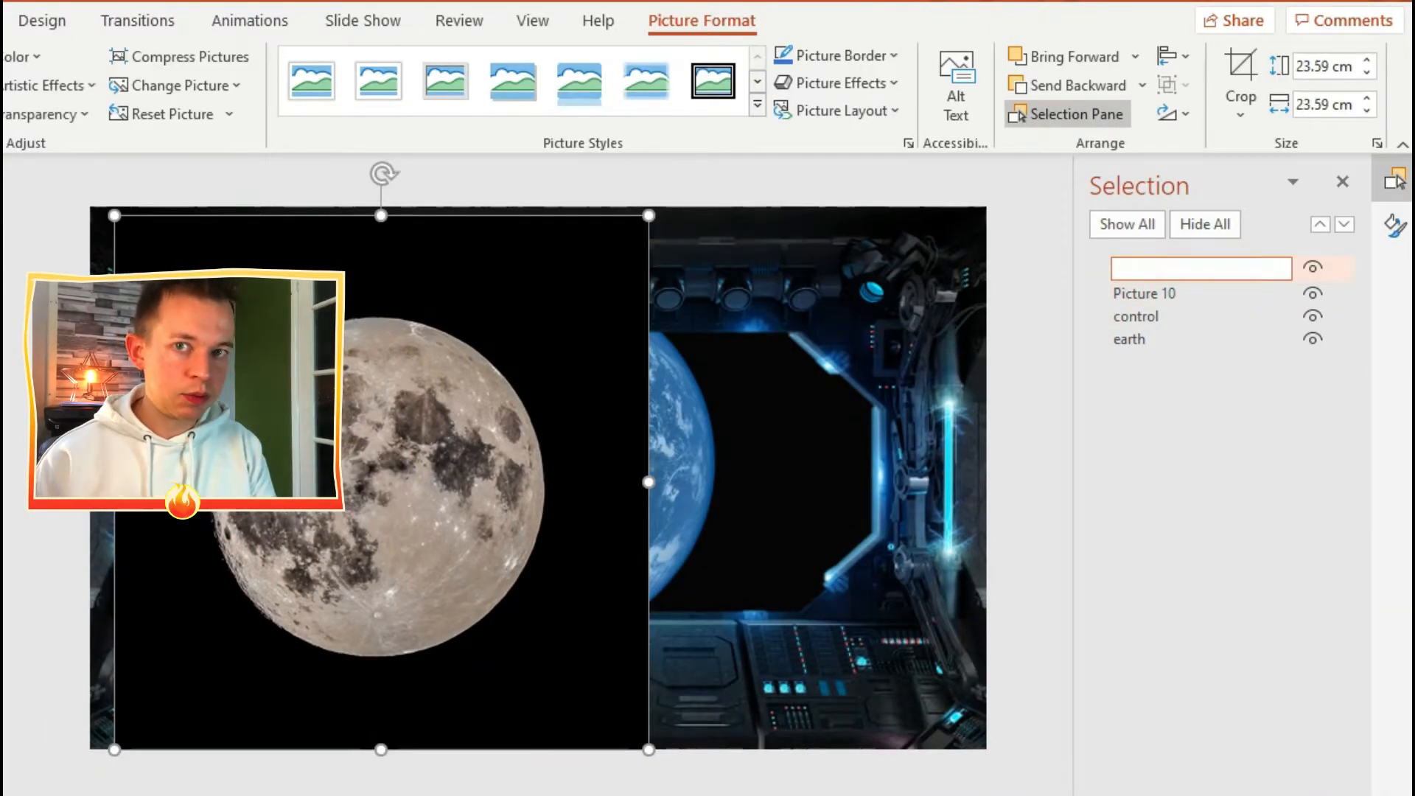
# Rename the layers '1 MOON' and '3 earth', and select the control layer.
pyautogui.write('1 MOON')
pyautogui.click(1200, 292)
pyautogui.write('2 SUN')
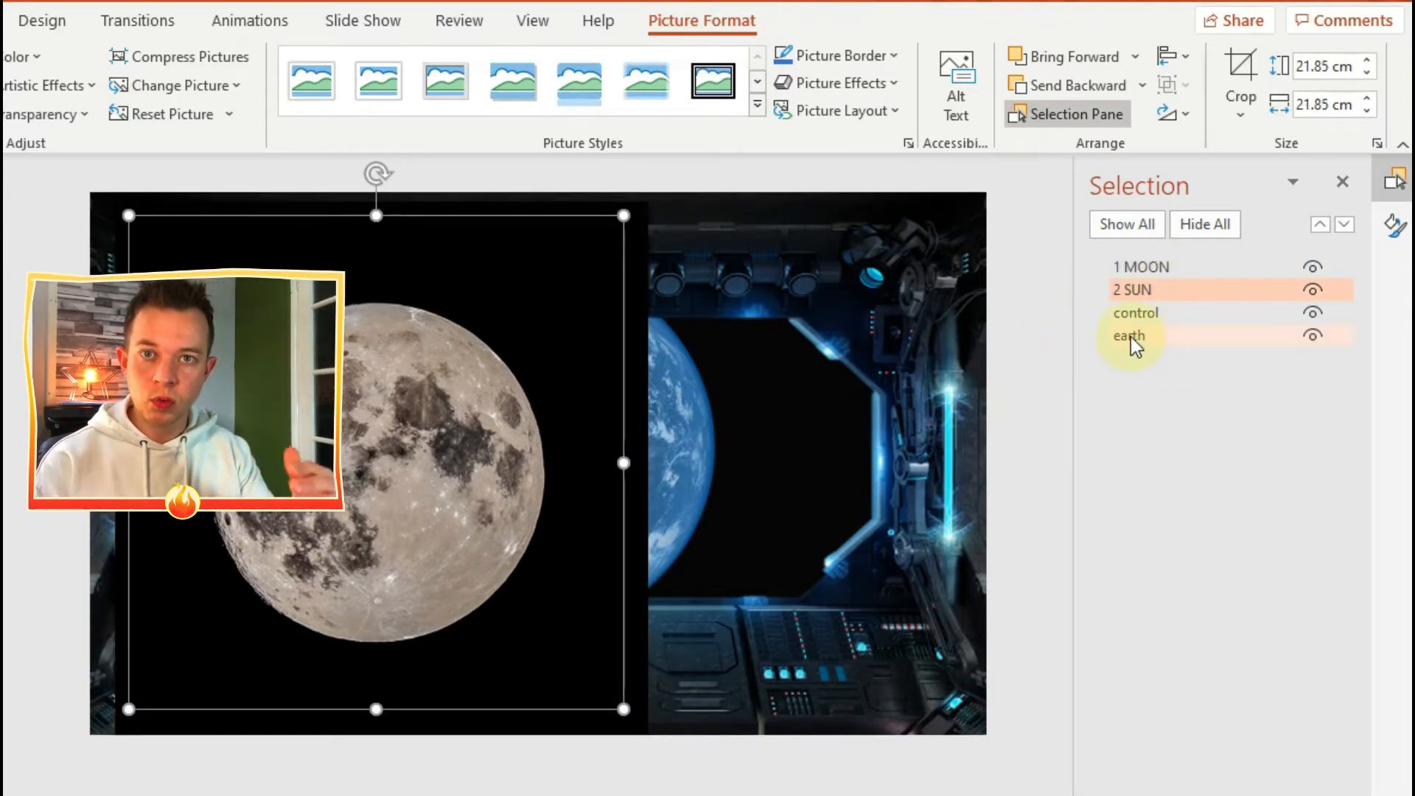
pyautogui.doubleClick(1129, 336)
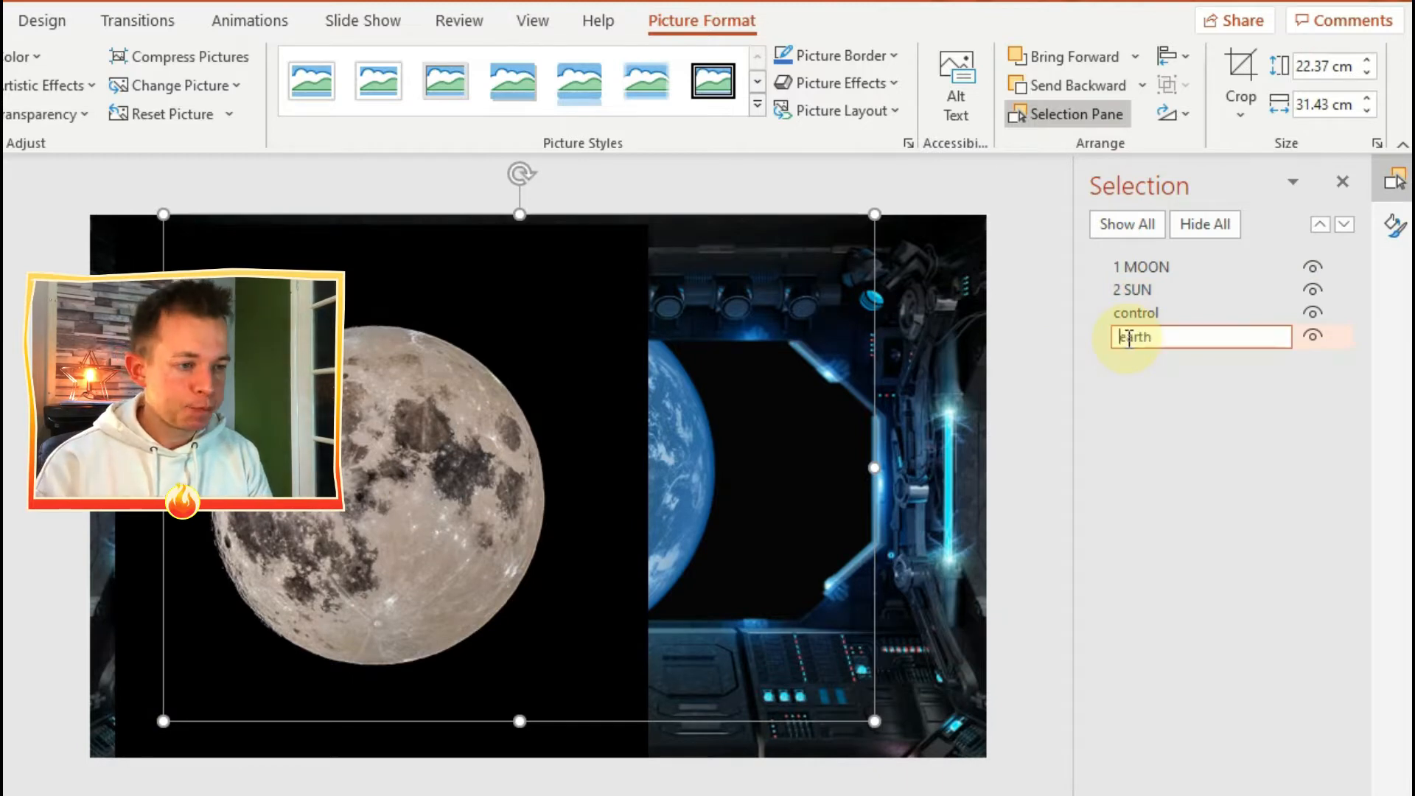
pyautogui.write('3')
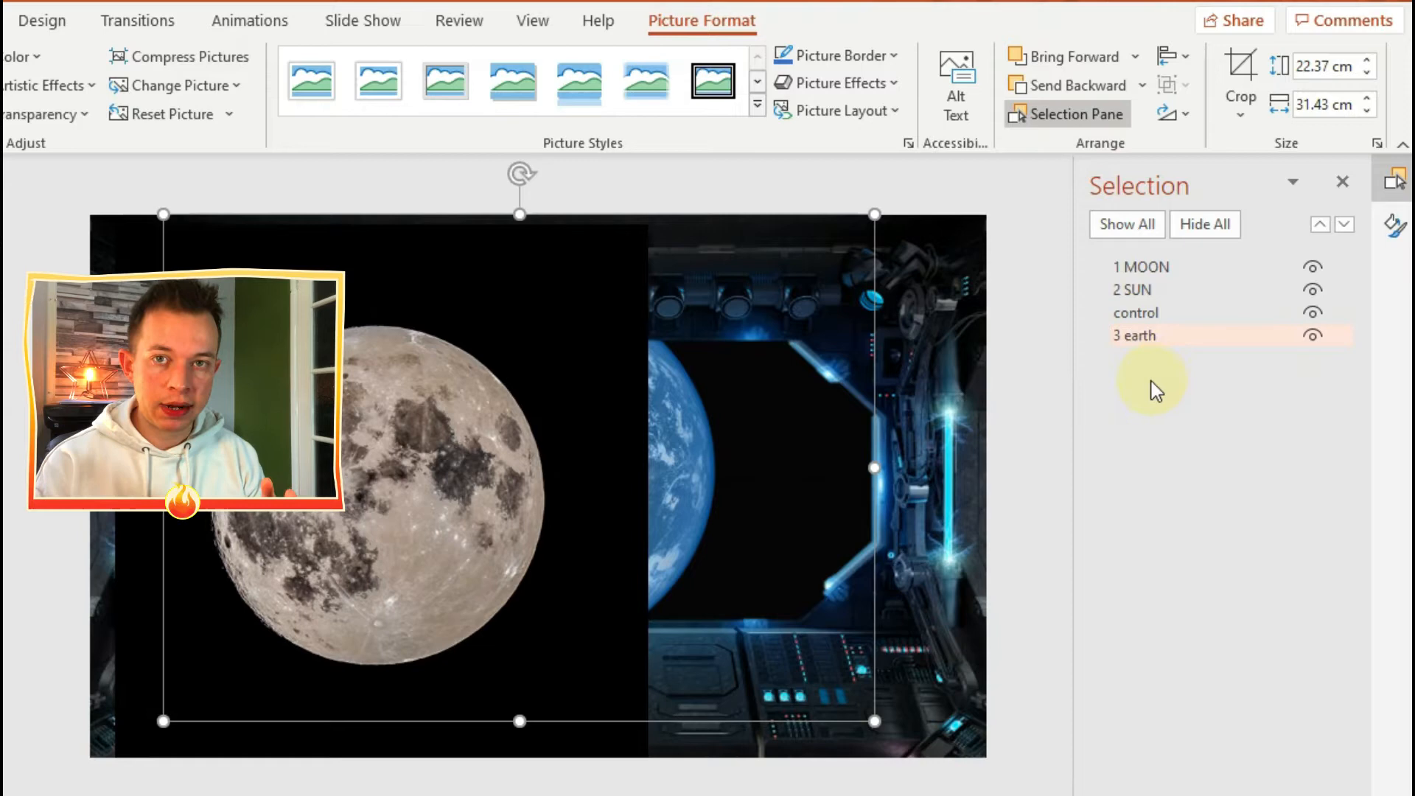
pyautogui.moveTo(1133, 312)
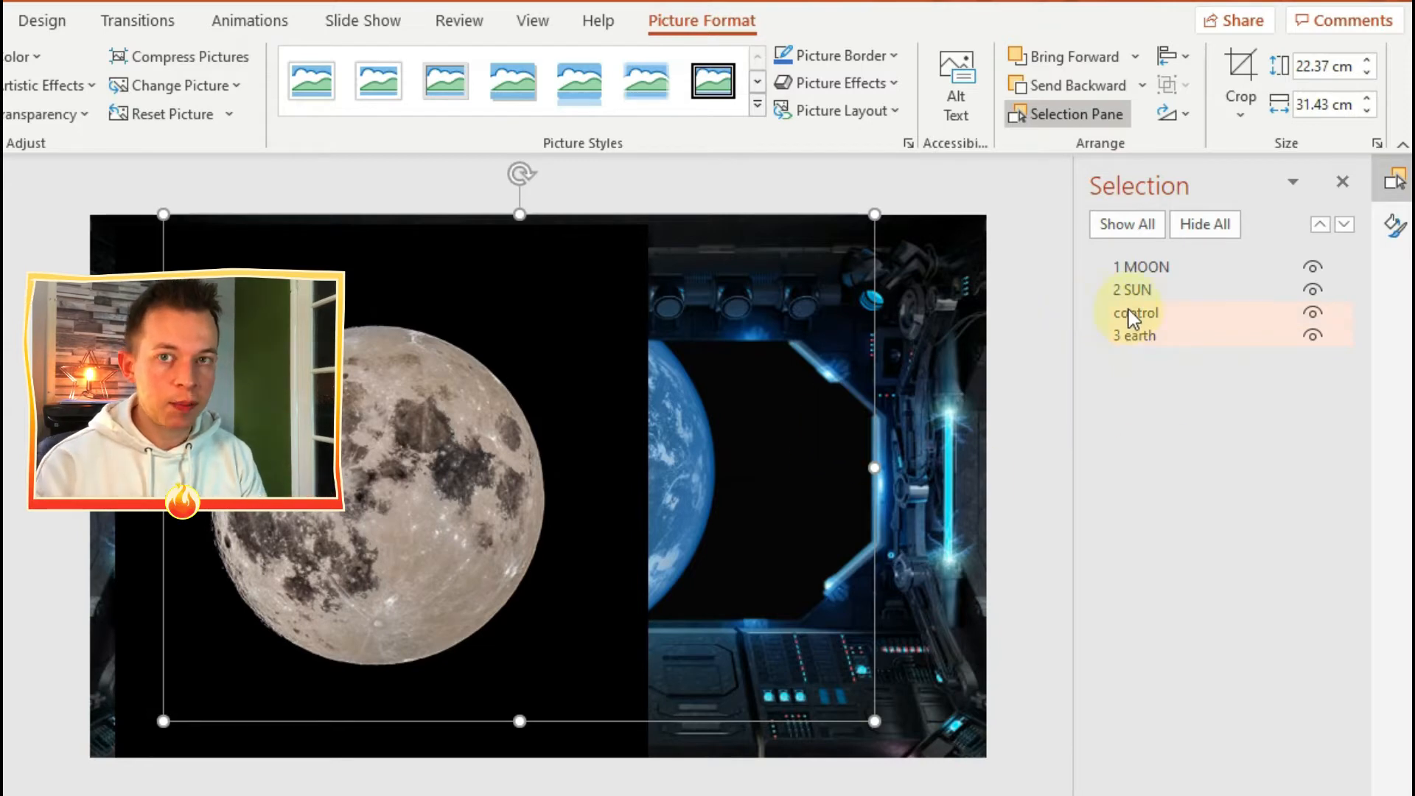
pyautogui.click(1318, 224)
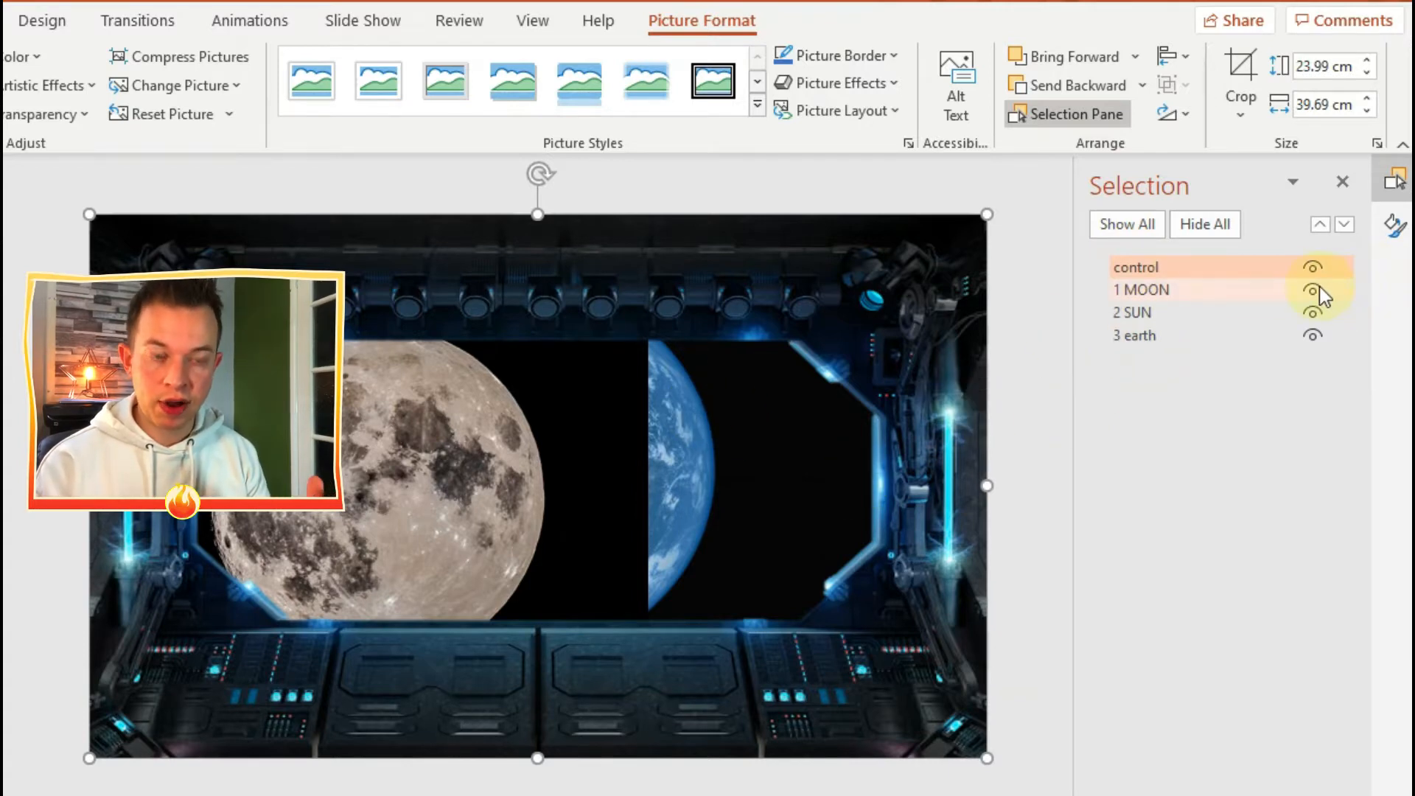
# Hide the moon and earth layers so only the sun shows, then enlarge the sun.
pyautogui.click(1314, 289)
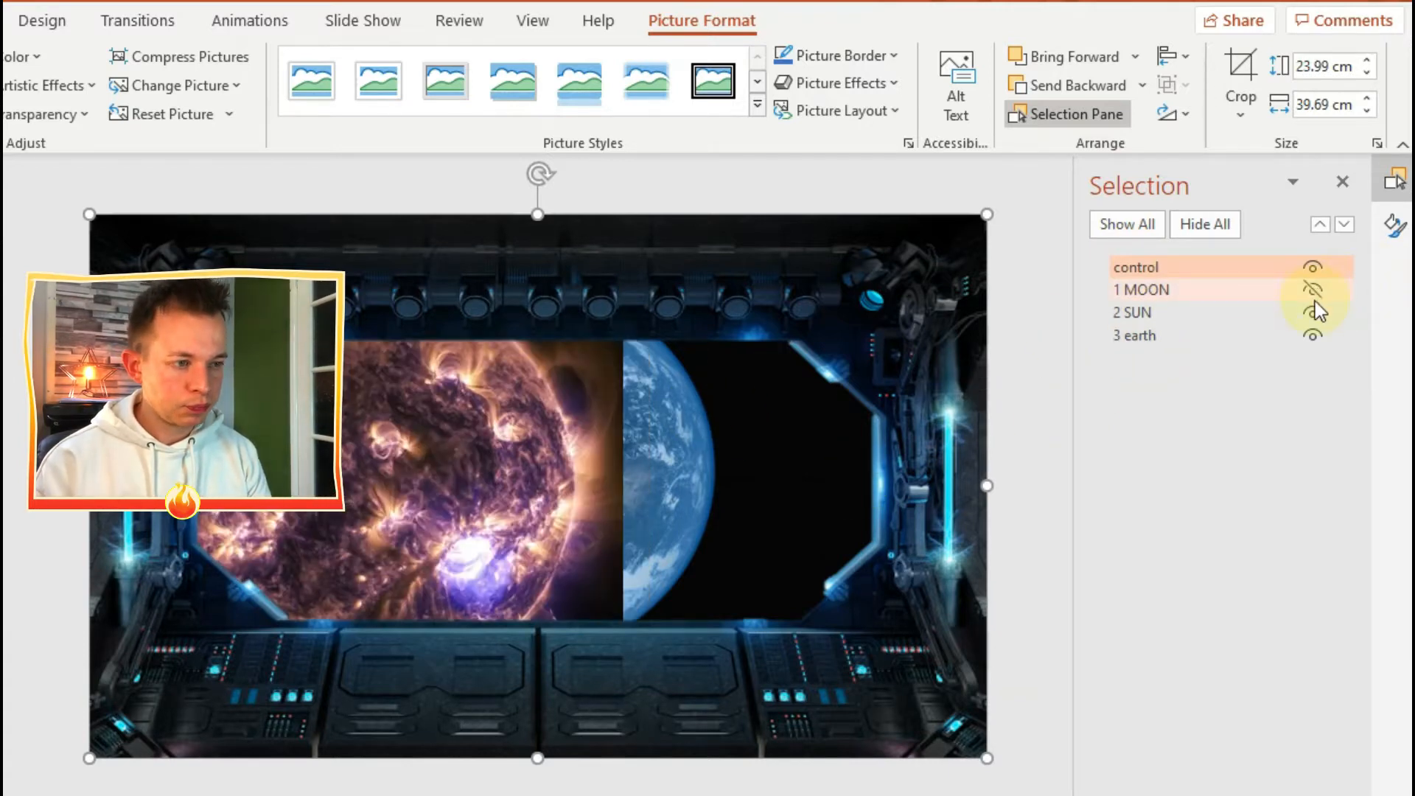
pyautogui.click(1311, 313)
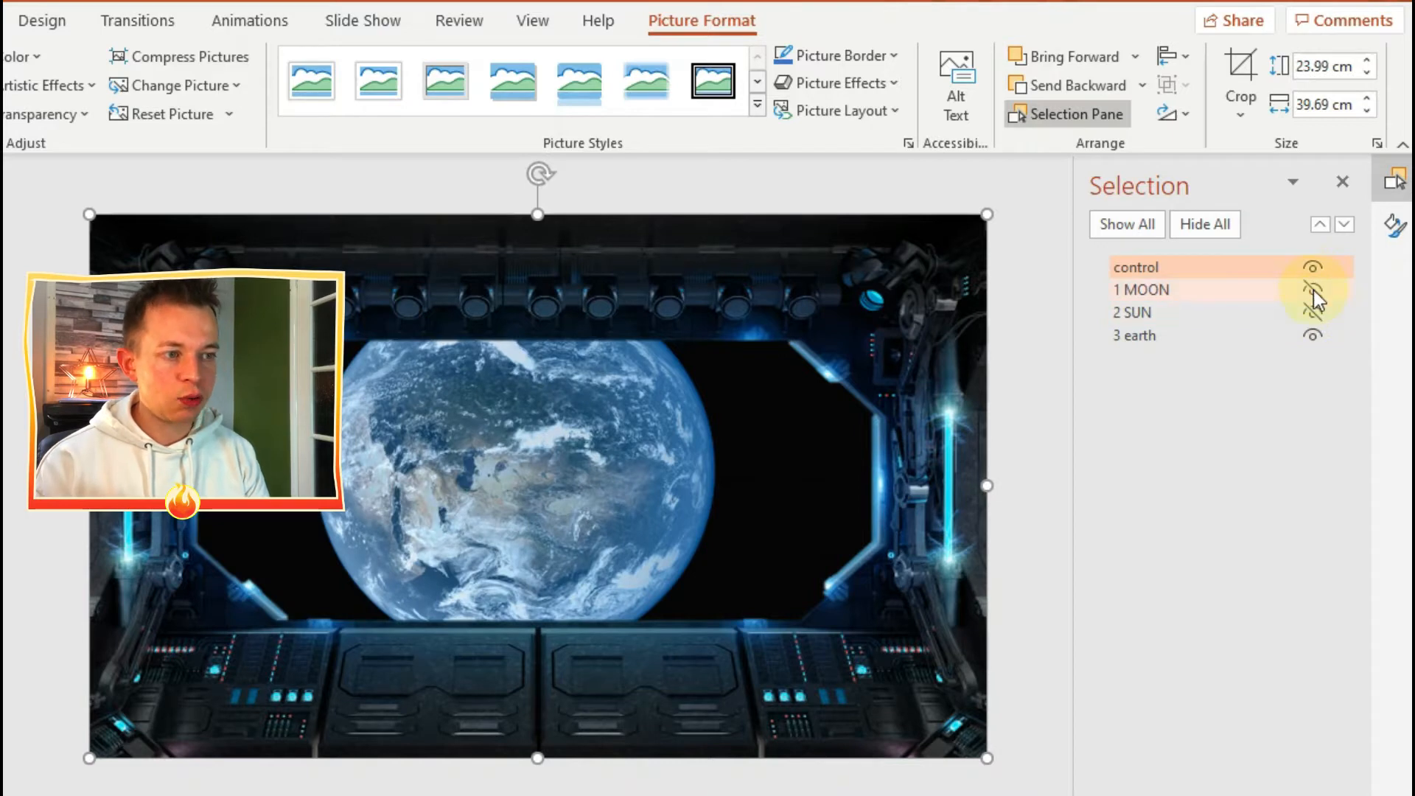
pyautogui.click(1314, 289)
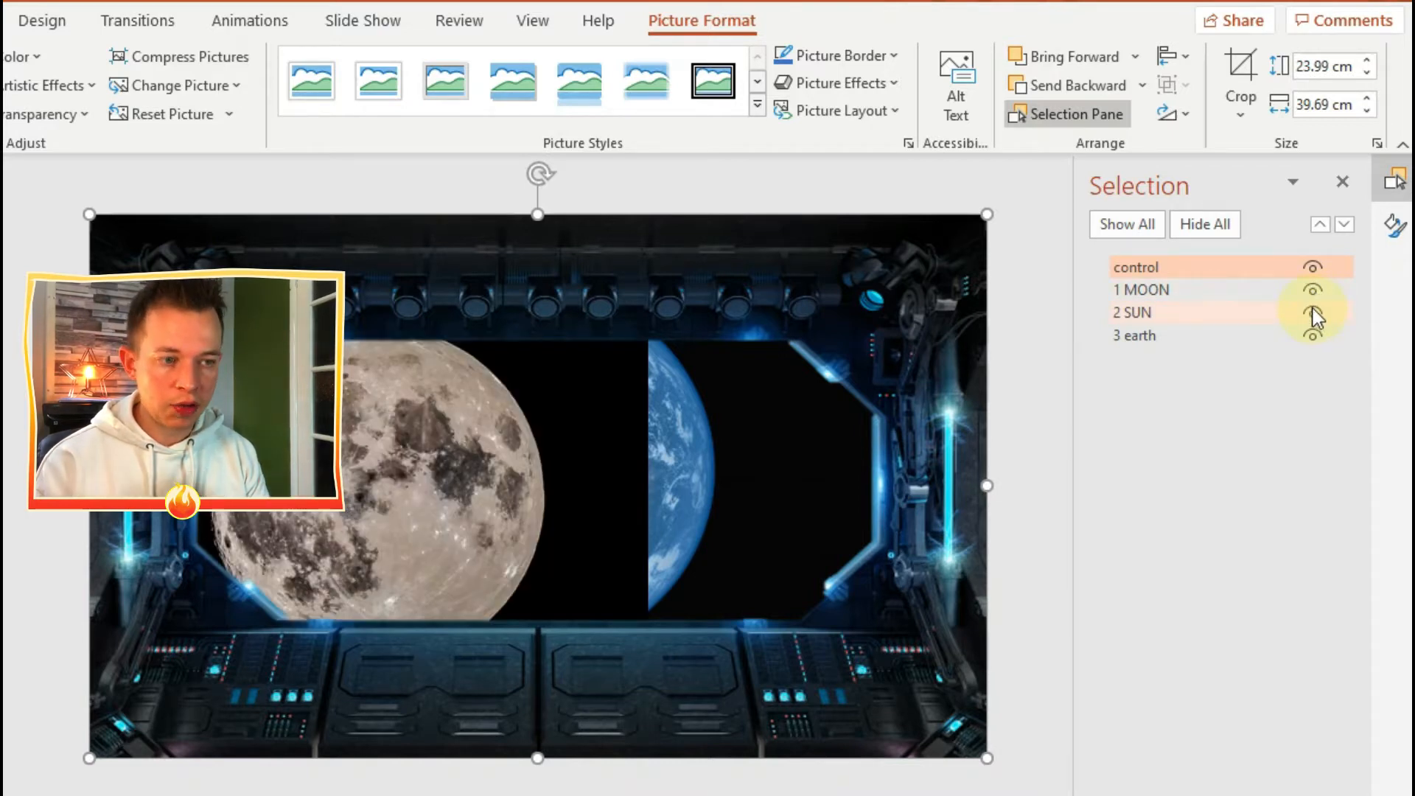
pyautogui.click(1313, 312)
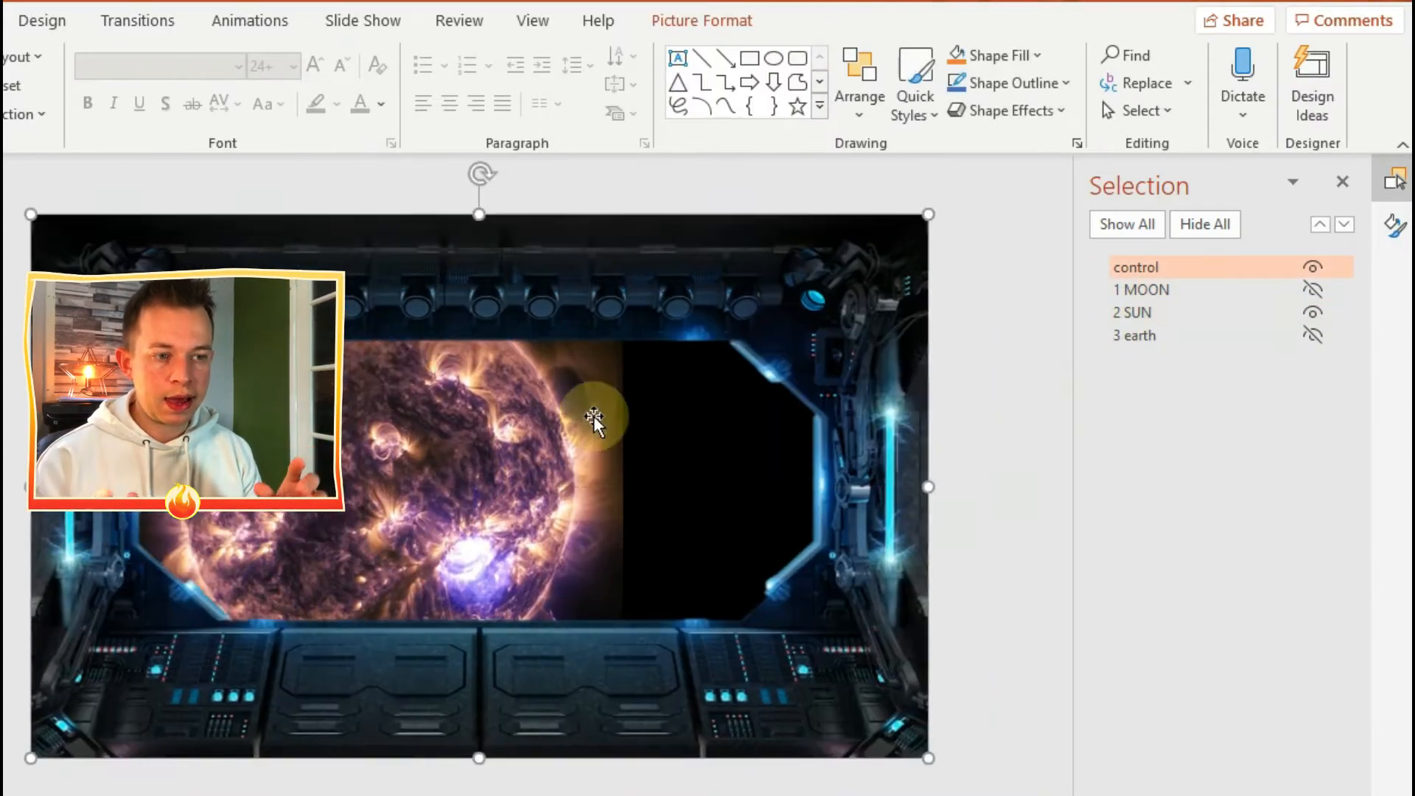
pyautogui.click(1164, 312)
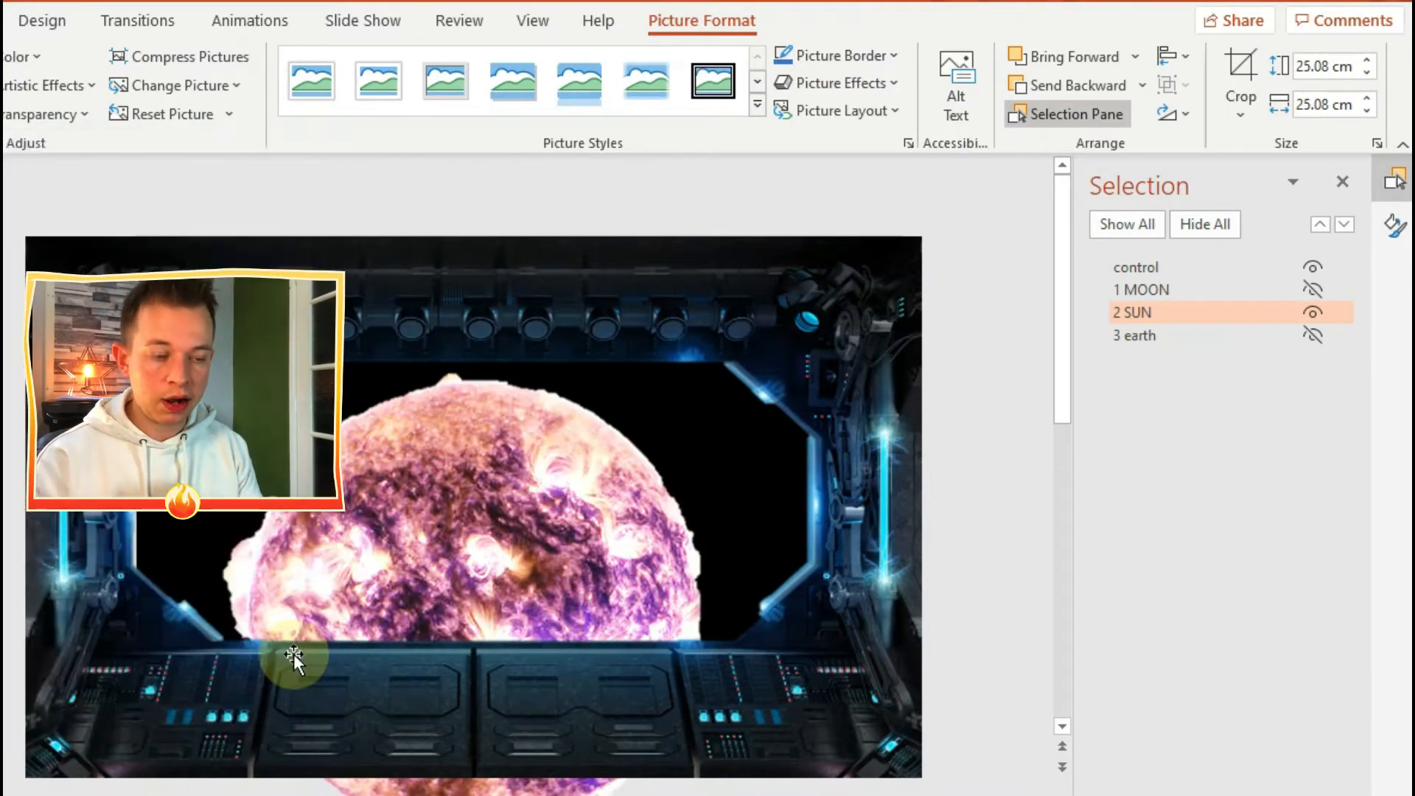
pyautogui.click(458, 198)
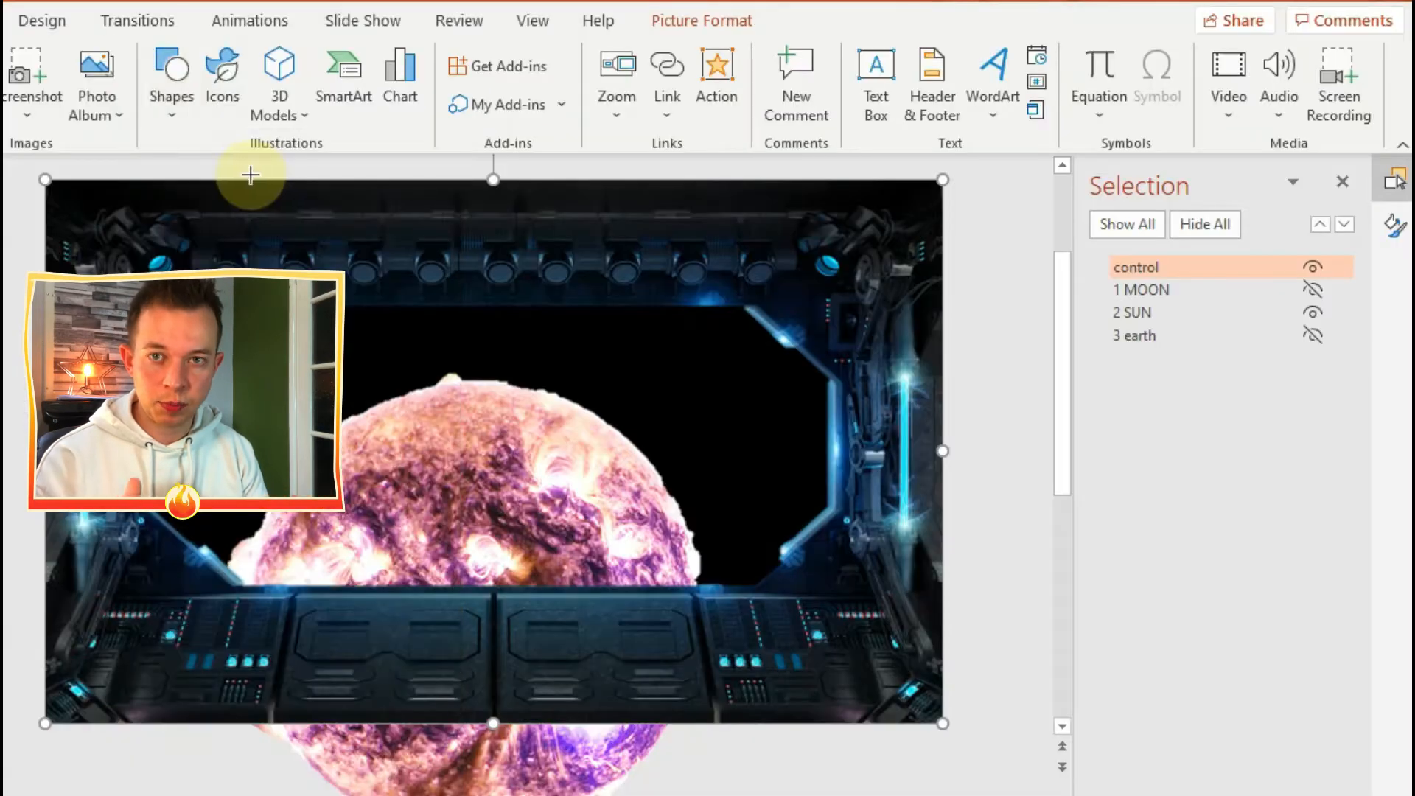
pyautogui.moveTo(326, 639)
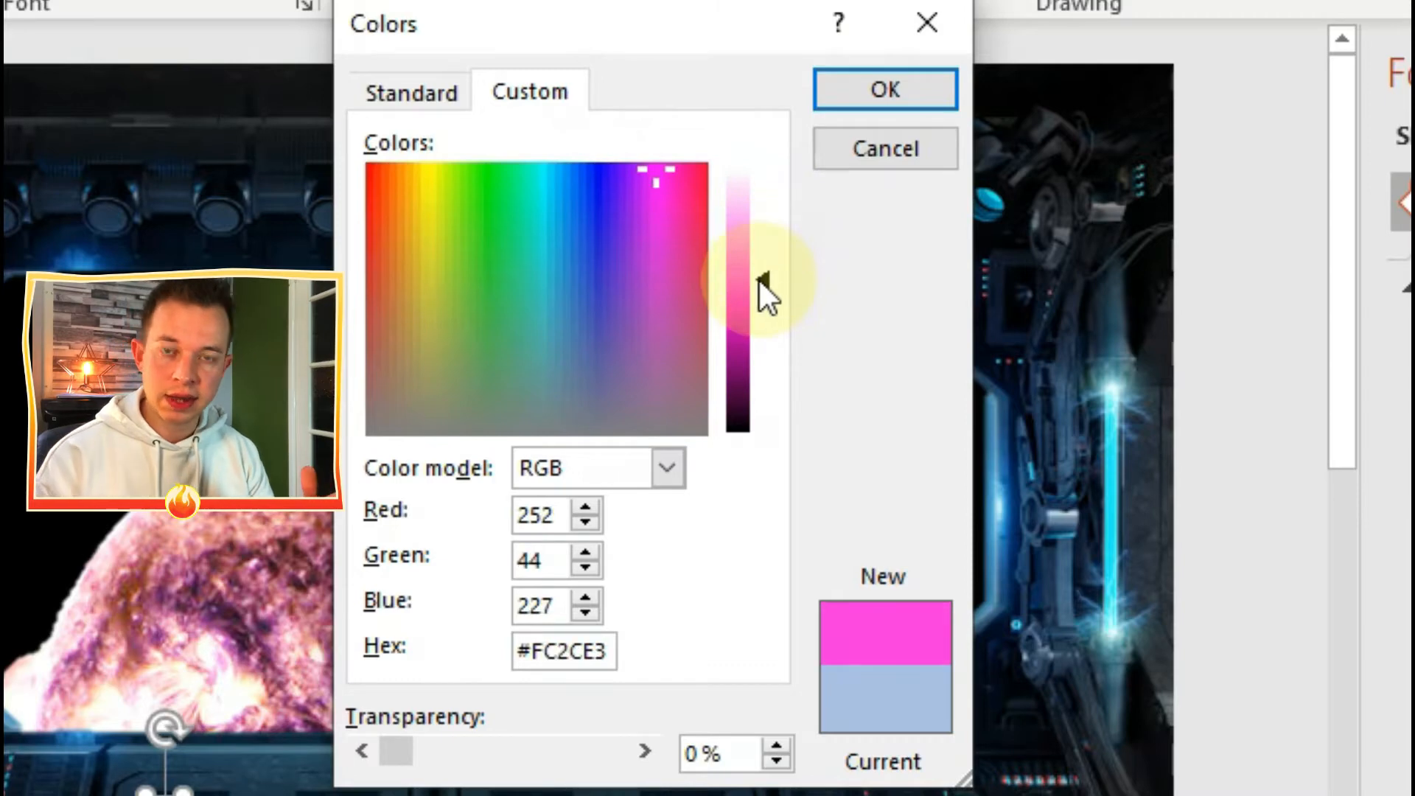
# Give the button ovals a bright blue gradient fill.
pyautogui.click(591, 180)
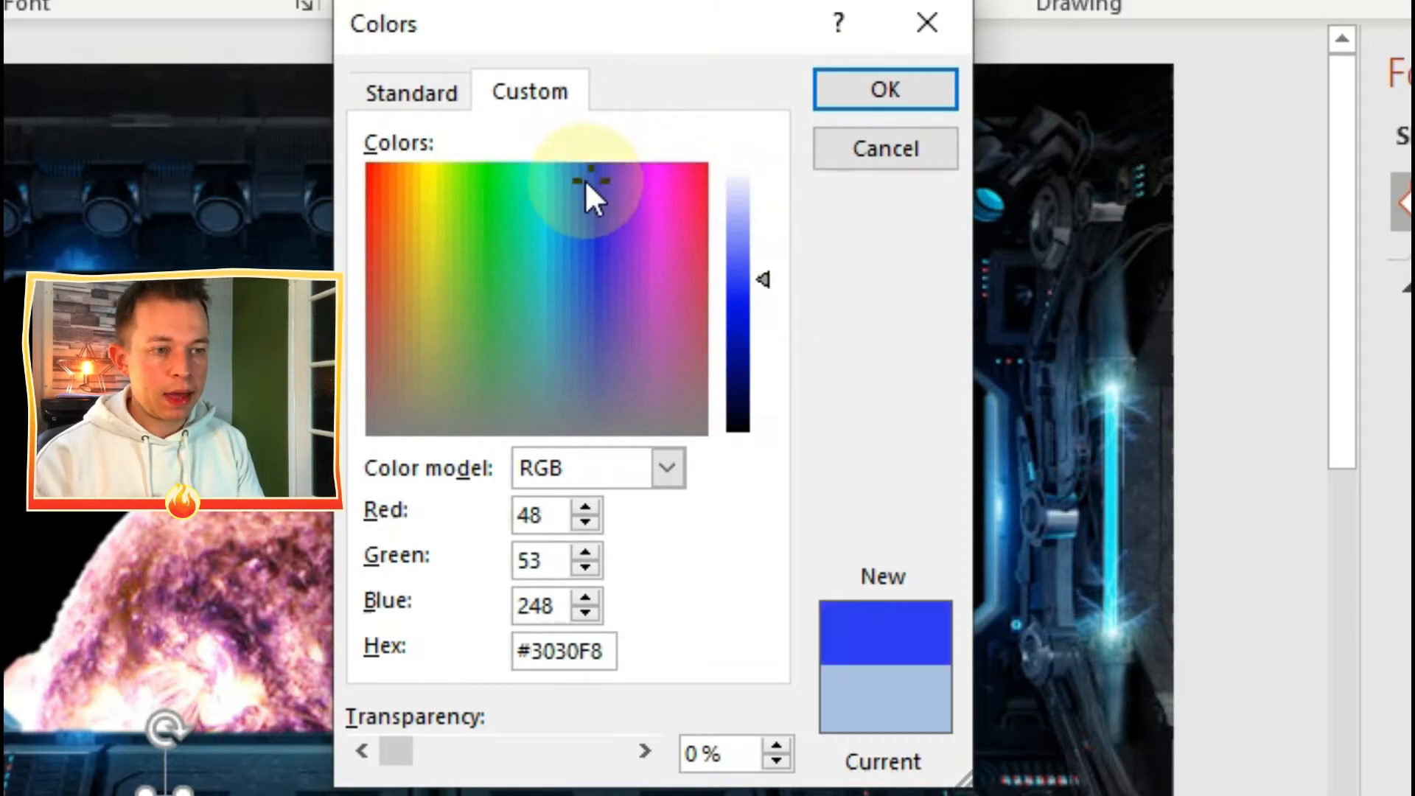
pyautogui.click(882, 89)
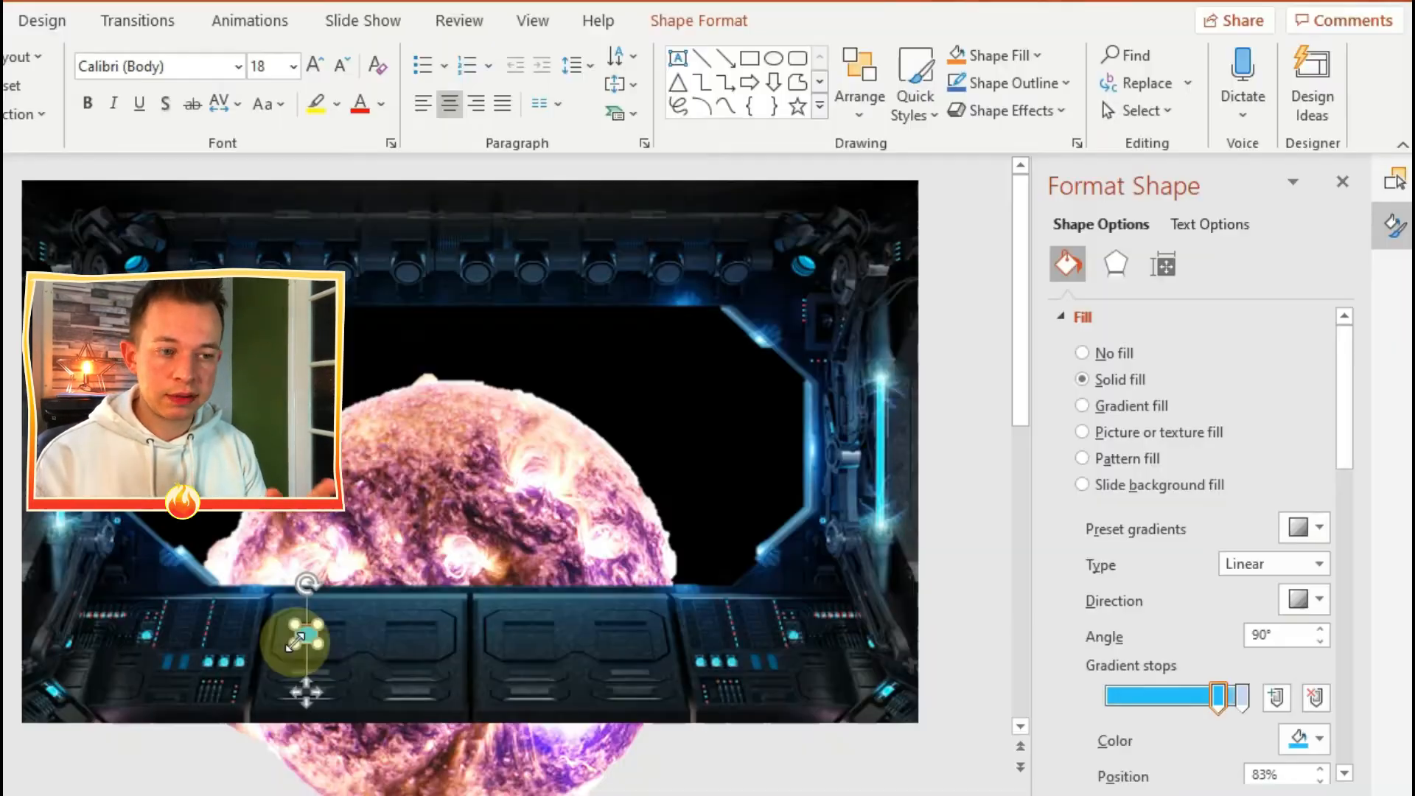
pyautogui.click(1081, 406)
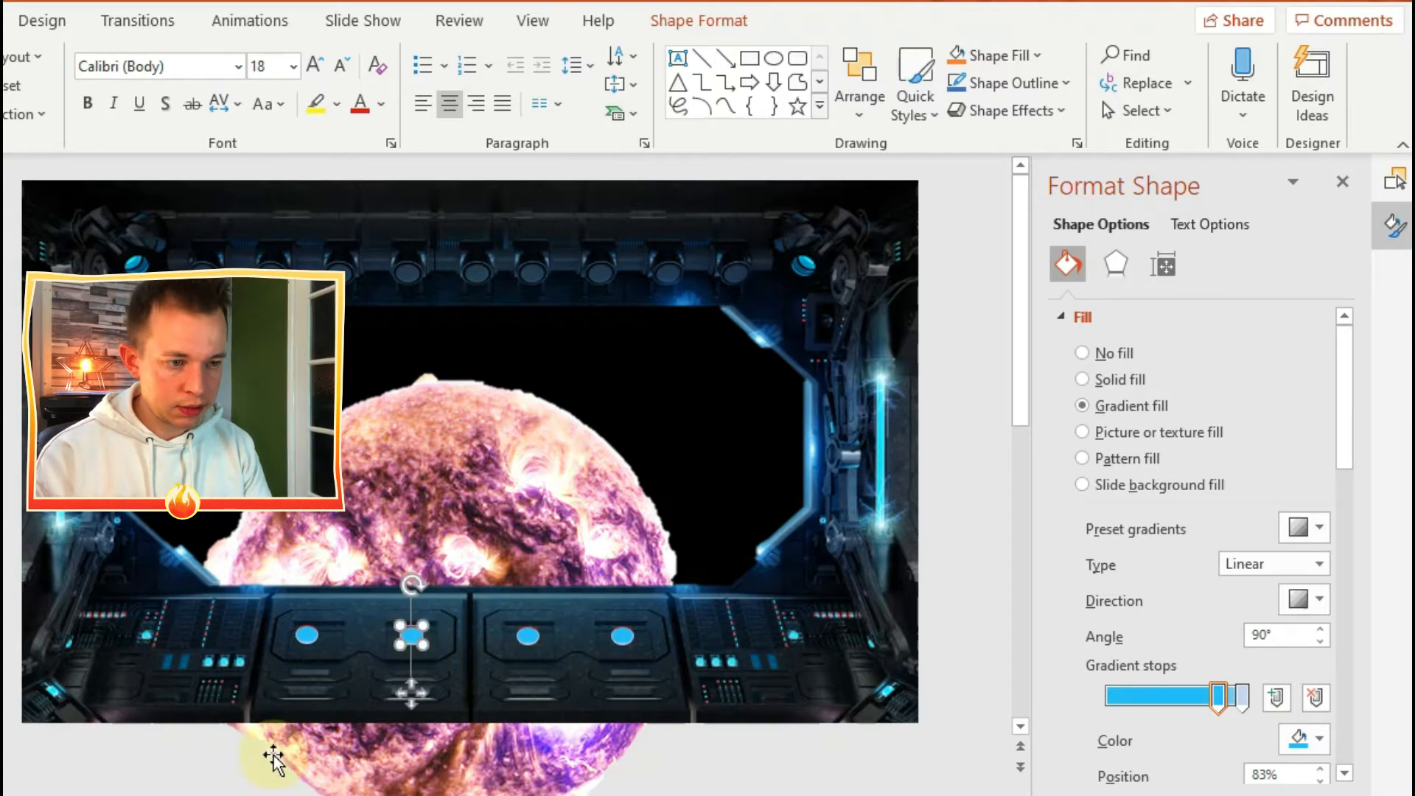
pyautogui.click(447, 429)
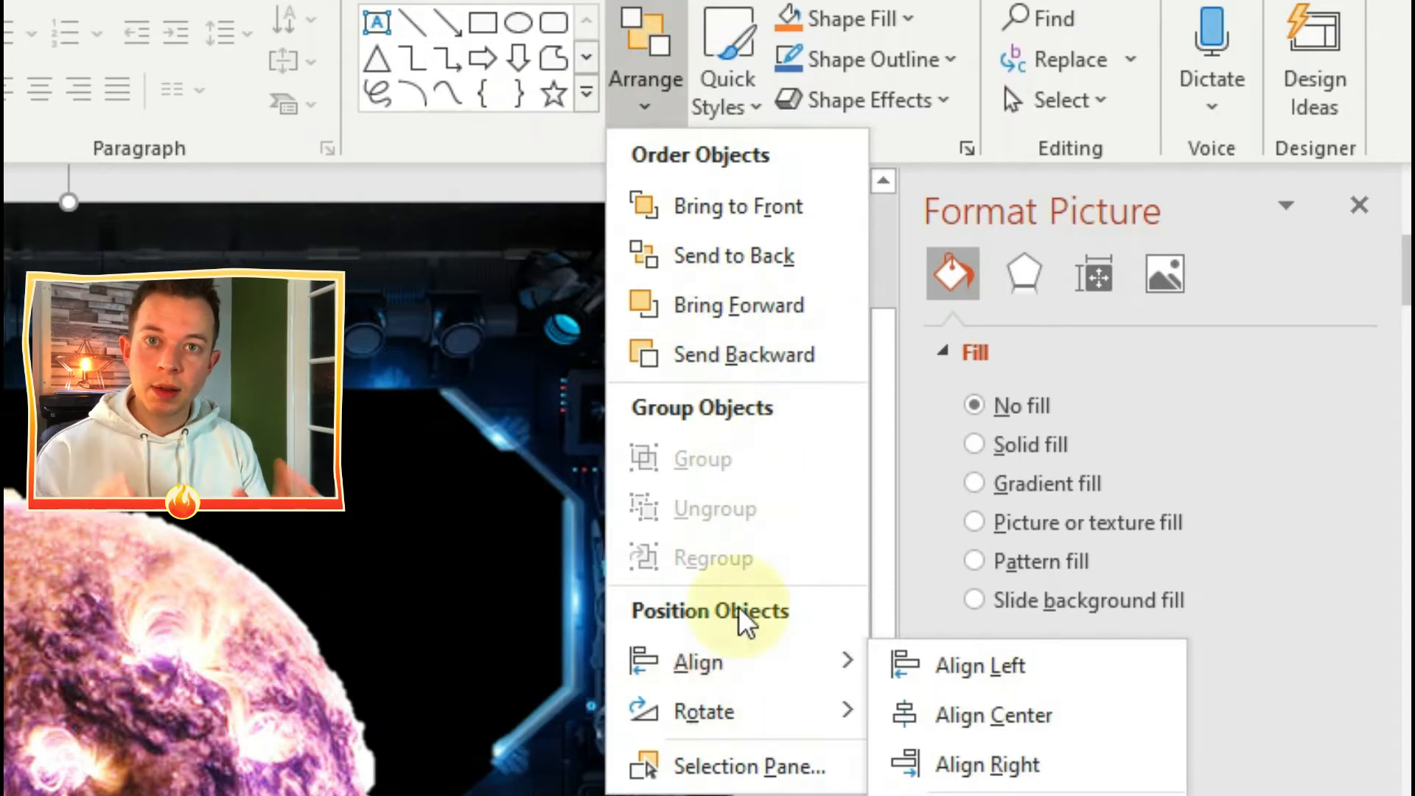
# Rename the remaining ovals '3 BUTTON' and '4 BUTTON', and select the moon picture.
pyautogui.click(747, 765)
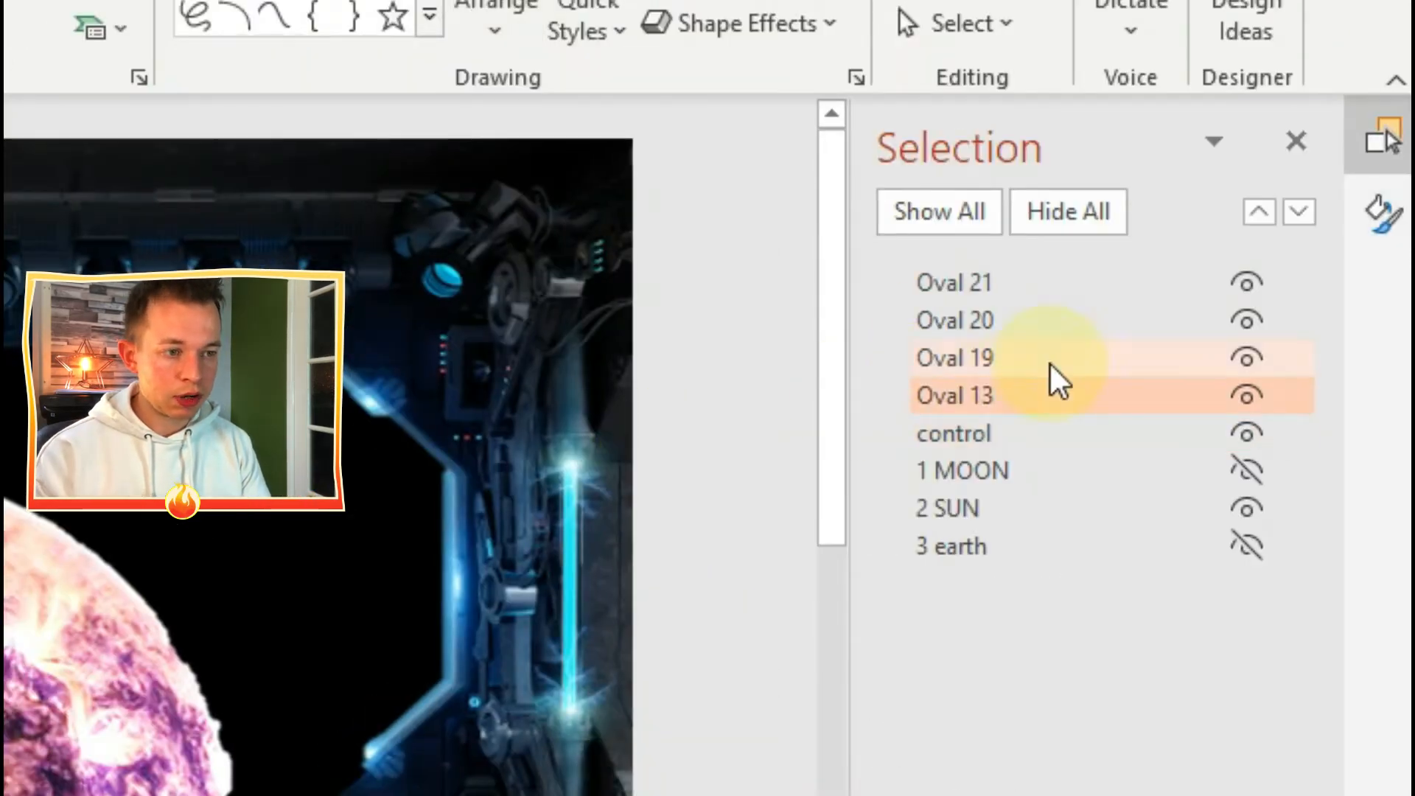
pyautogui.doubleClick(954, 395)
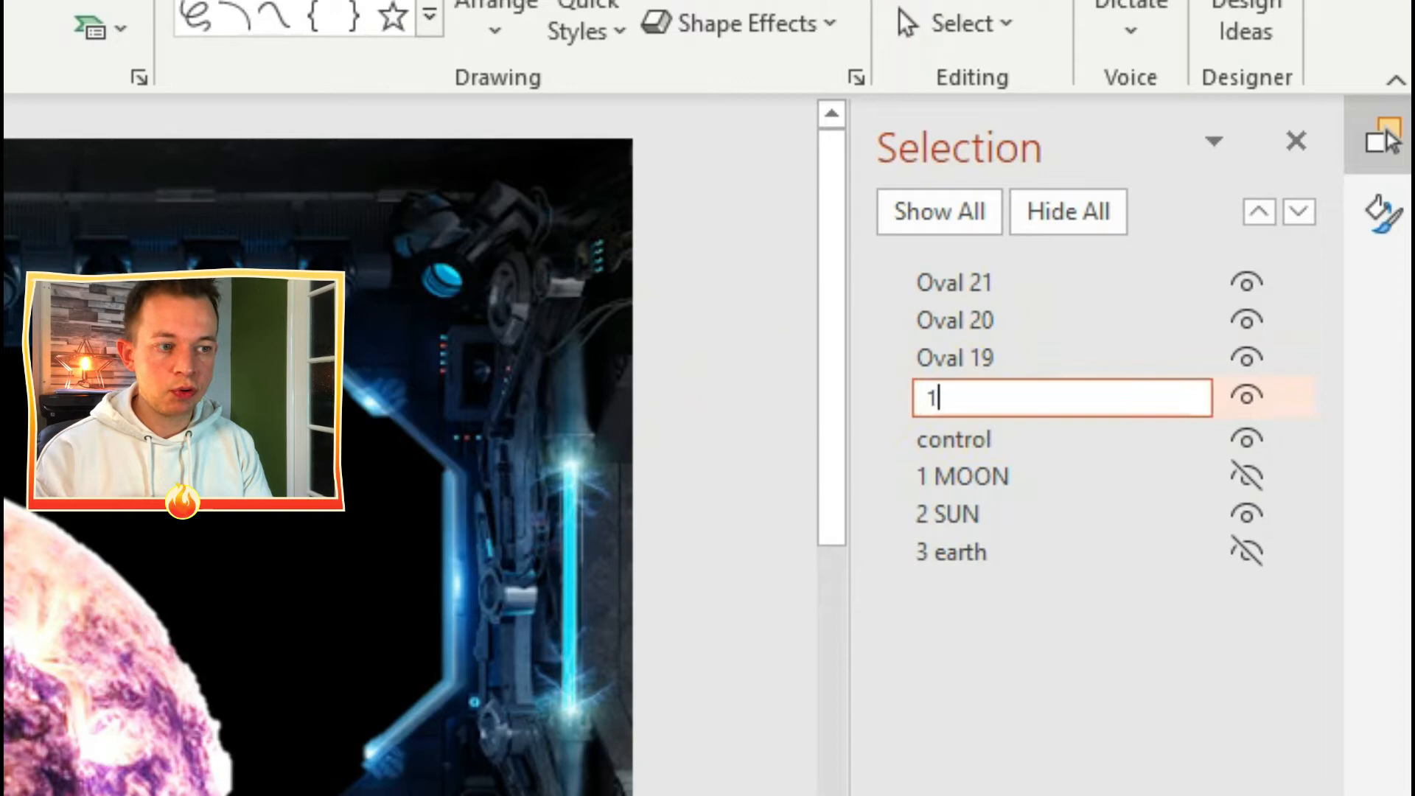
pyautogui.write('BUTTON')
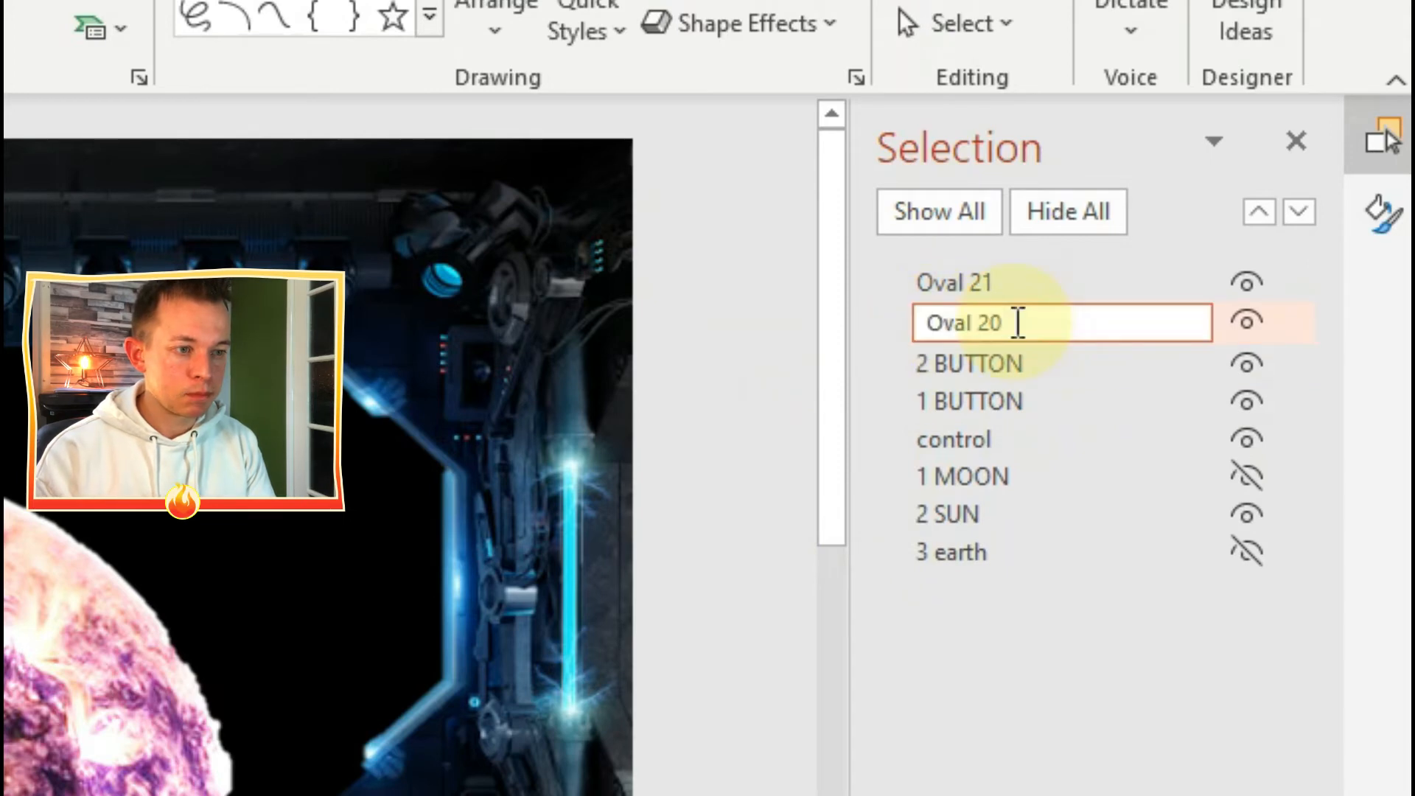
pyautogui.write('3 BUTTON')
pyautogui.click(1063, 282)
pyautogui.write('4 B')
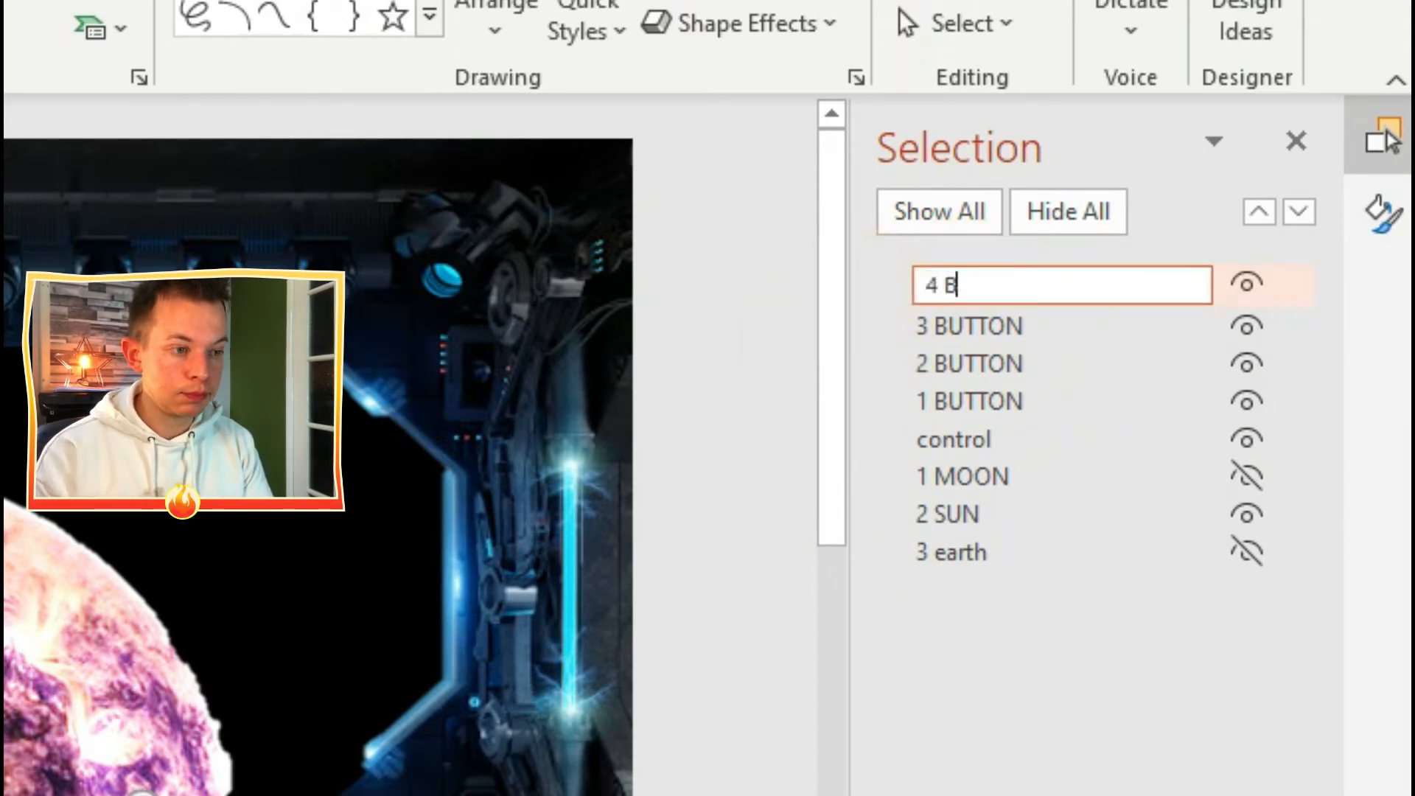
pyautogui.write('UTTON')
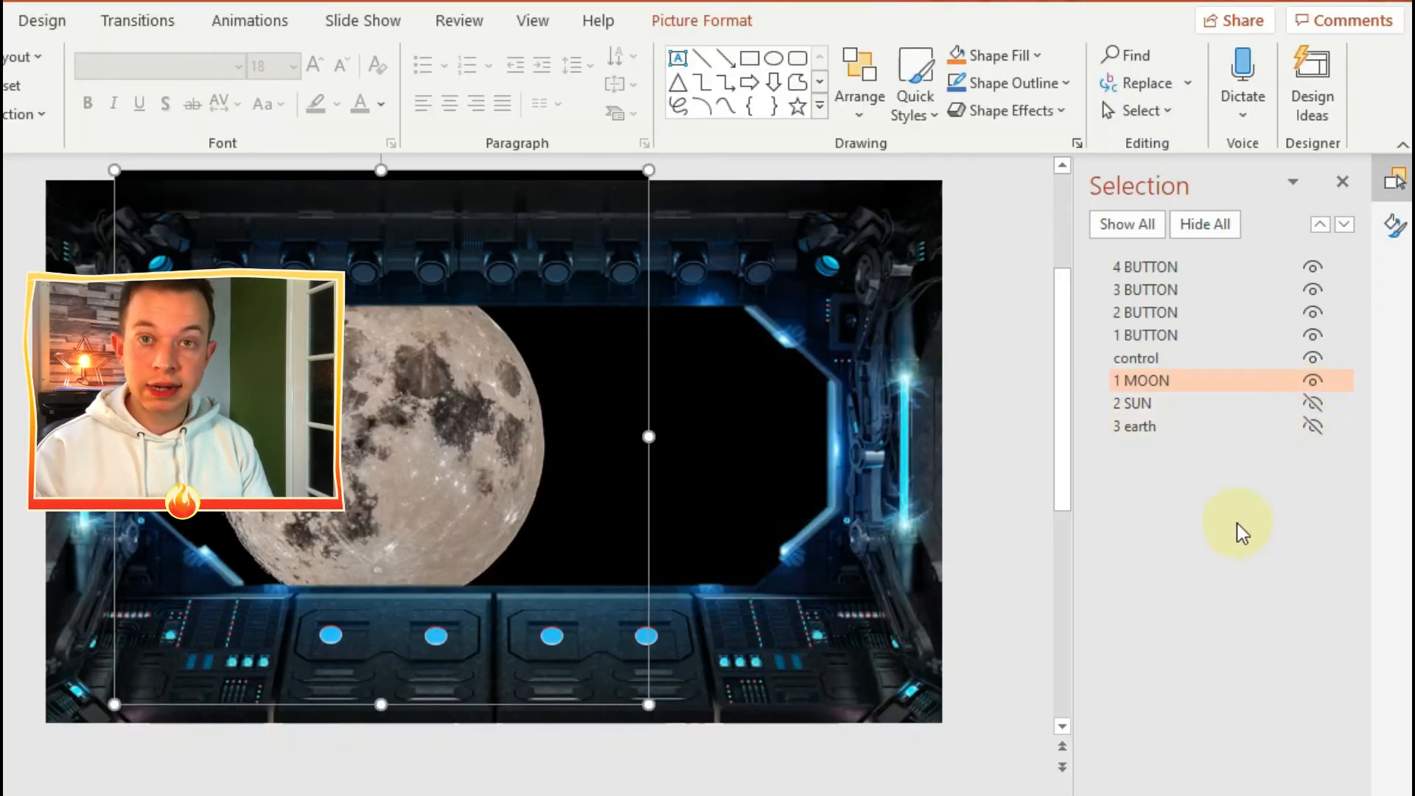
pyautogui.moveTo(699, 395)
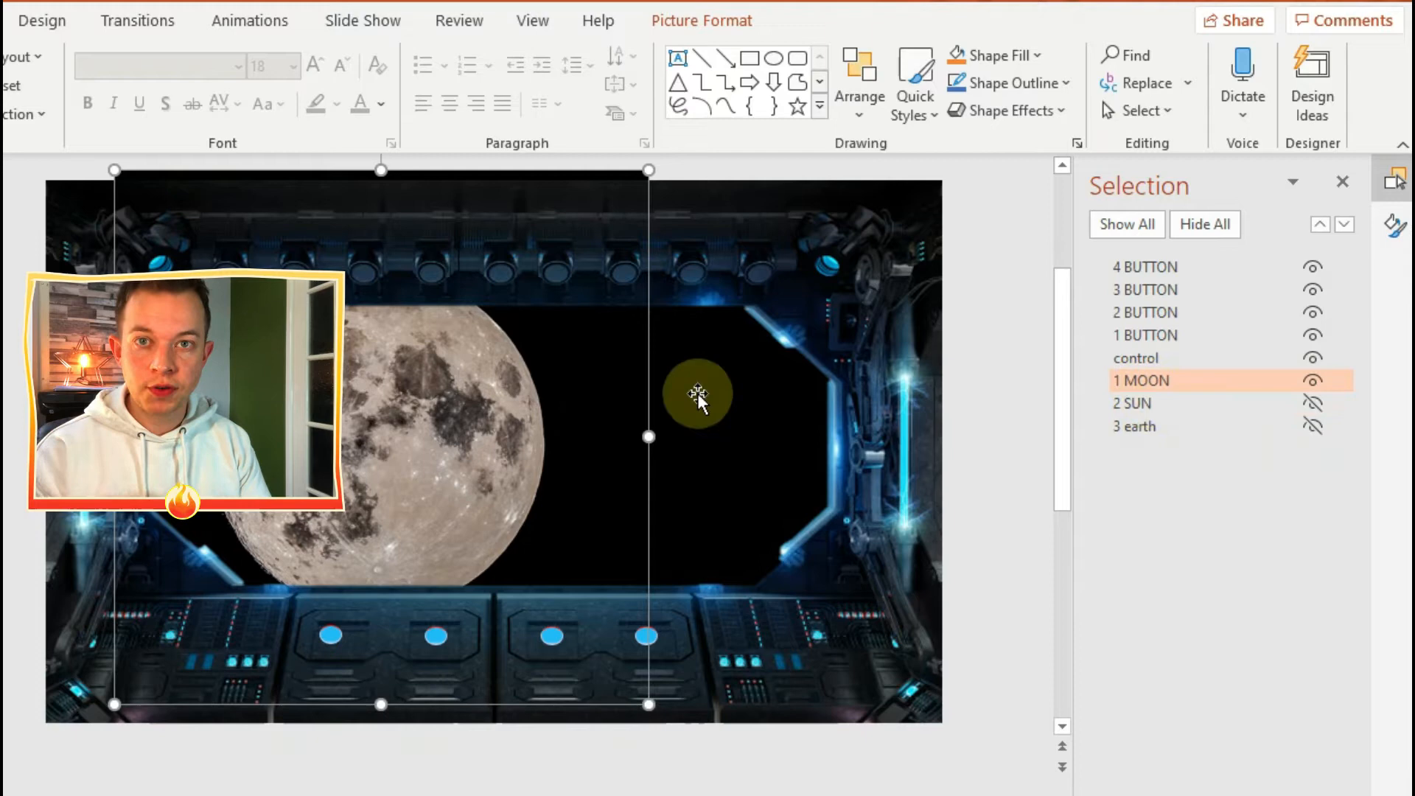
pyautogui.rightClick(697, 394)
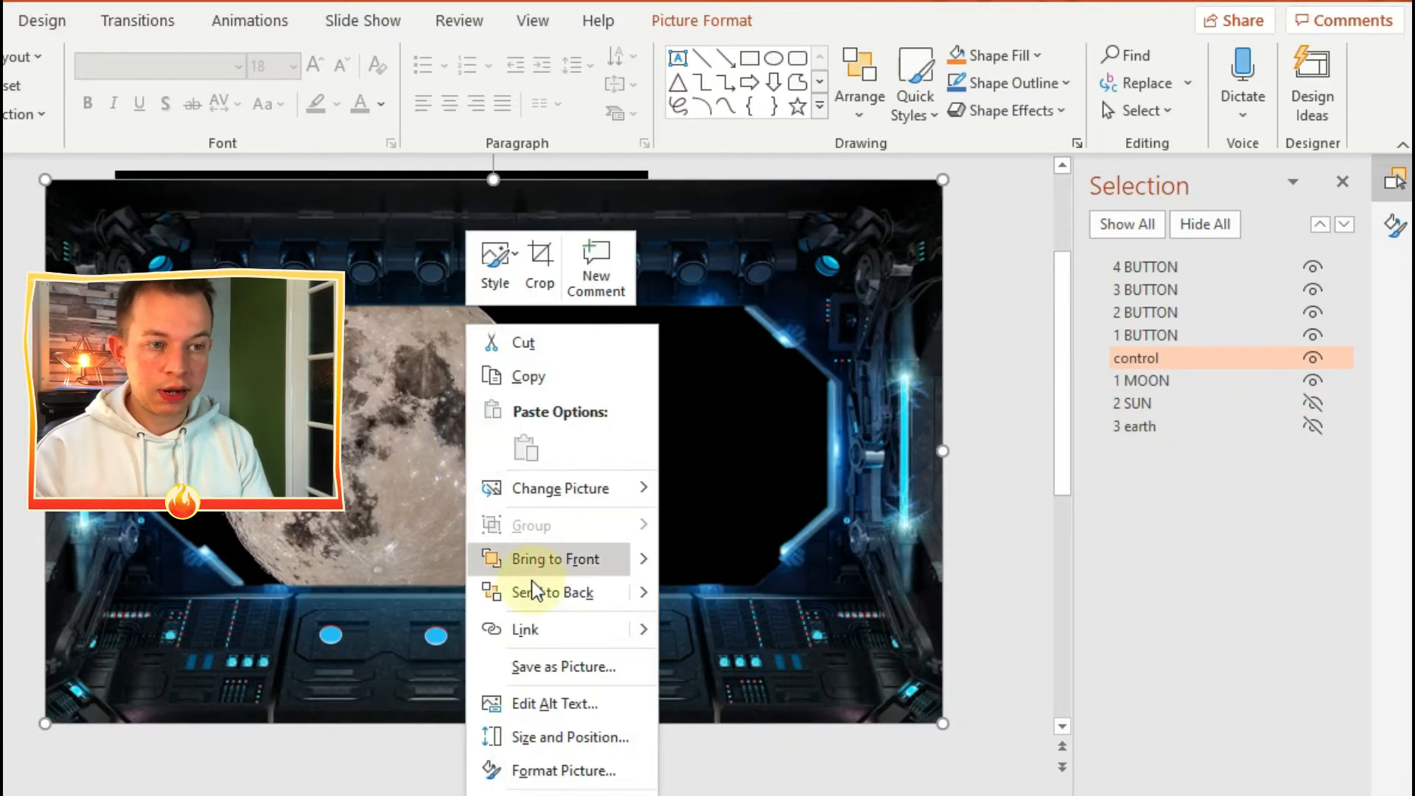
pyautogui.moveTo(568, 235)
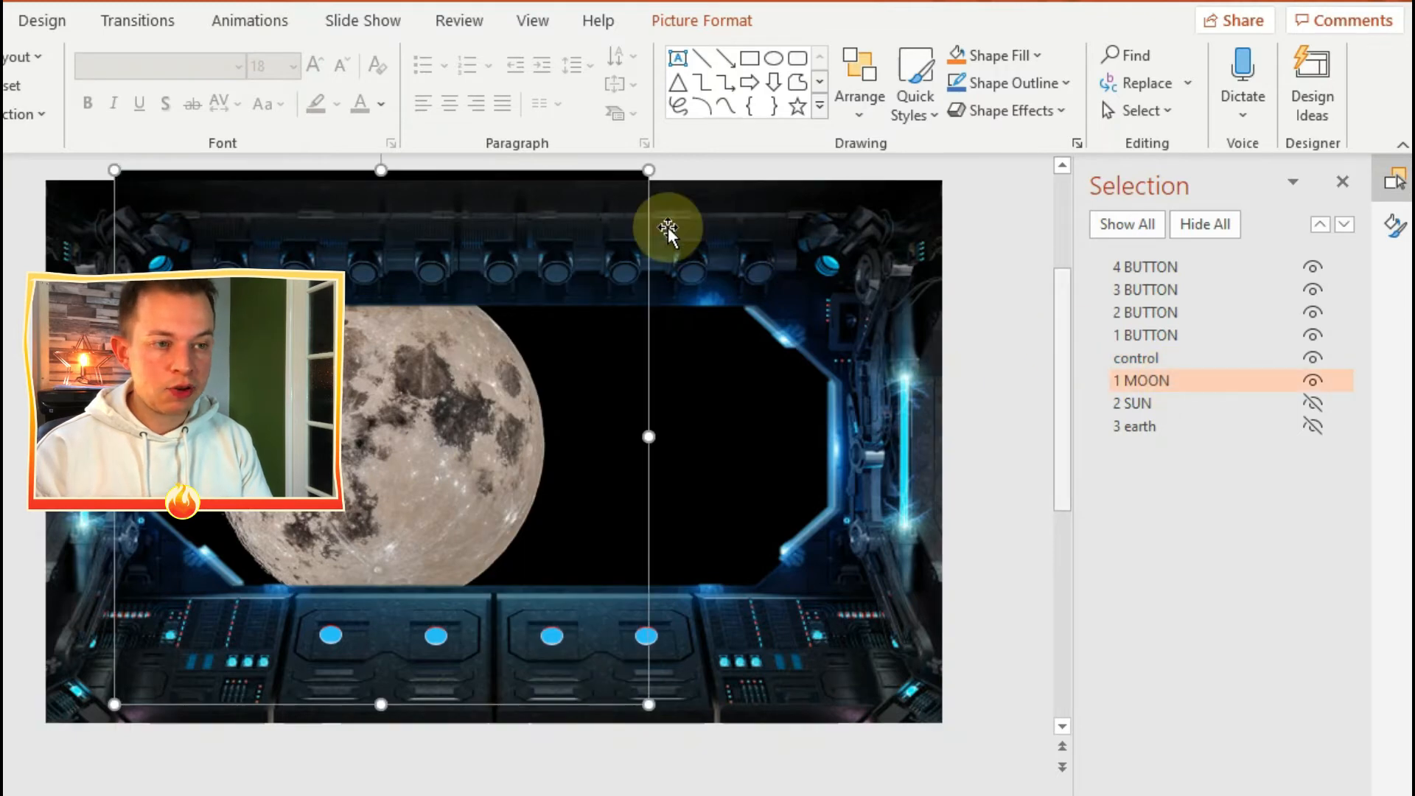
pyautogui.click(250, 20)
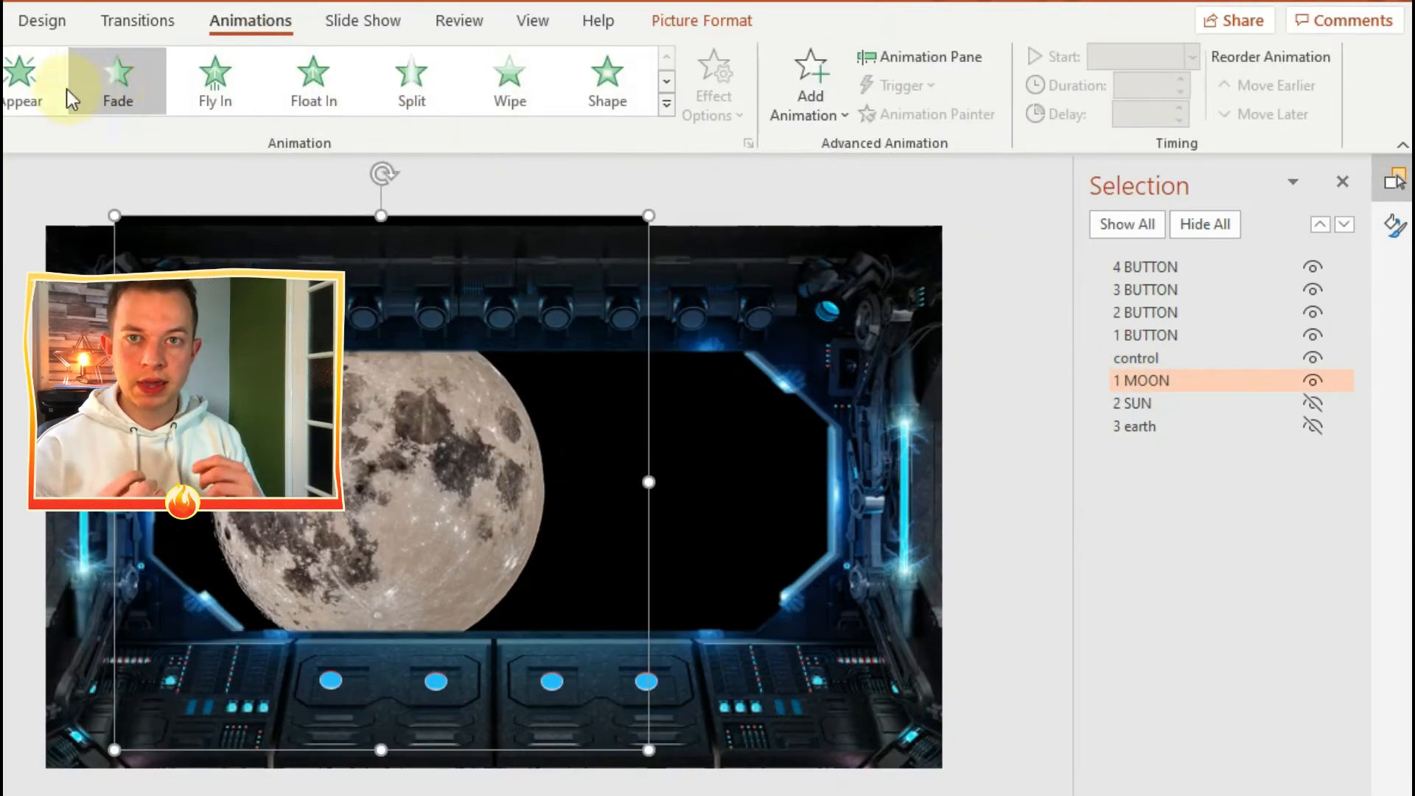
pyautogui.moveTo(312, 81)
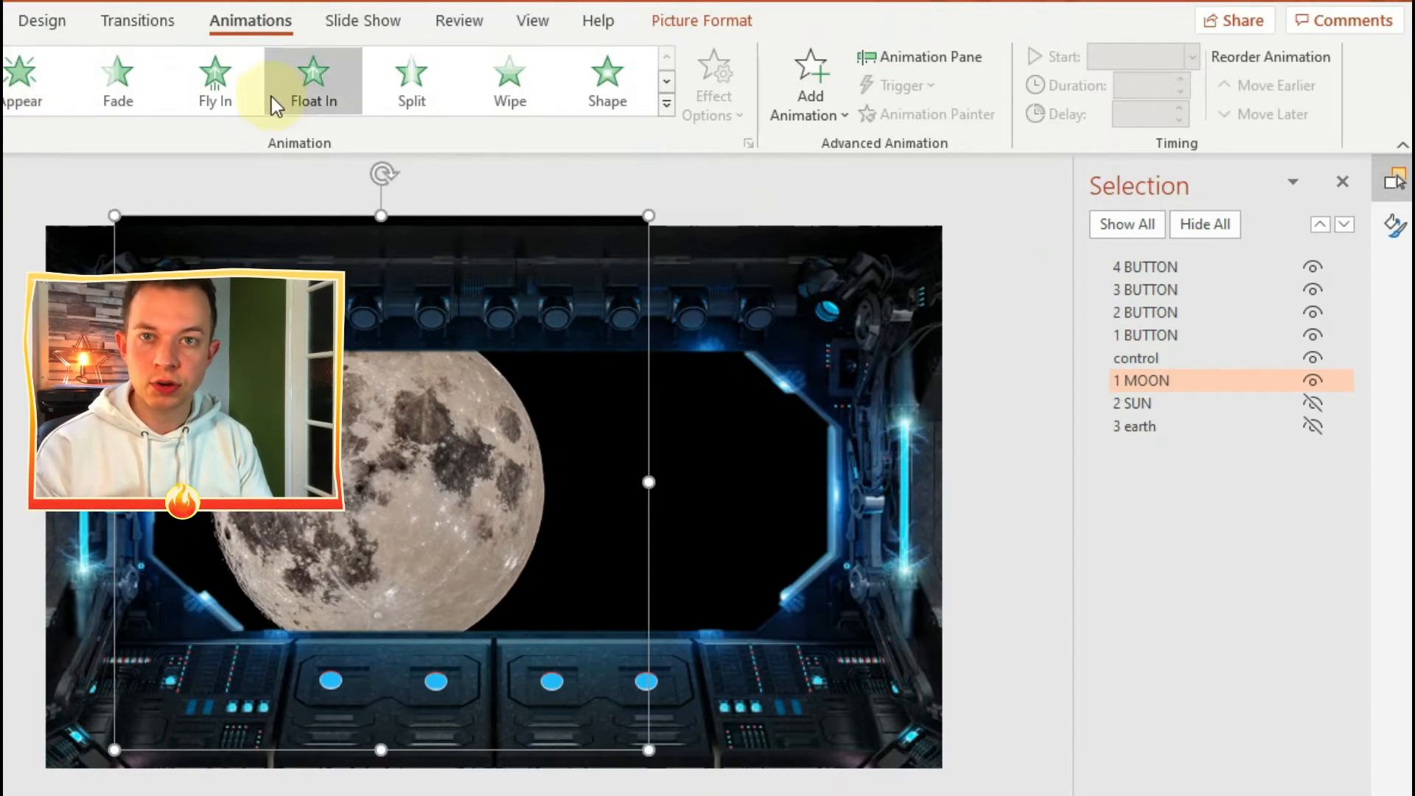
pyautogui.moveTo(666, 106)
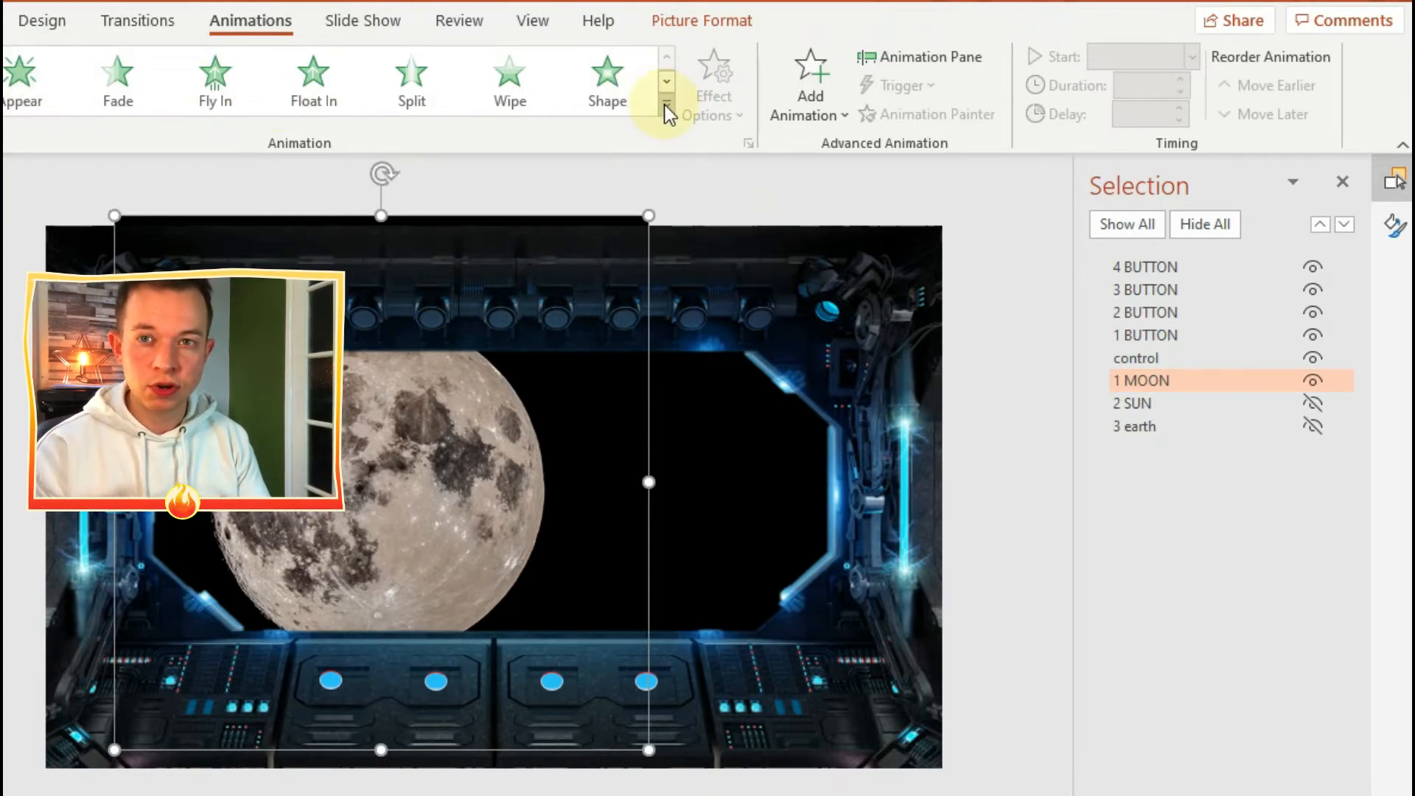
# Apply the Zoom entrance animation to the 1 MOON picture.
pyautogui.click(667, 106)
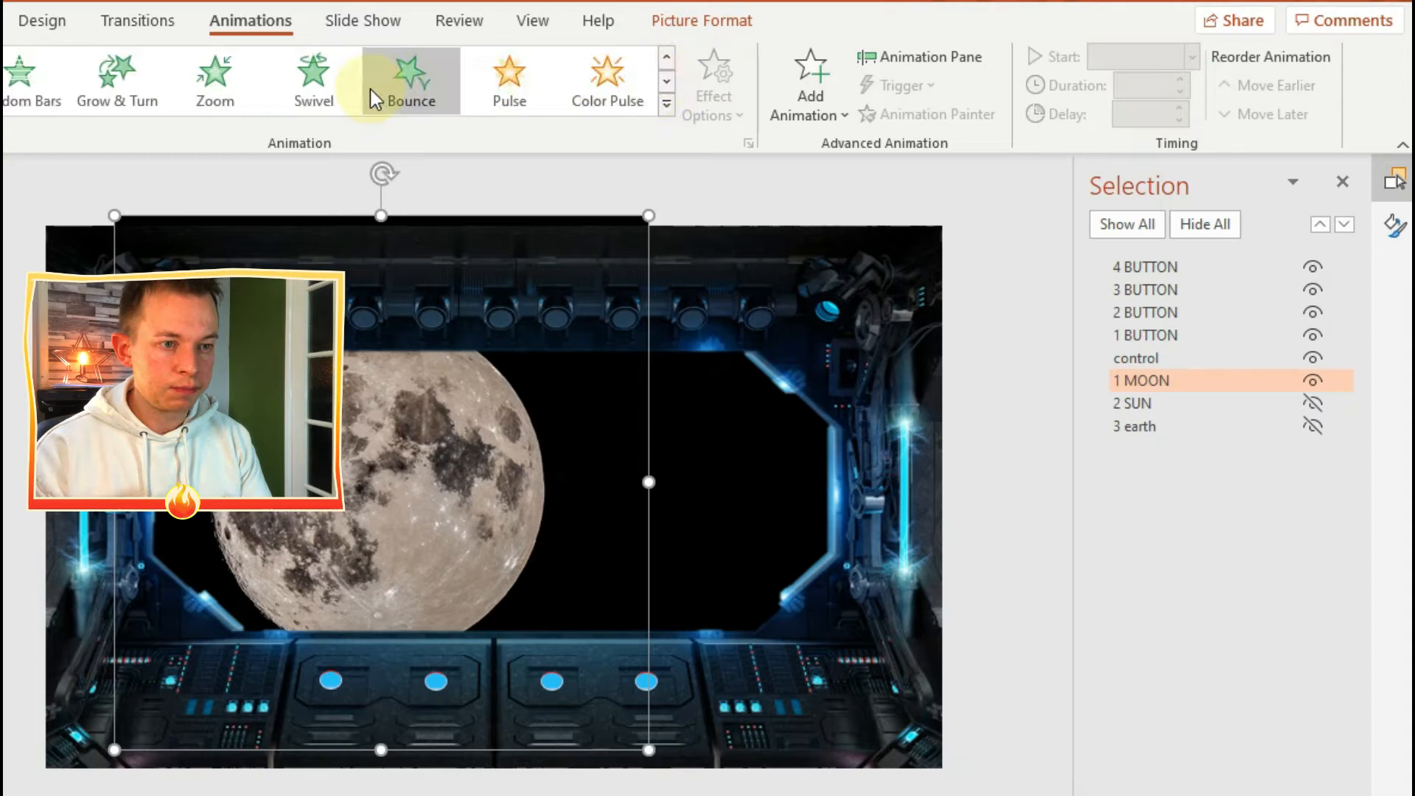
pyautogui.moveTo(116, 80)
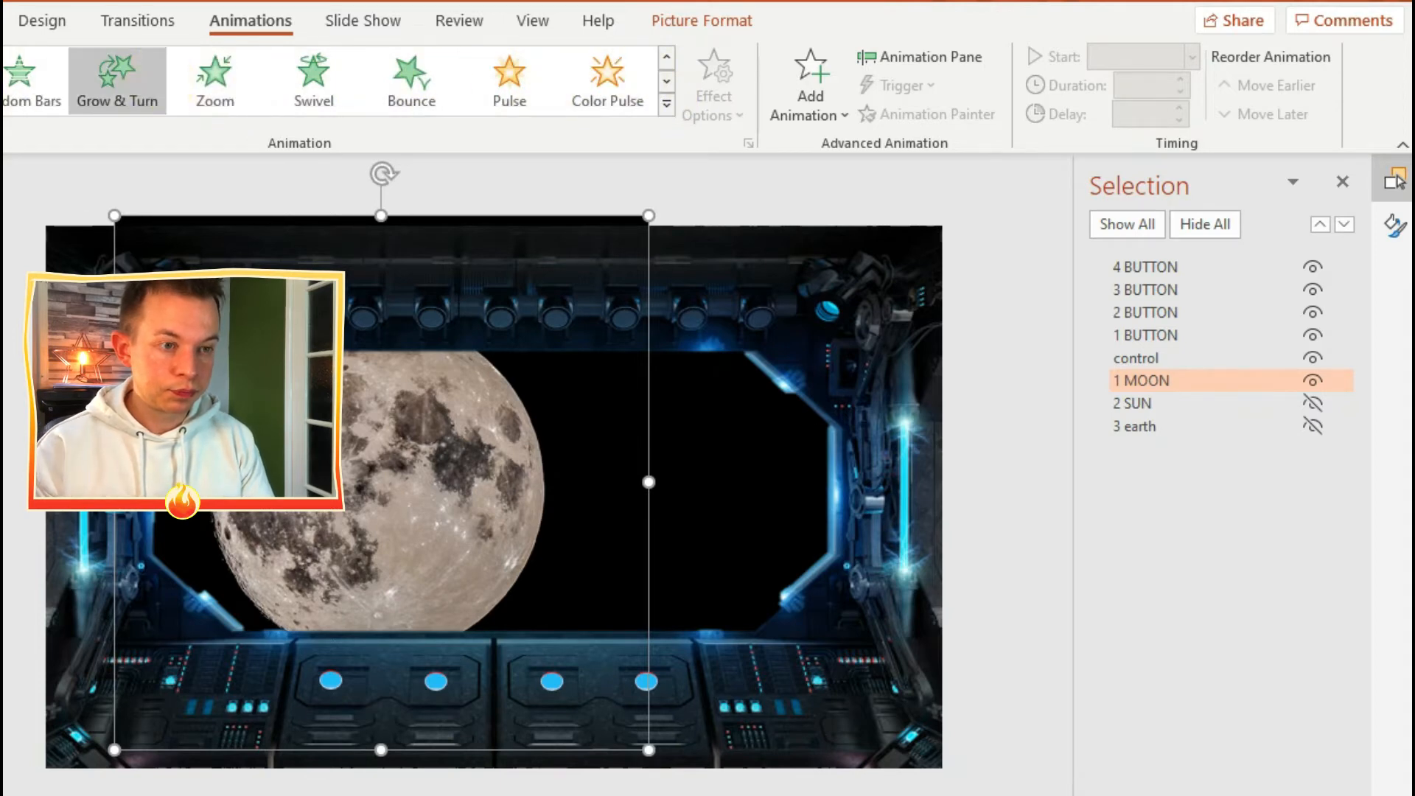
pyautogui.click(214, 77)
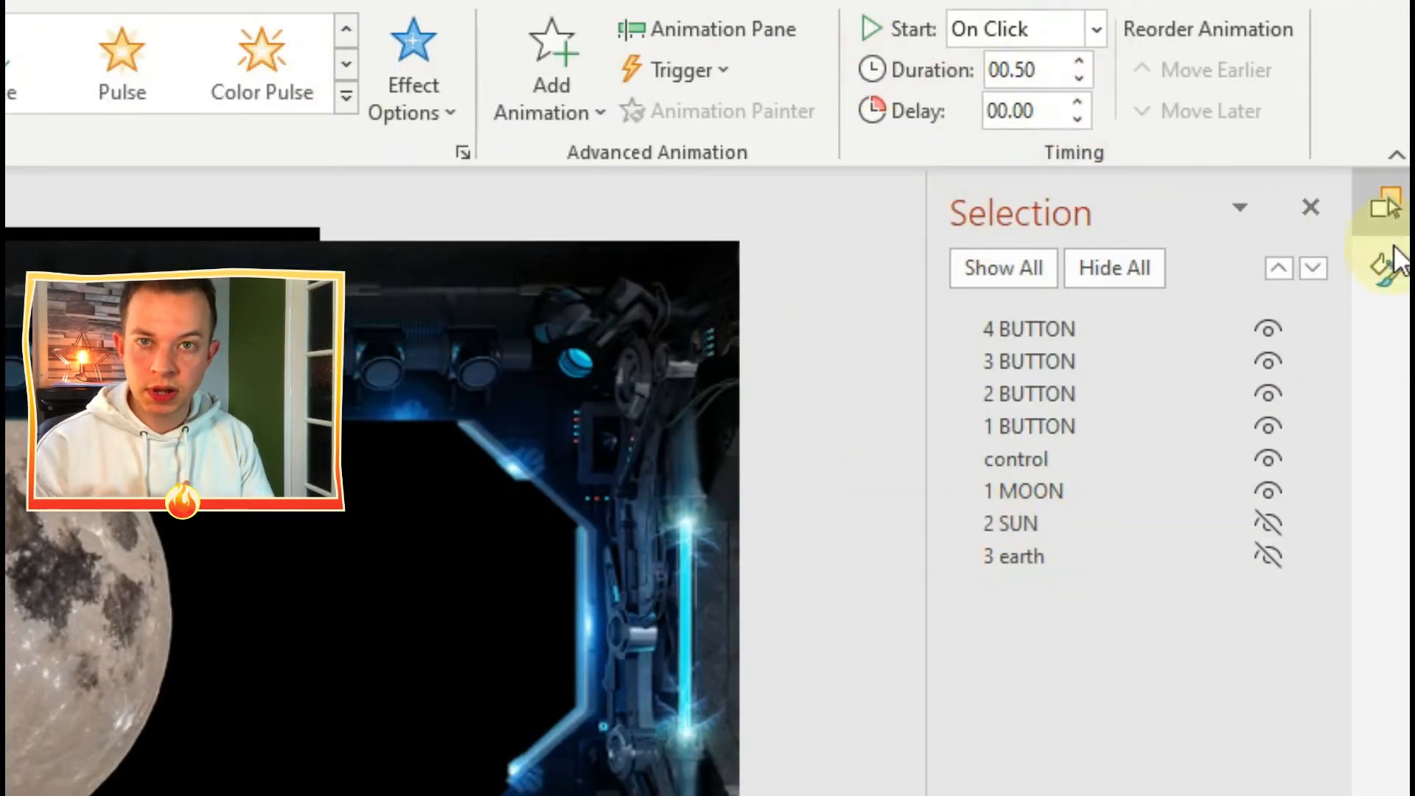
# Open the Animation Pane and the Effect Options for the 1 MOON animation.
pyautogui.click(708, 28)
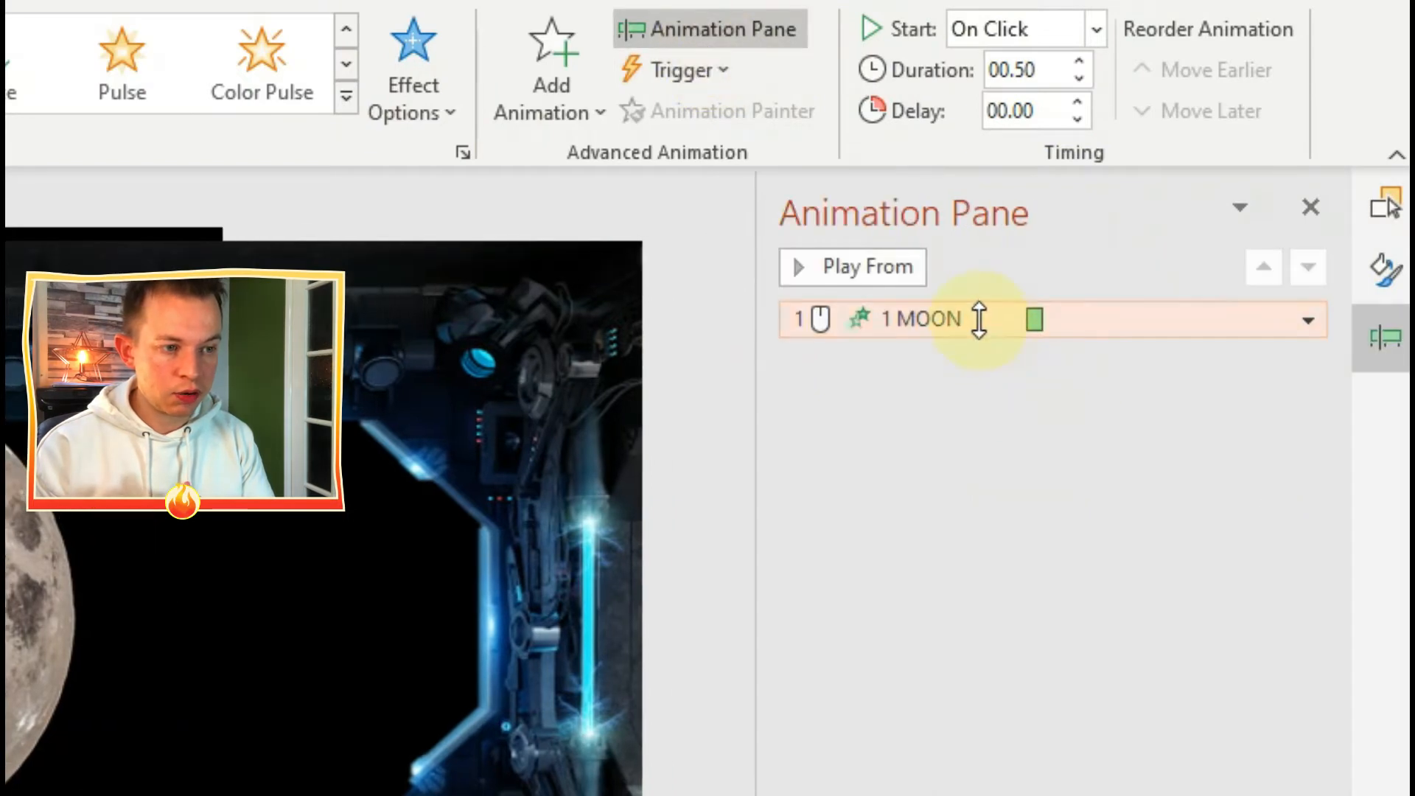
pyautogui.click(1306, 320)
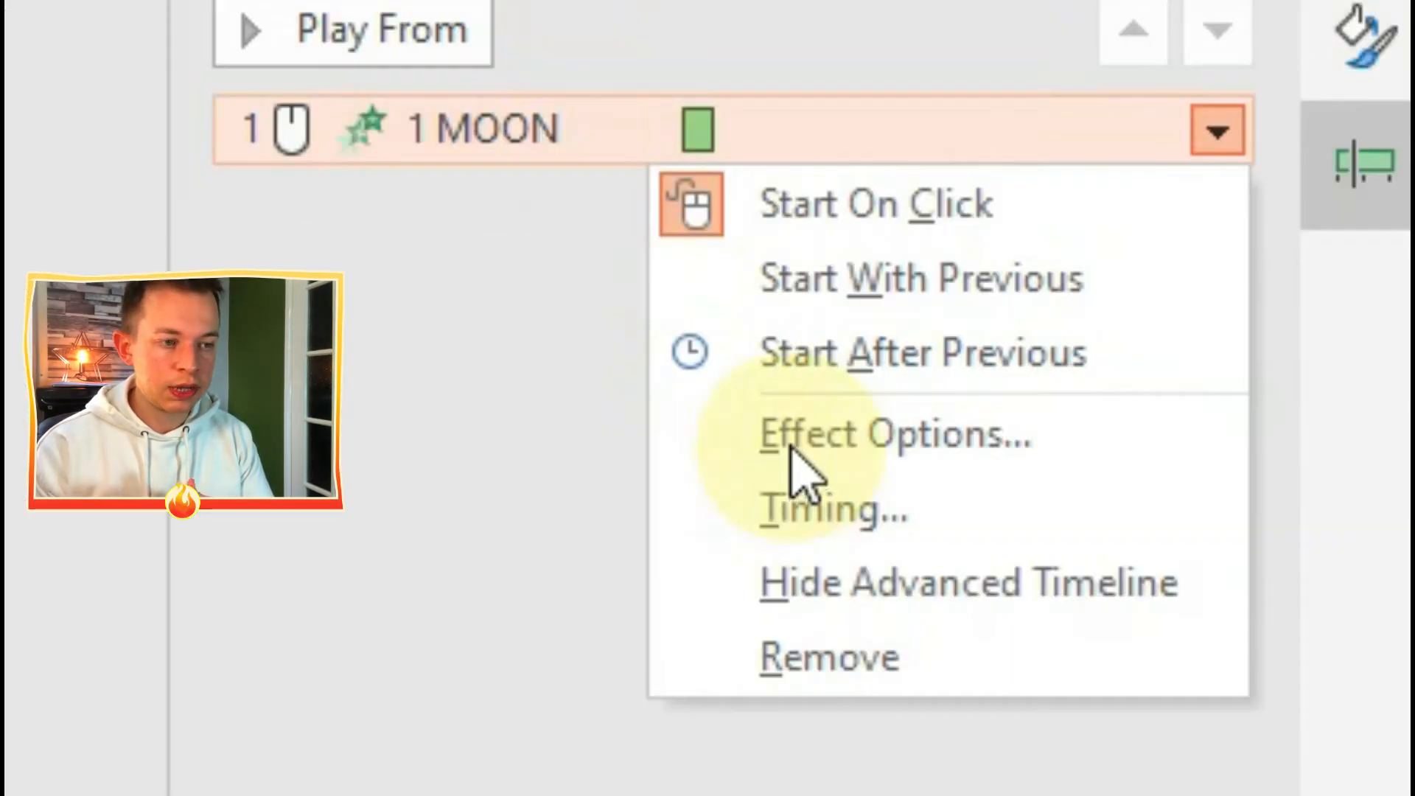
pyautogui.click(894, 434)
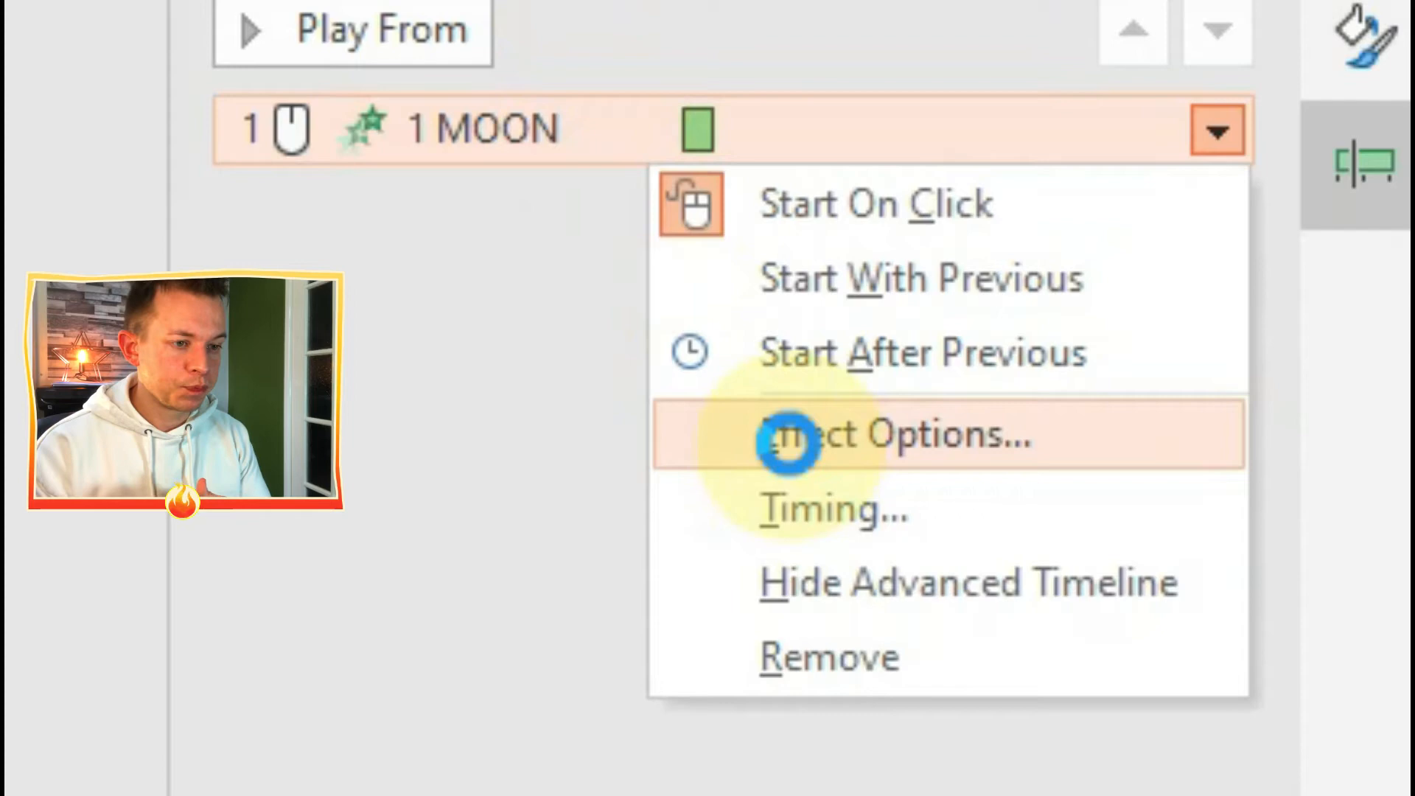
pyautogui.click(889, 434)
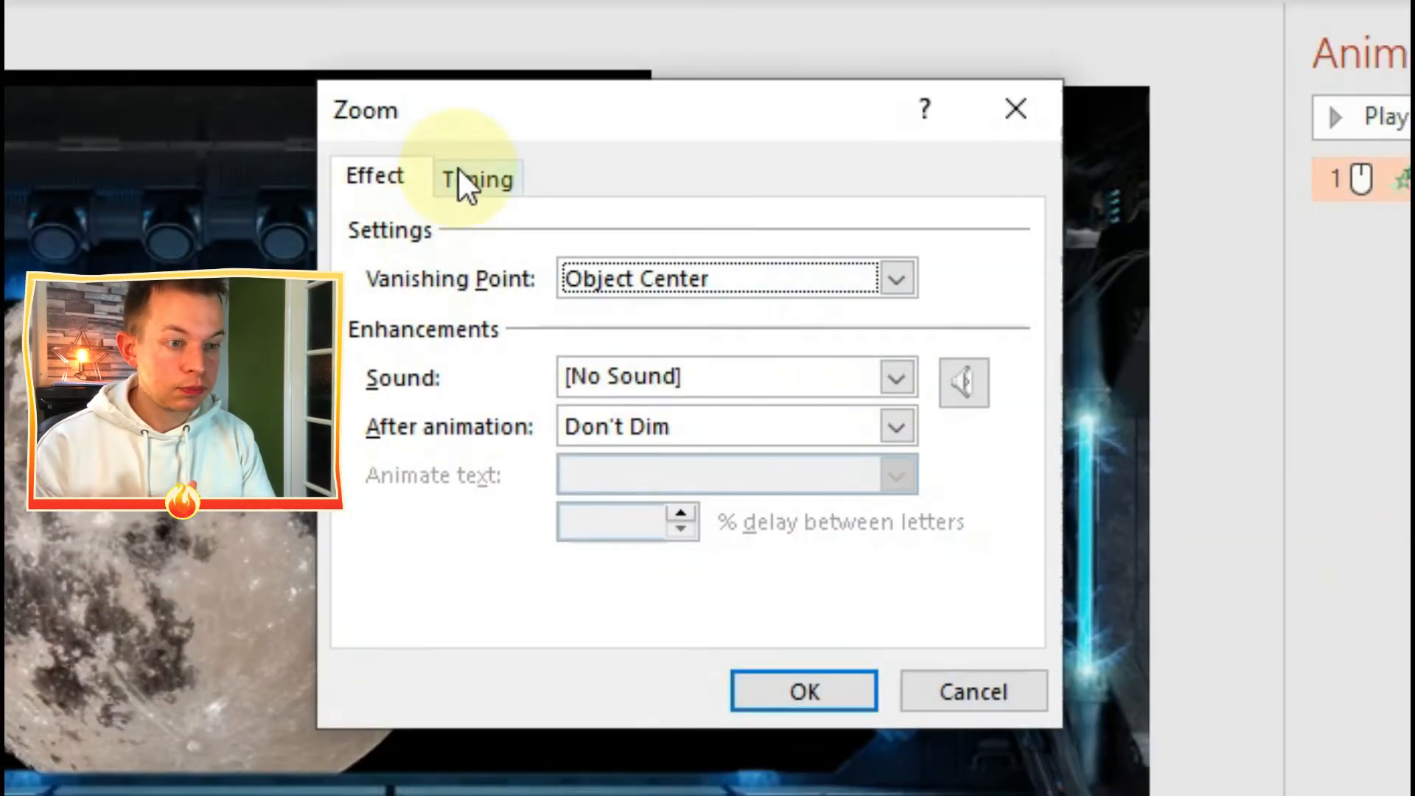
# Set the moon's Zoom timing to start on click of 1 BUTTON.
pyautogui.click(477, 176)
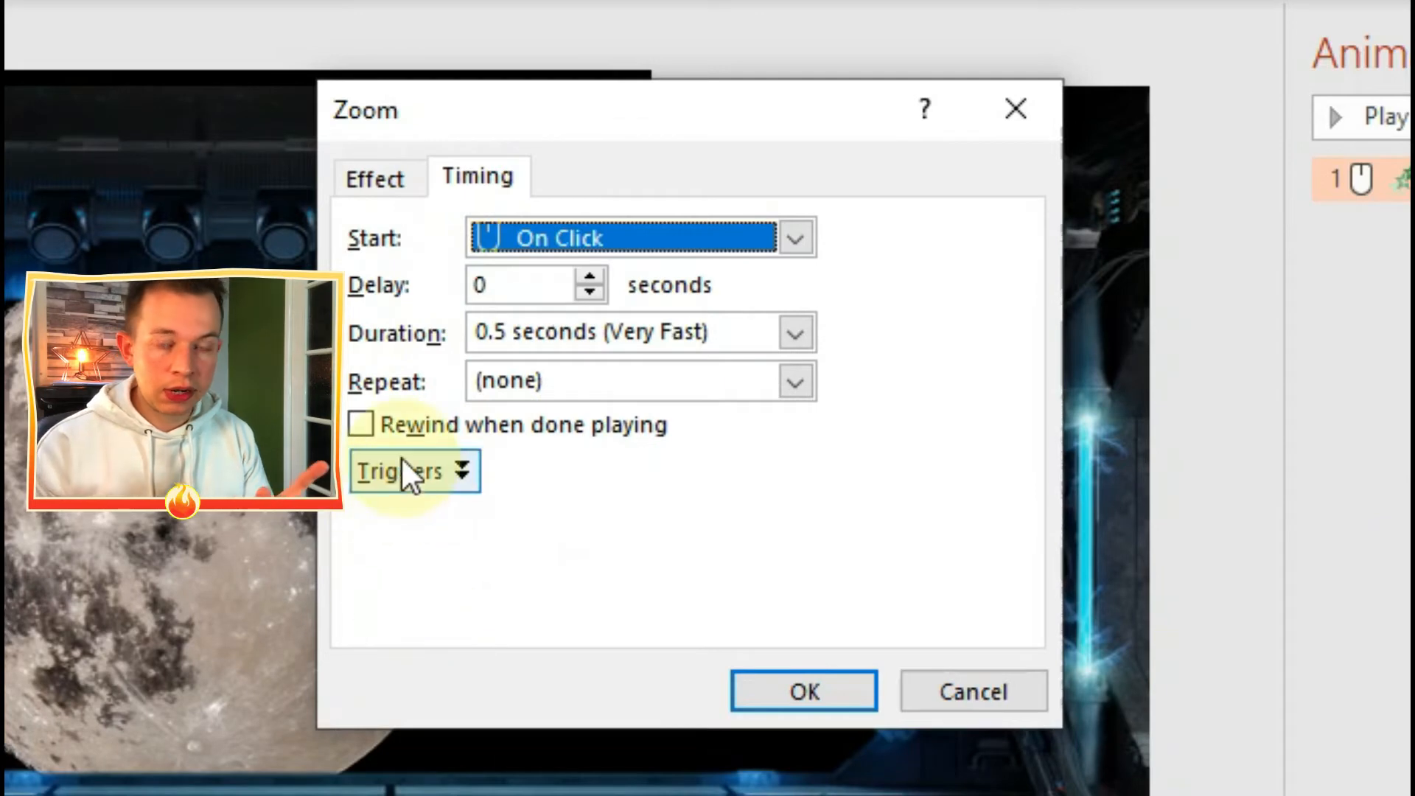
pyautogui.click(361, 424)
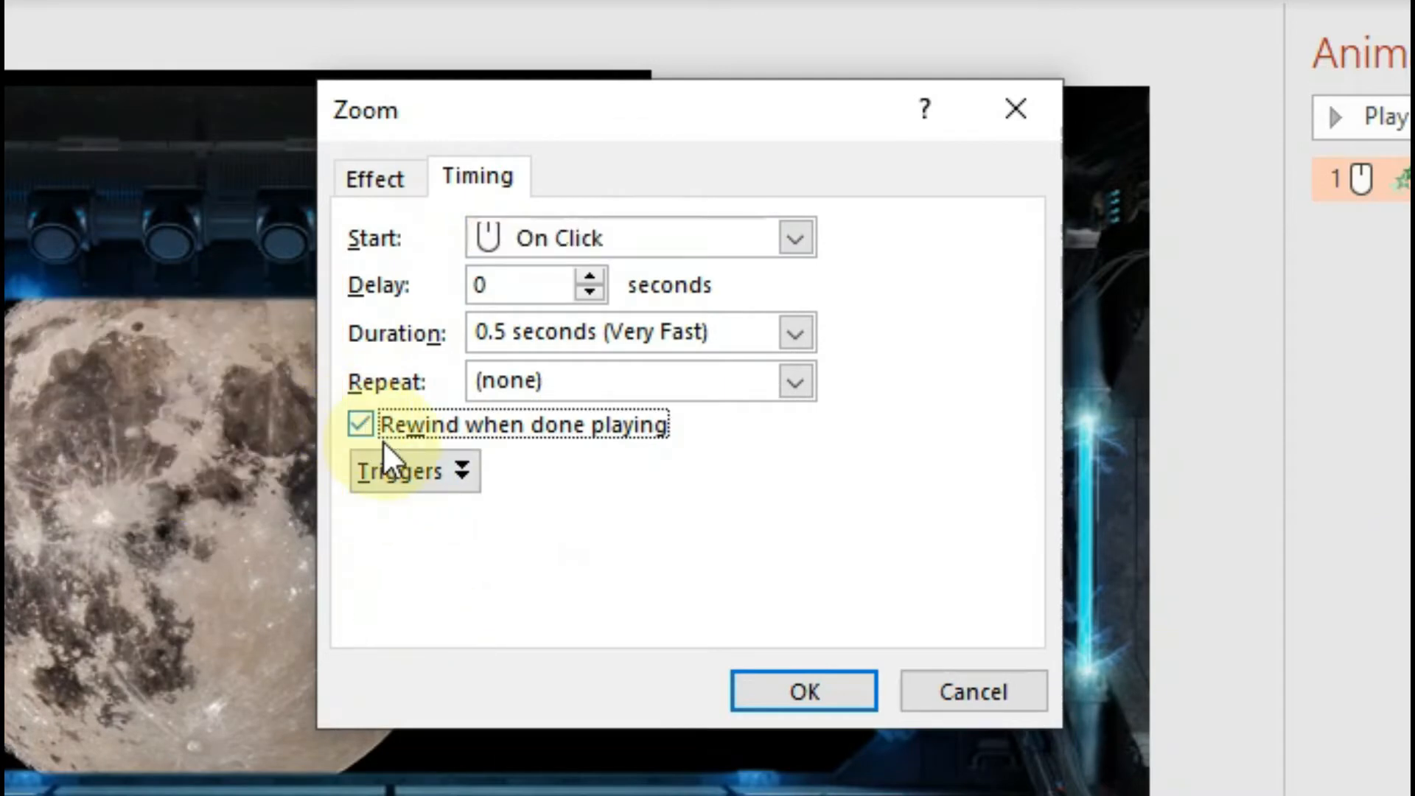
pyautogui.click(359, 425)
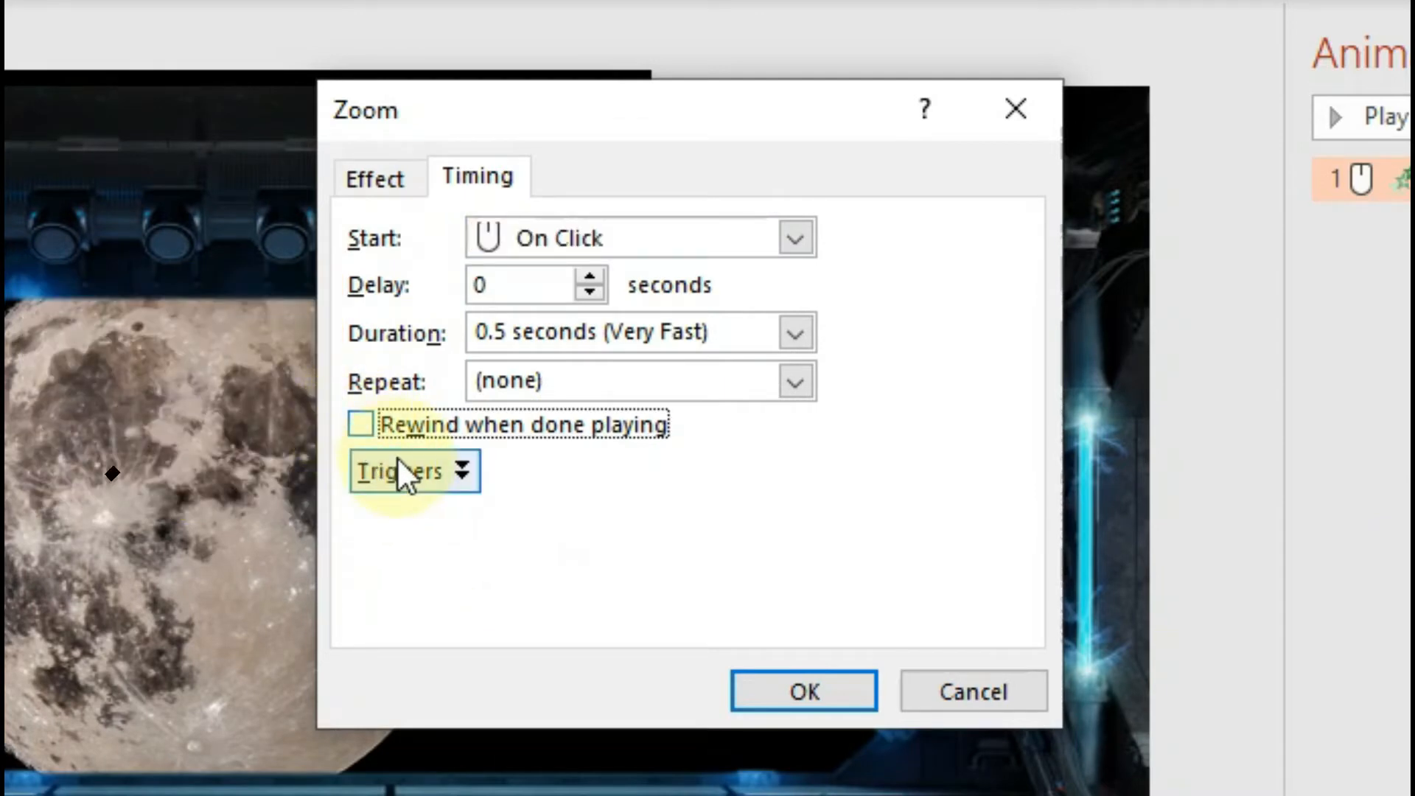
pyautogui.click(402, 470)
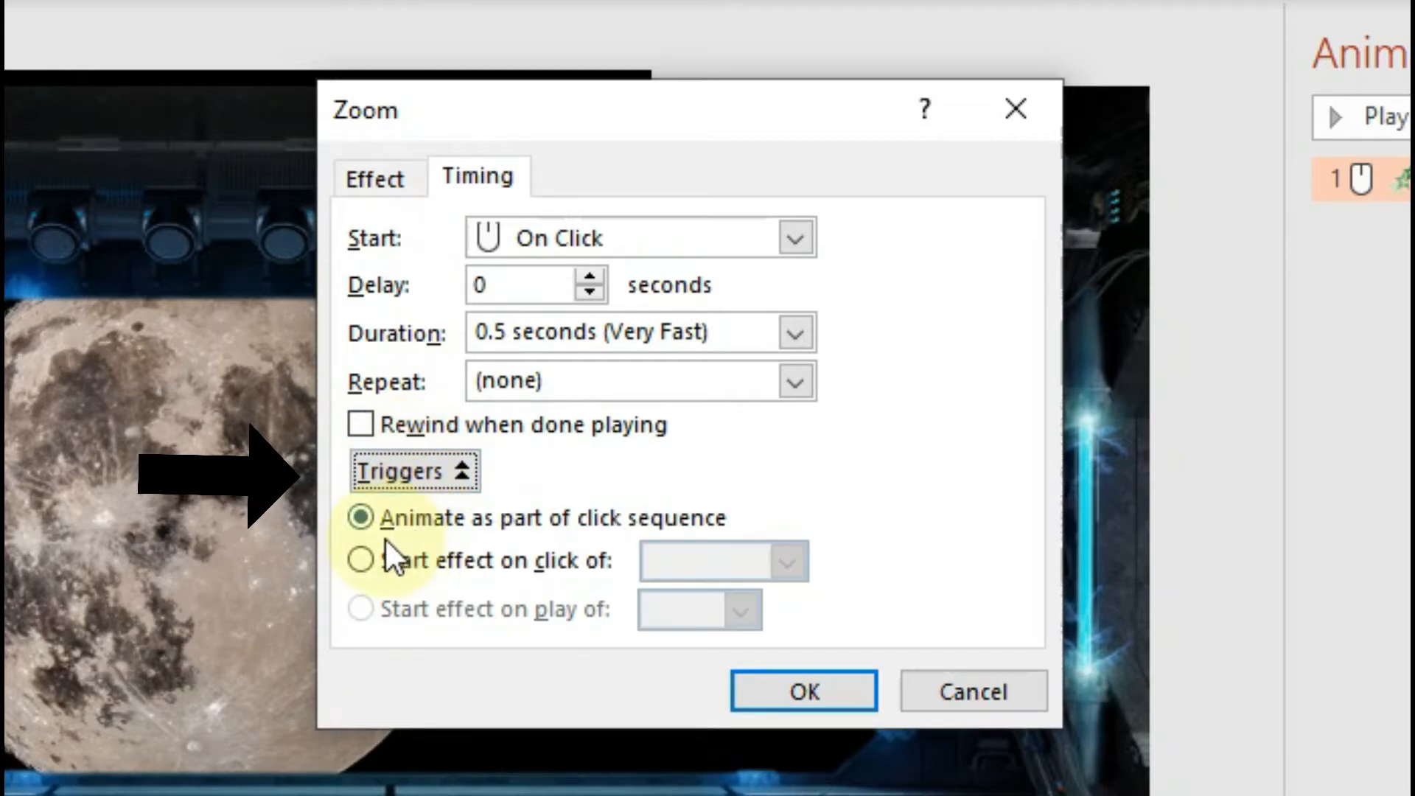
pyautogui.click(361, 560)
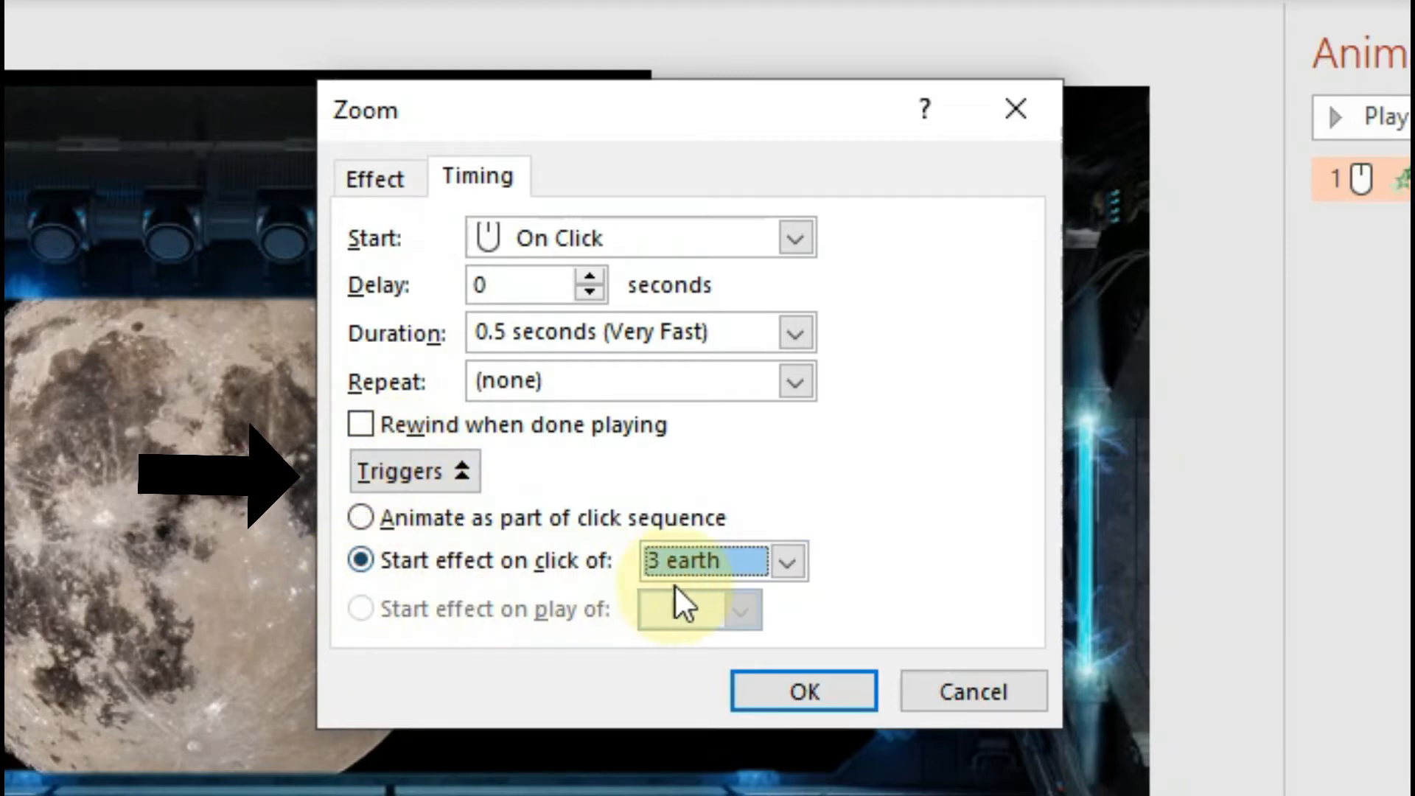
pyautogui.click(784, 560)
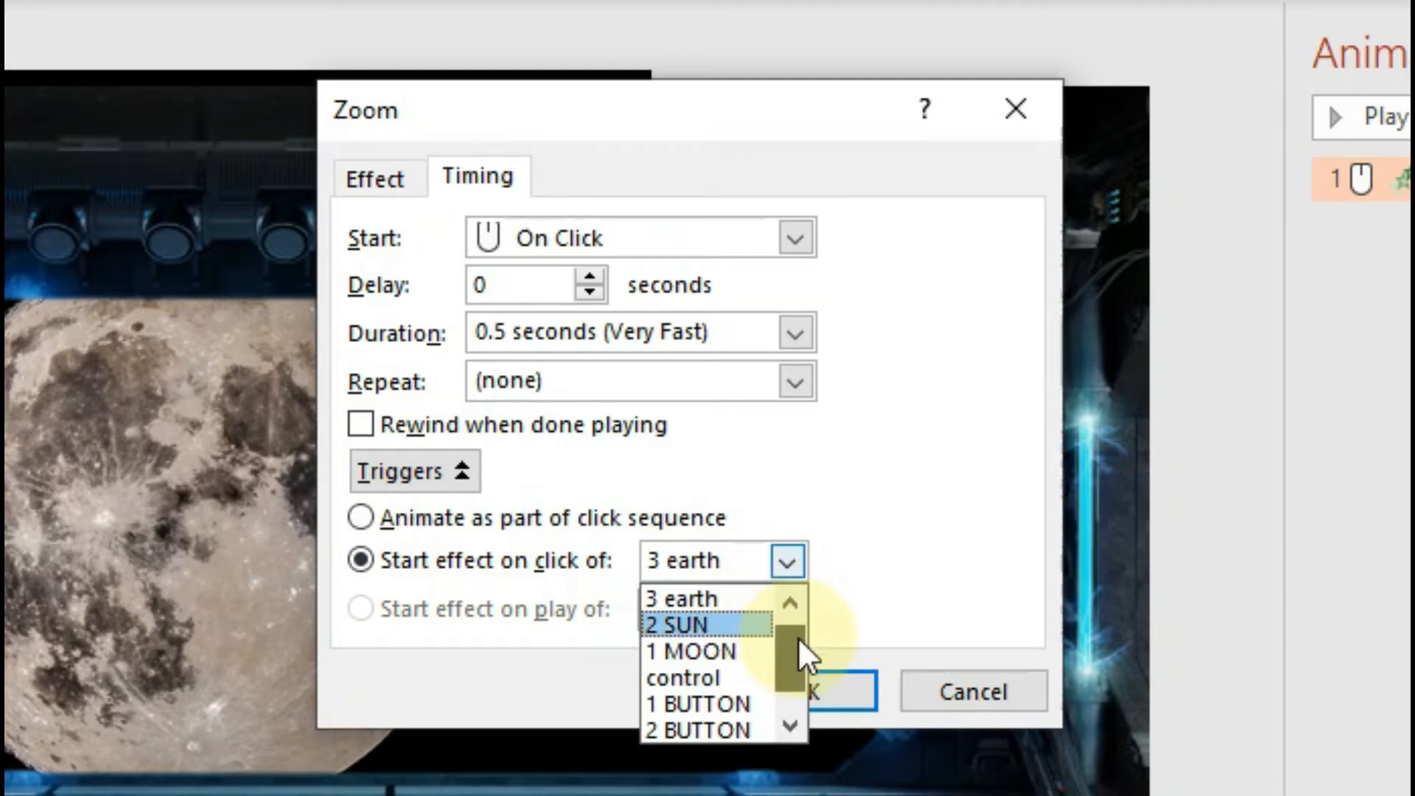
pyautogui.scroll(-3)
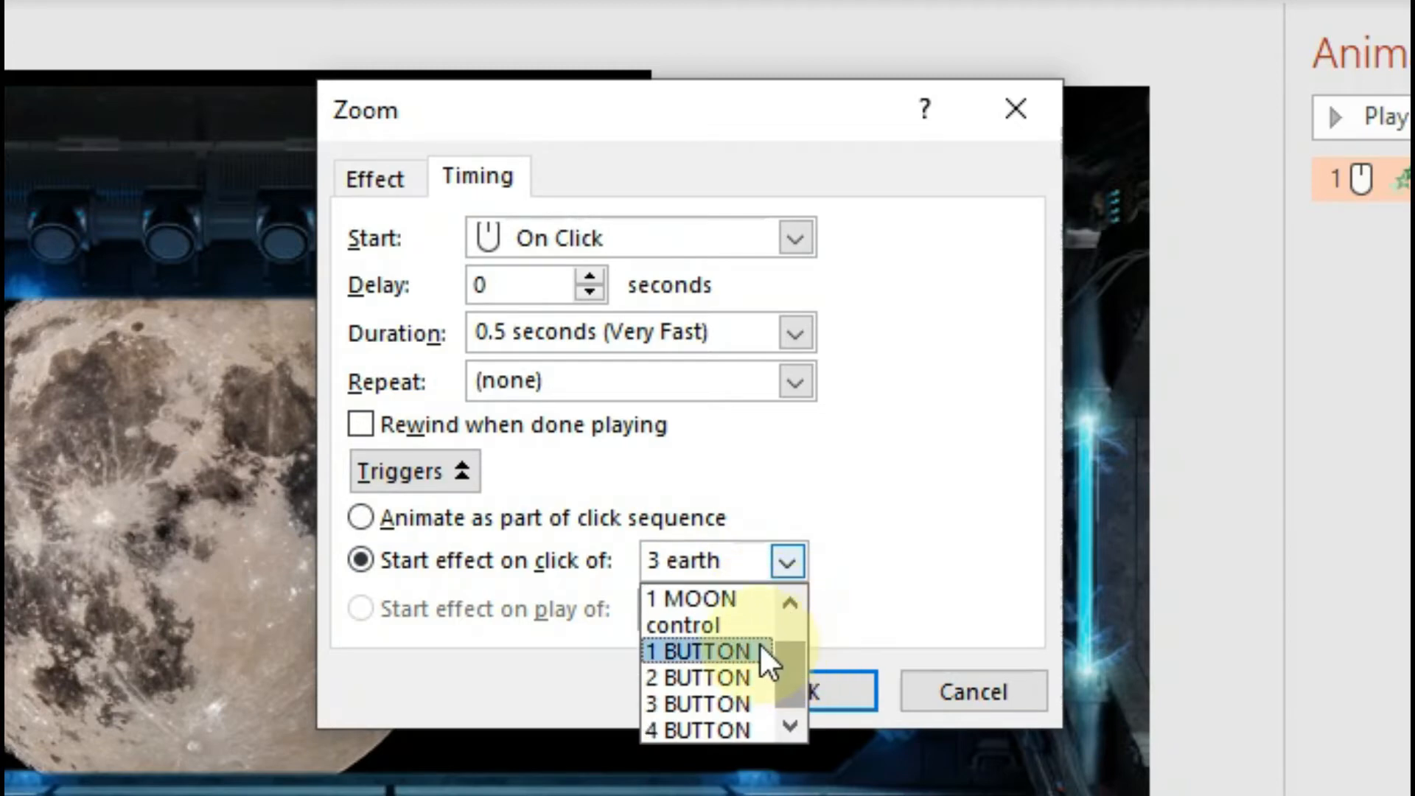
pyautogui.click(696, 651)
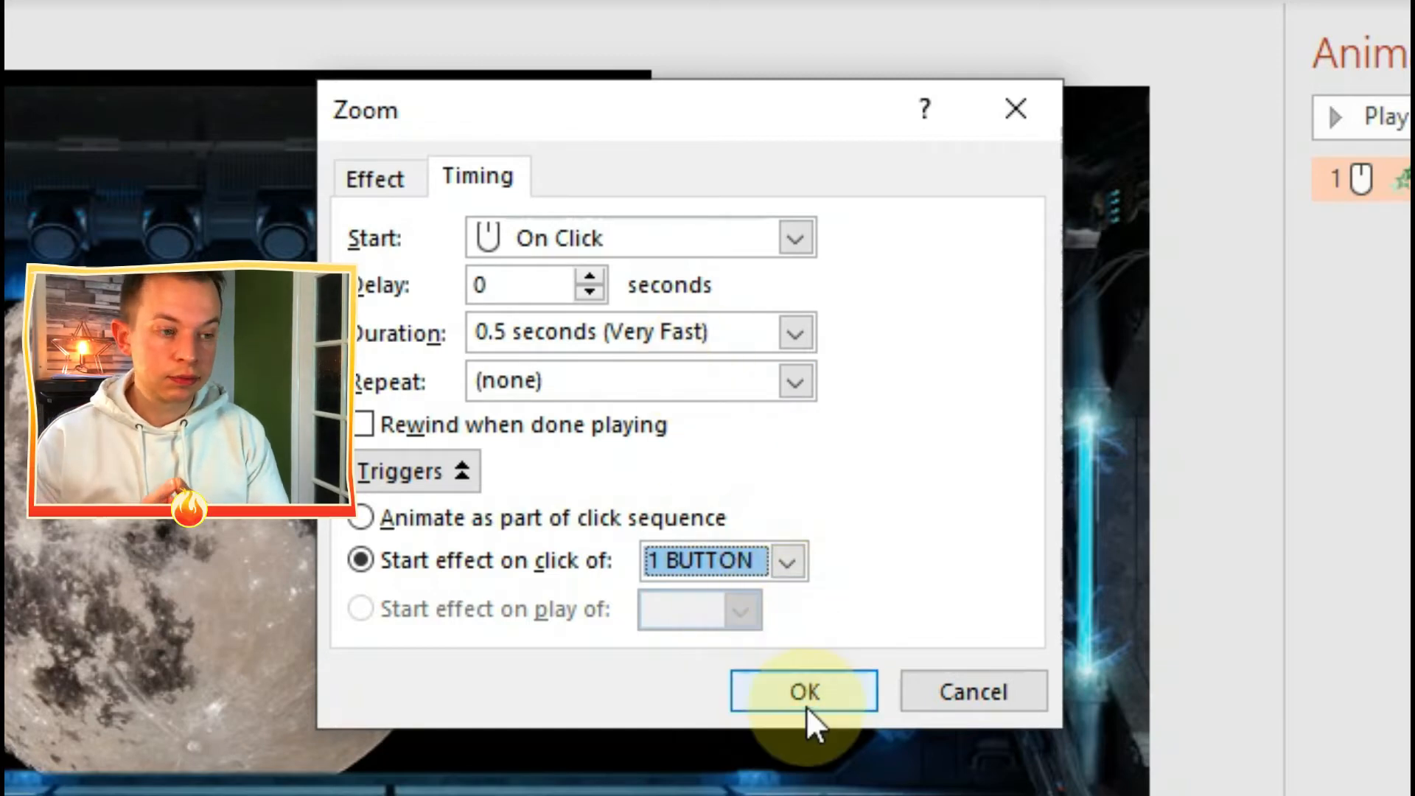
pyautogui.click(801, 692)
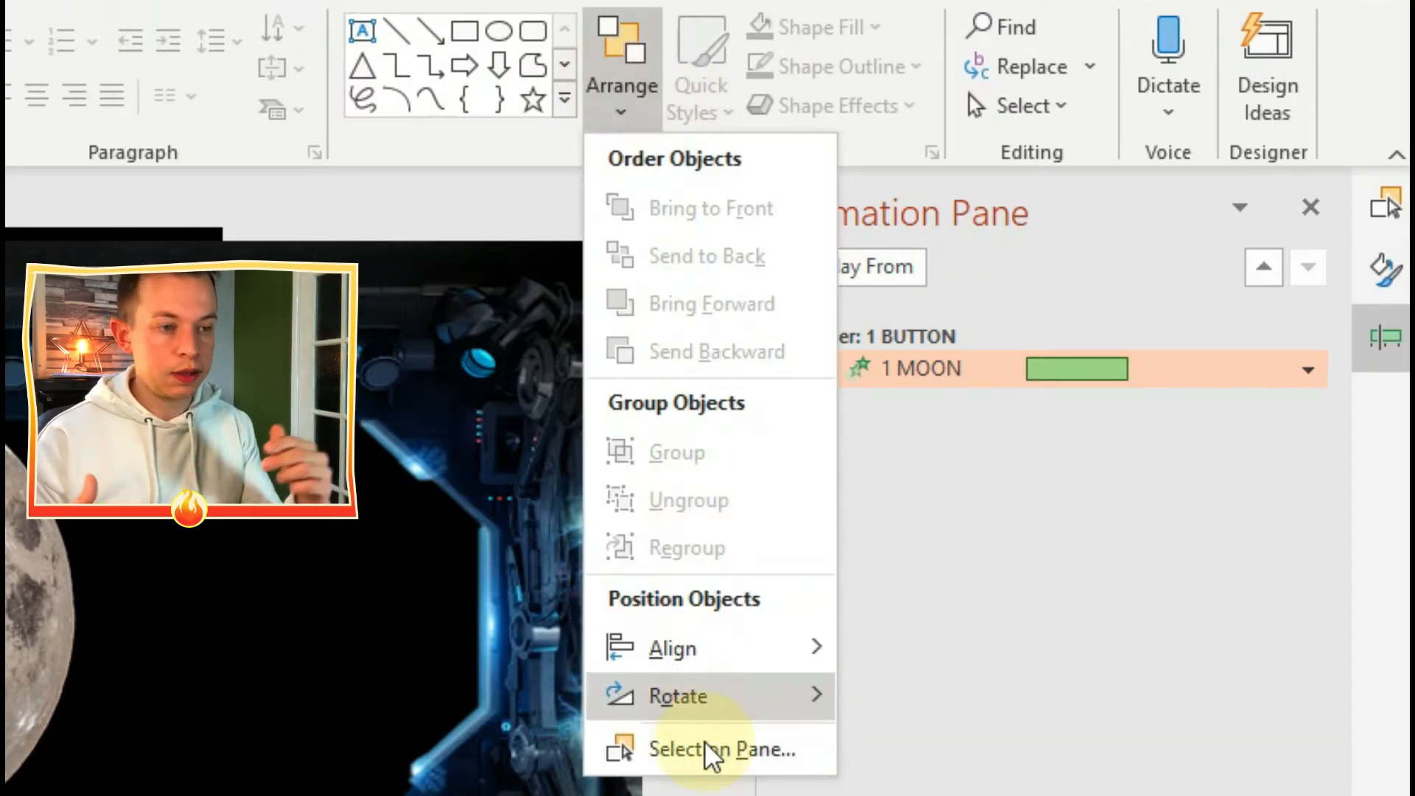
# Hide 1 MOON, show 2 SUN, and give the sun a Zoom entrance animation.
pyautogui.click(713, 749)
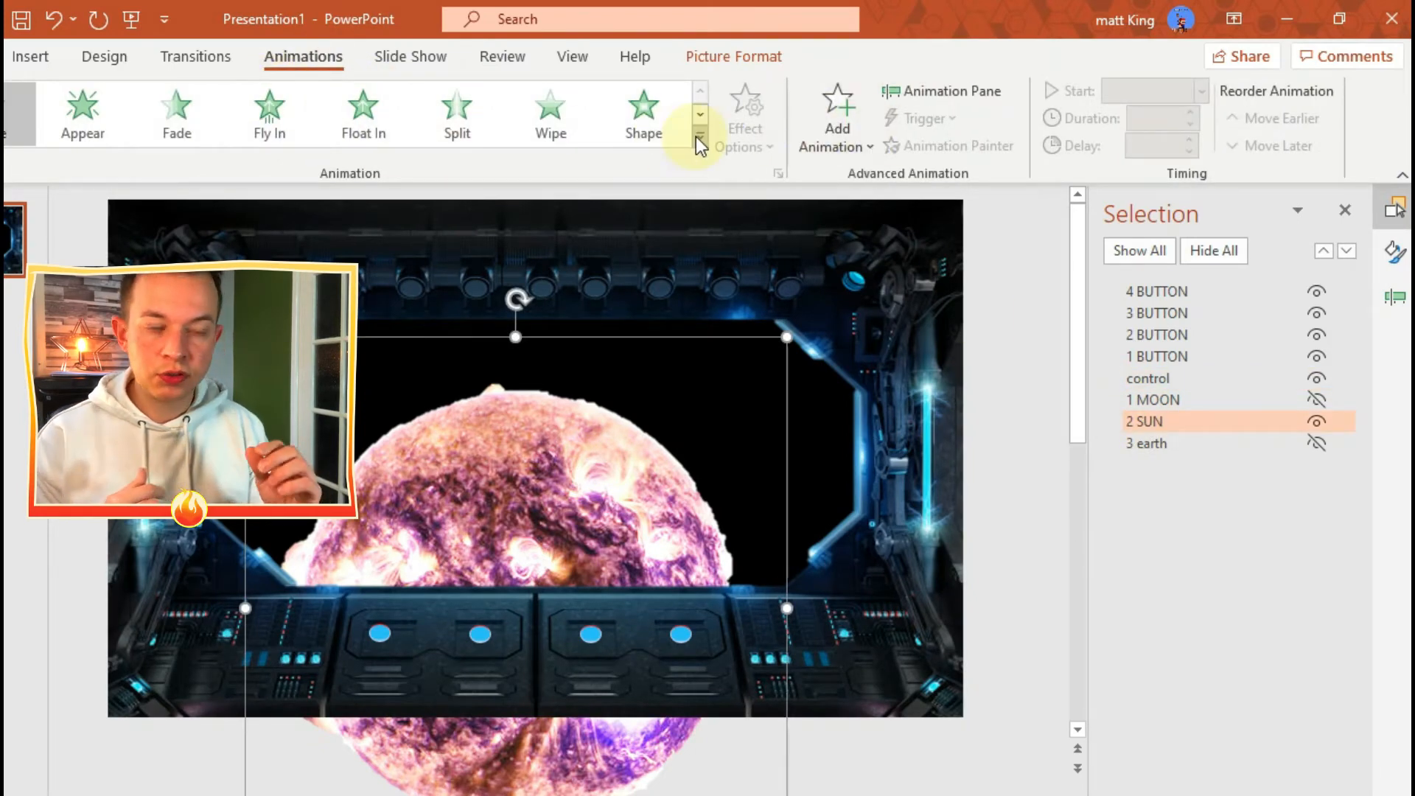
pyautogui.click(700, 140)
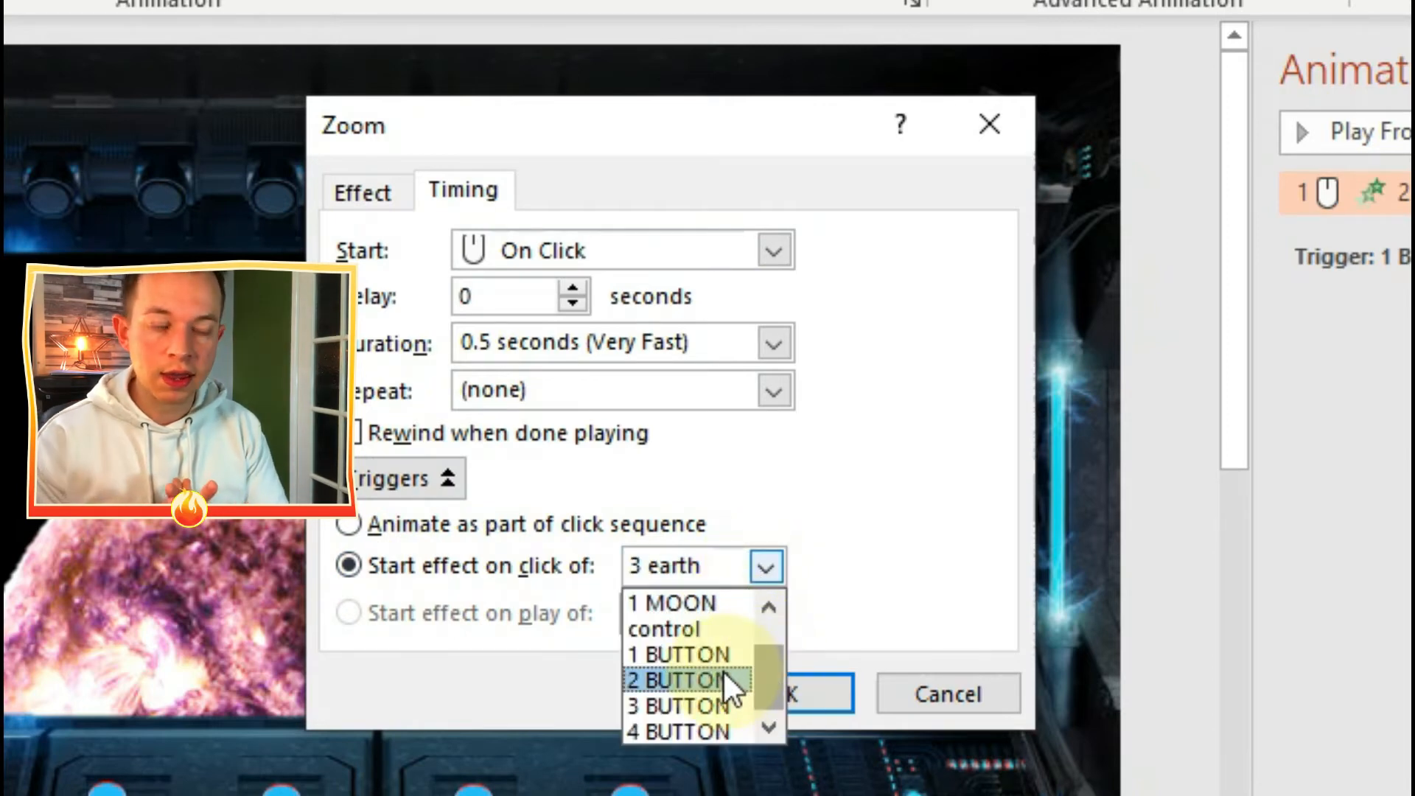
# Trigger the sun's Zoom on clicking 2 BUTTON, lasting 2 seconds (Medium).
pyautogui.click(680, 680)
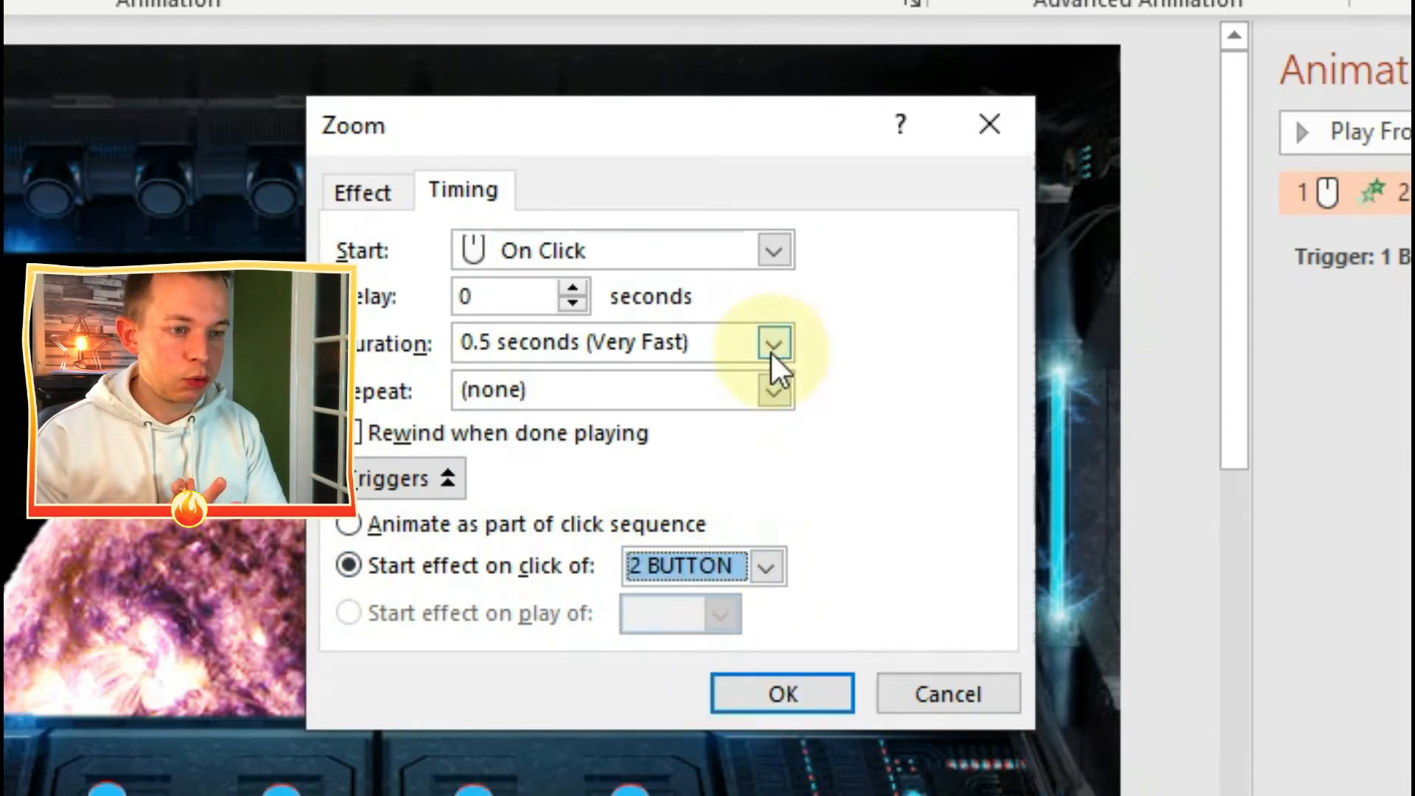
pyautogui.click(773, 343)
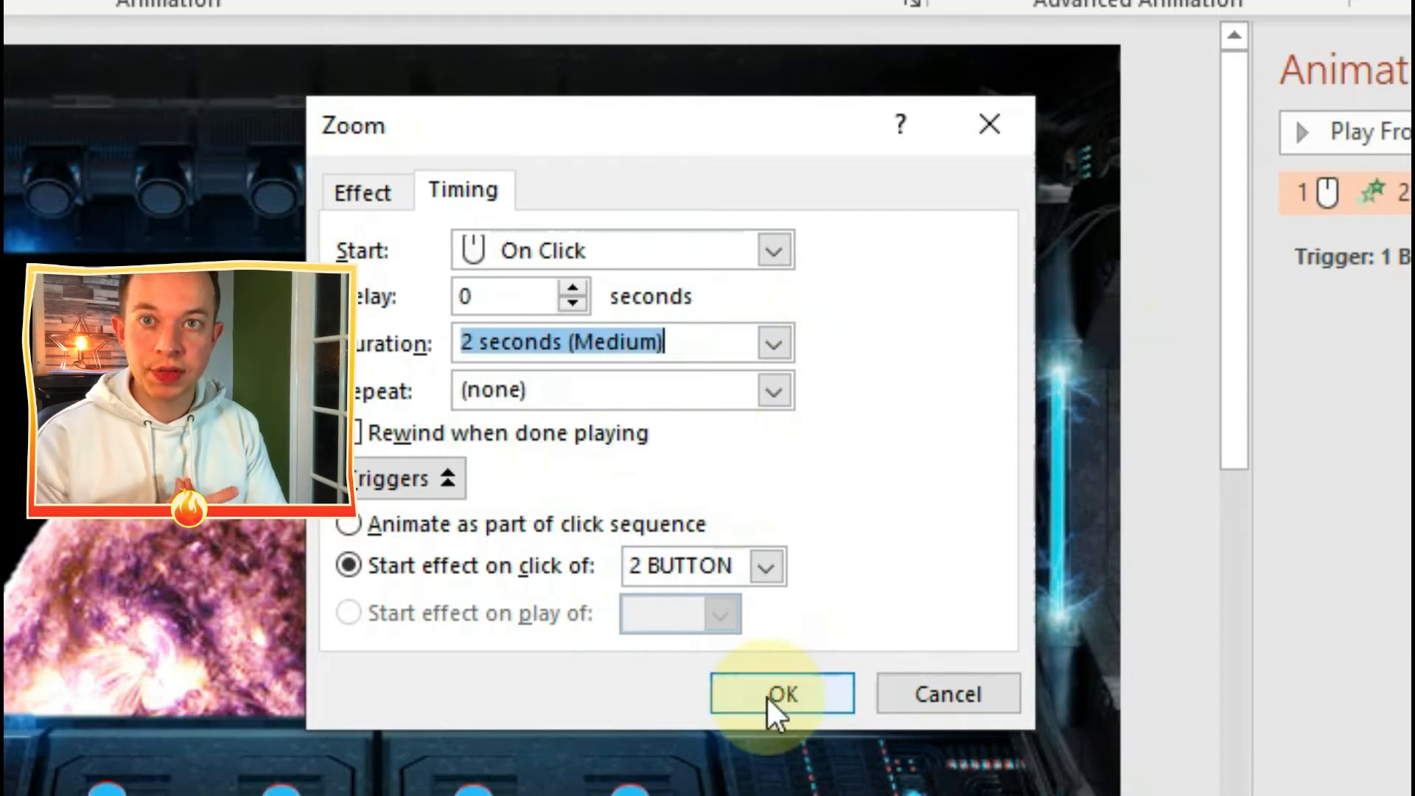
pyautogui.click(781, 694)
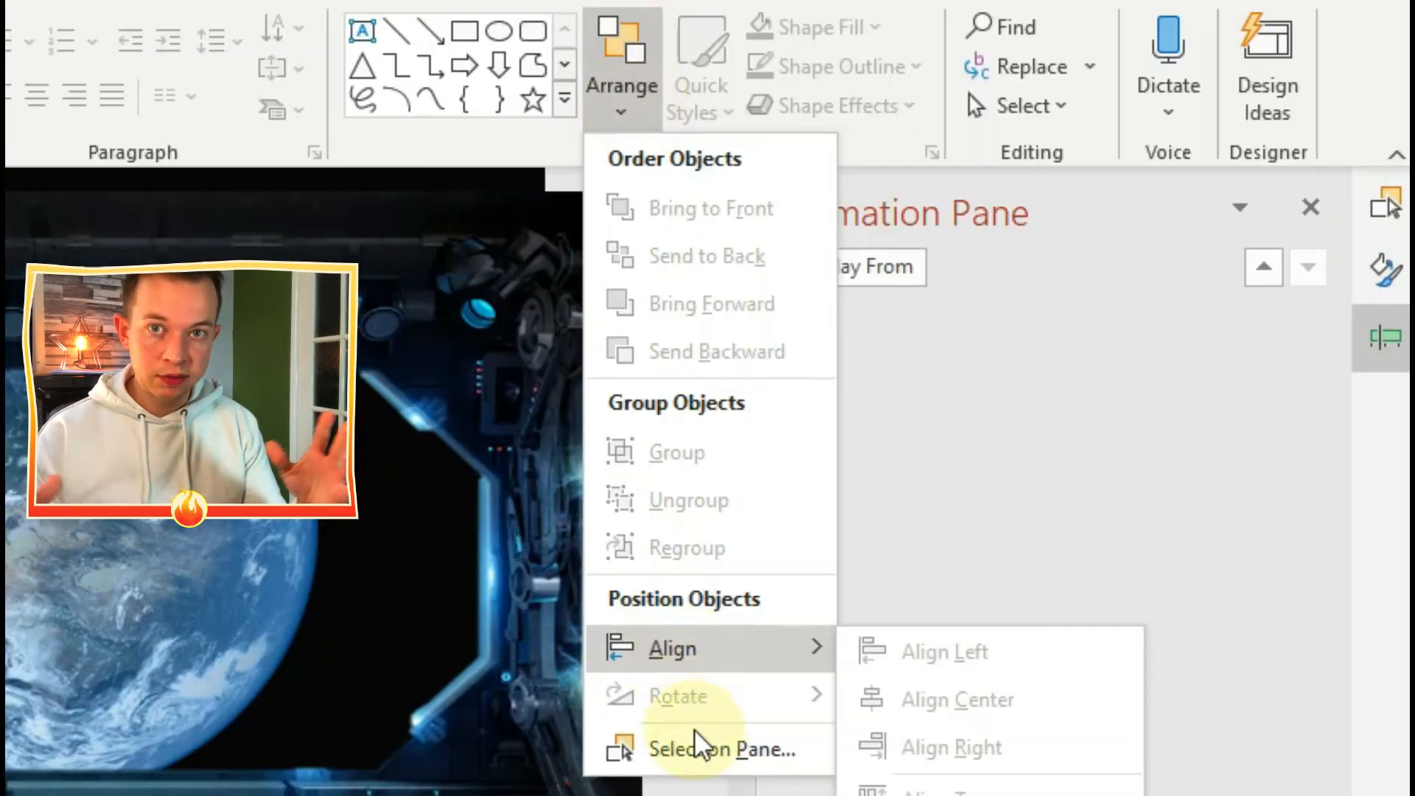
# Give the earth picture an entrance animation and show the Animation Pane list.
pyautogui.click(728, 748)
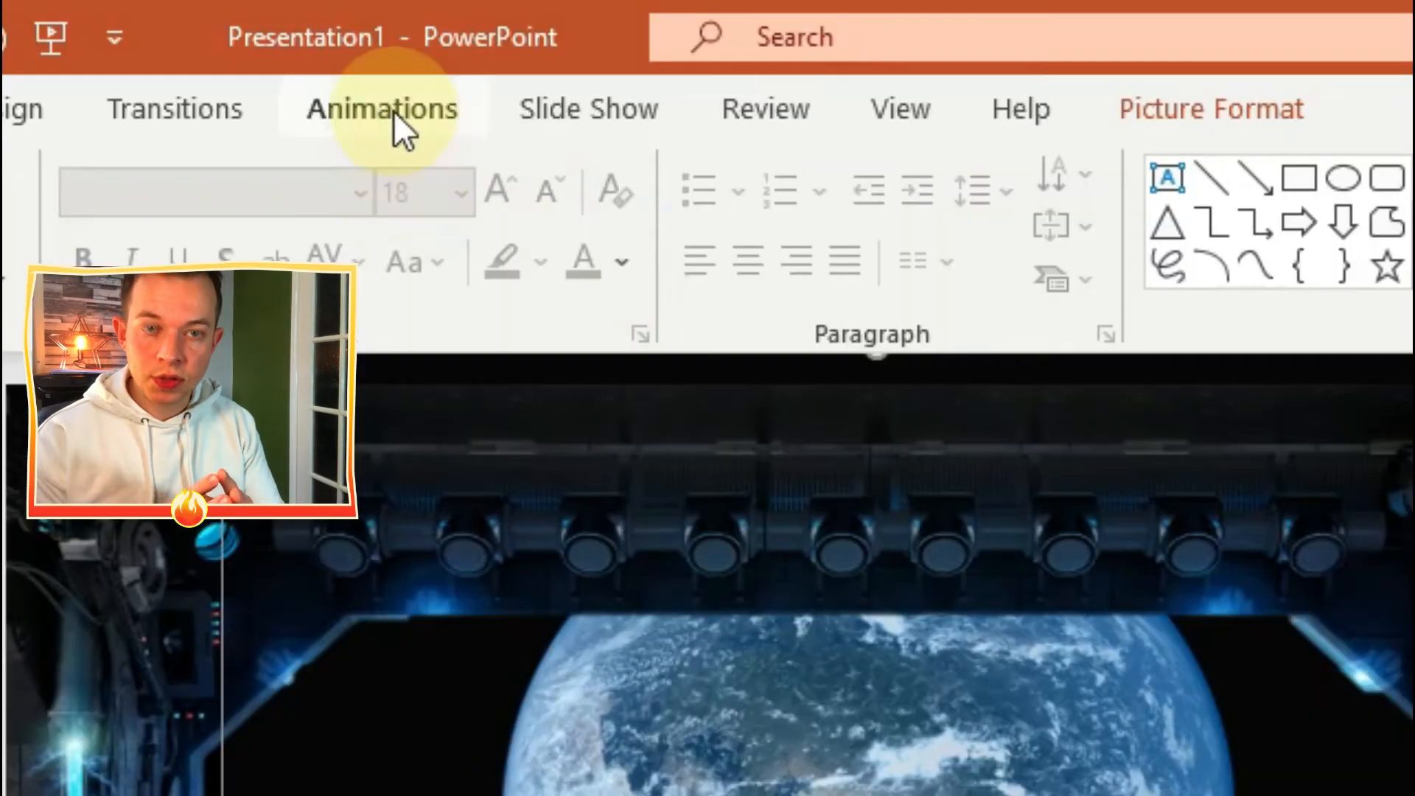
pyautogui.click(381, 109)
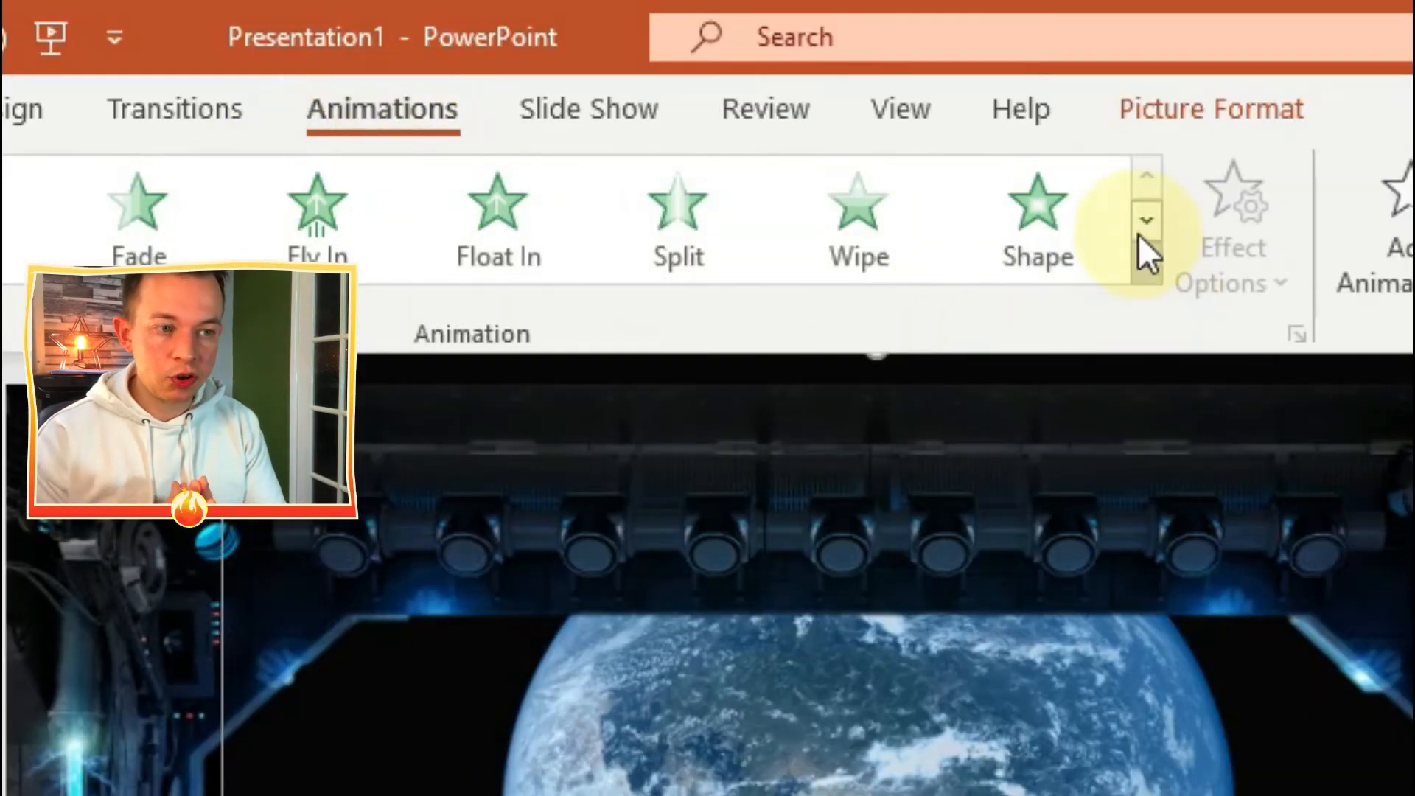
pyautogui.click(1145, 219)
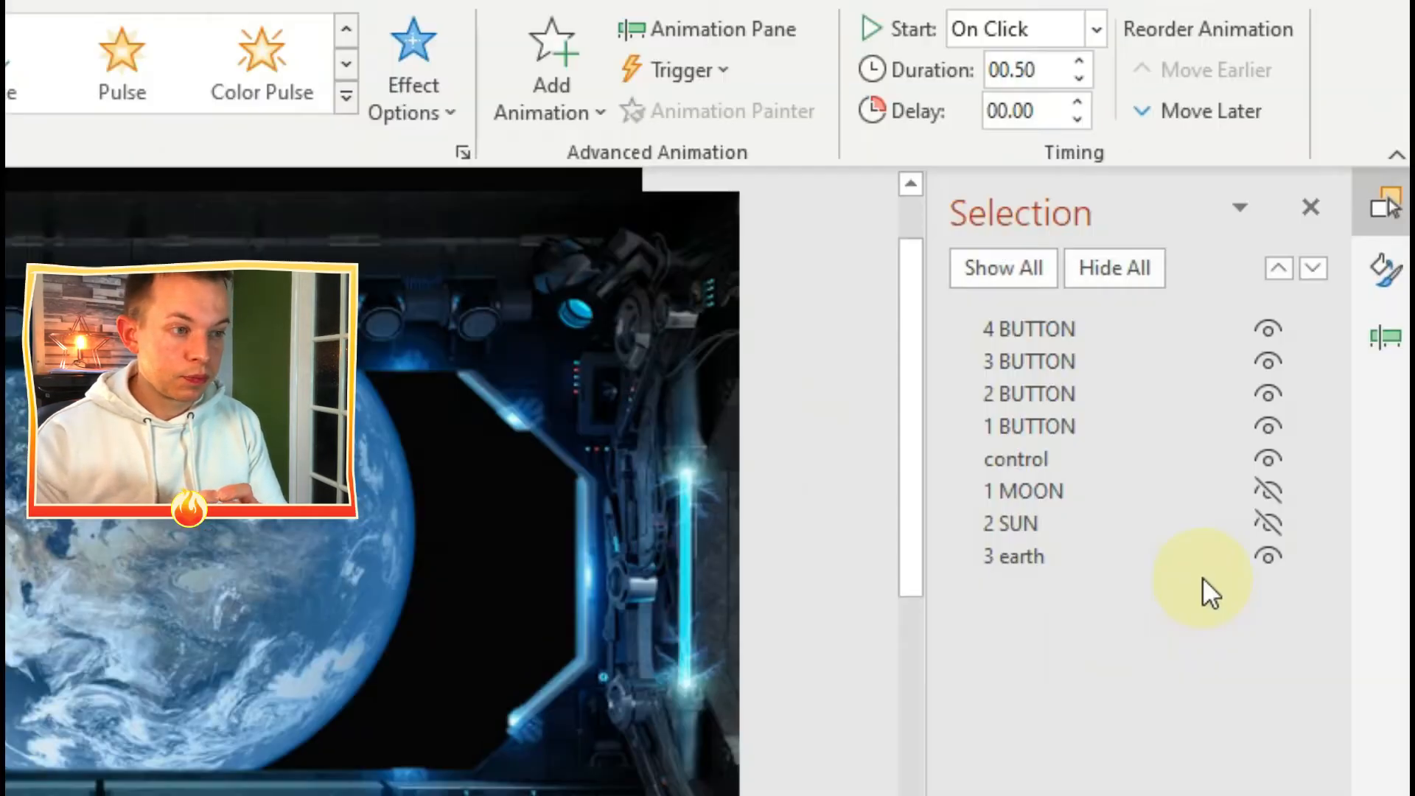
pyautogui.moveTo(1385, 348)
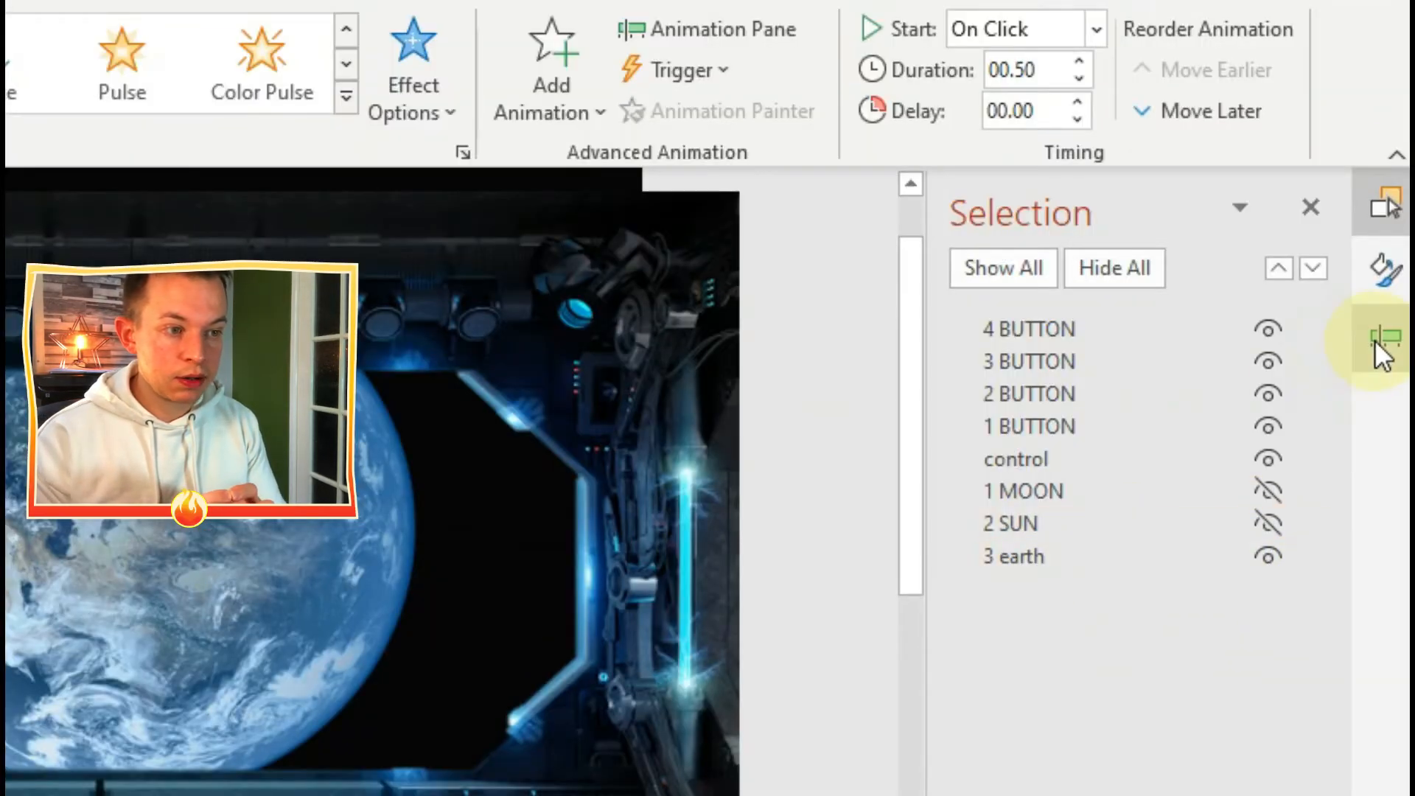
pyautogui.click(717, 28)
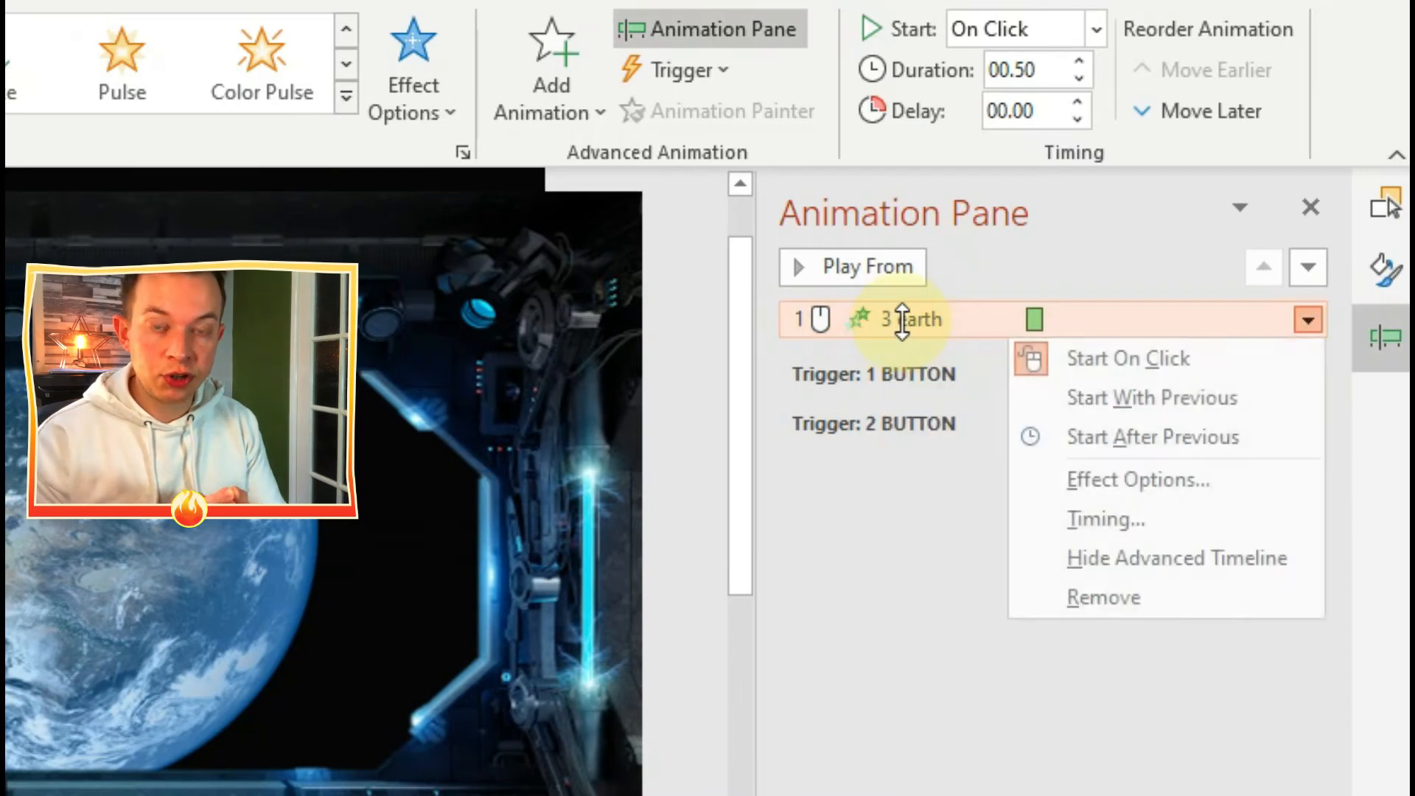
# Set the earth's Zoom animation to start on click of 3 BUTTON.
pyautogui.click(1137, 479)
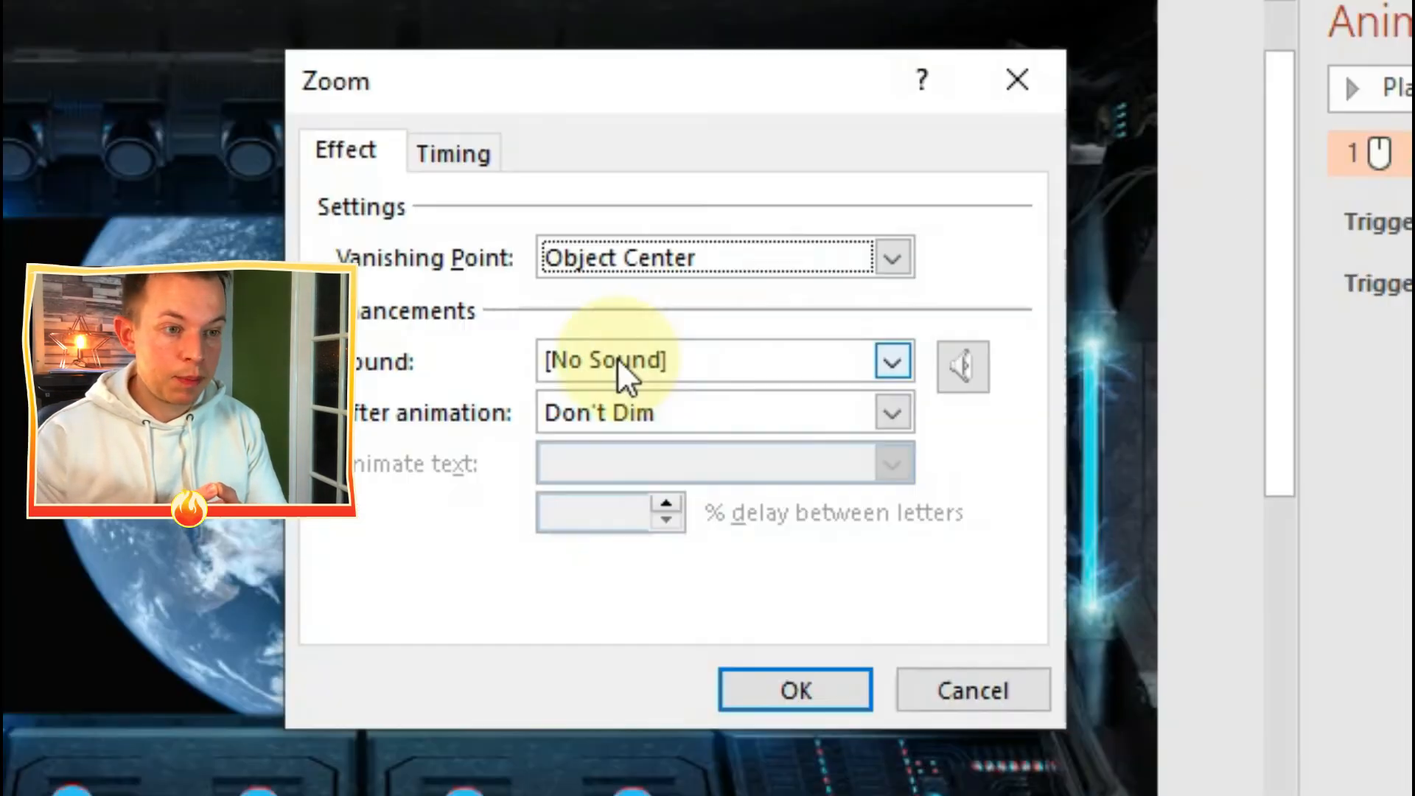
pyautogui.click(453, 152)
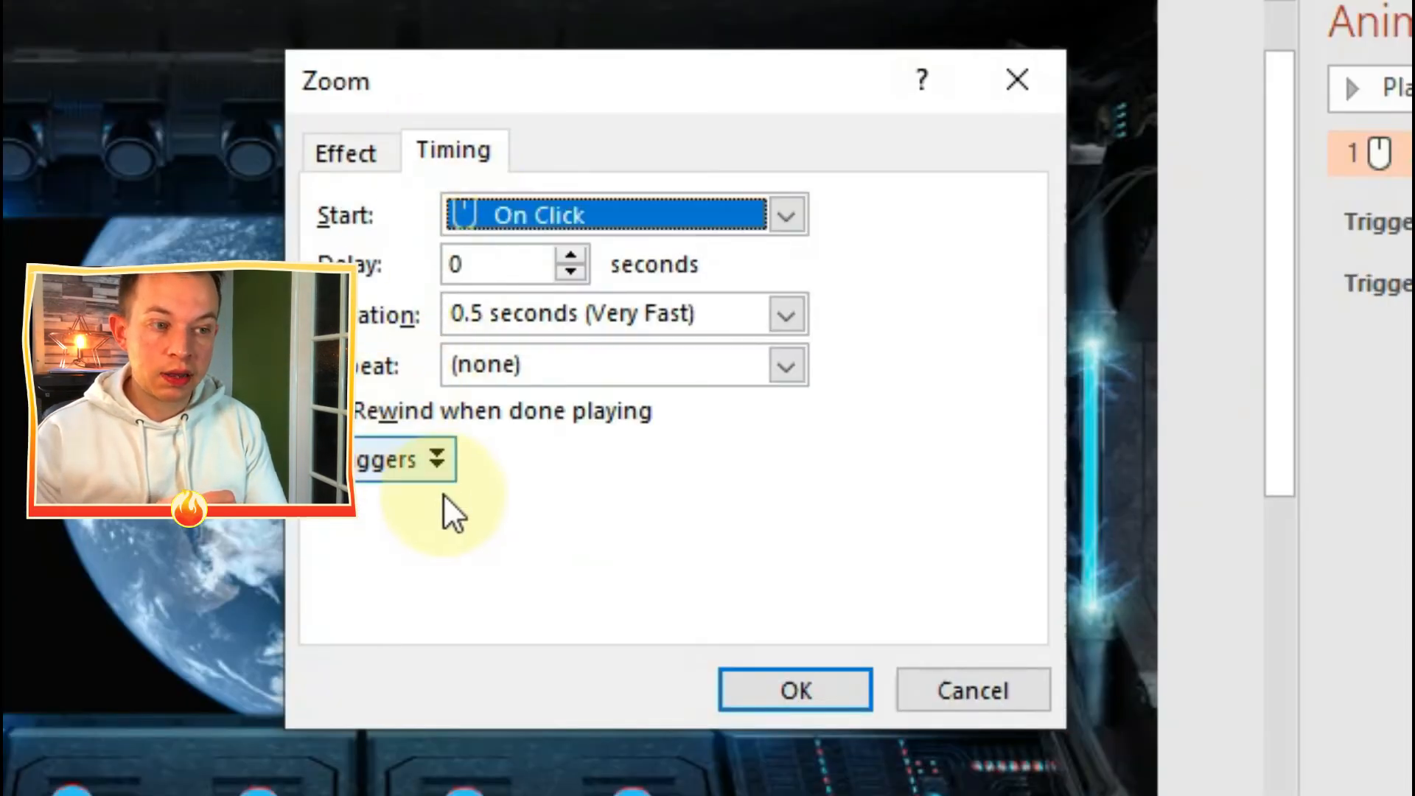
pyautogui.click(401, 458)
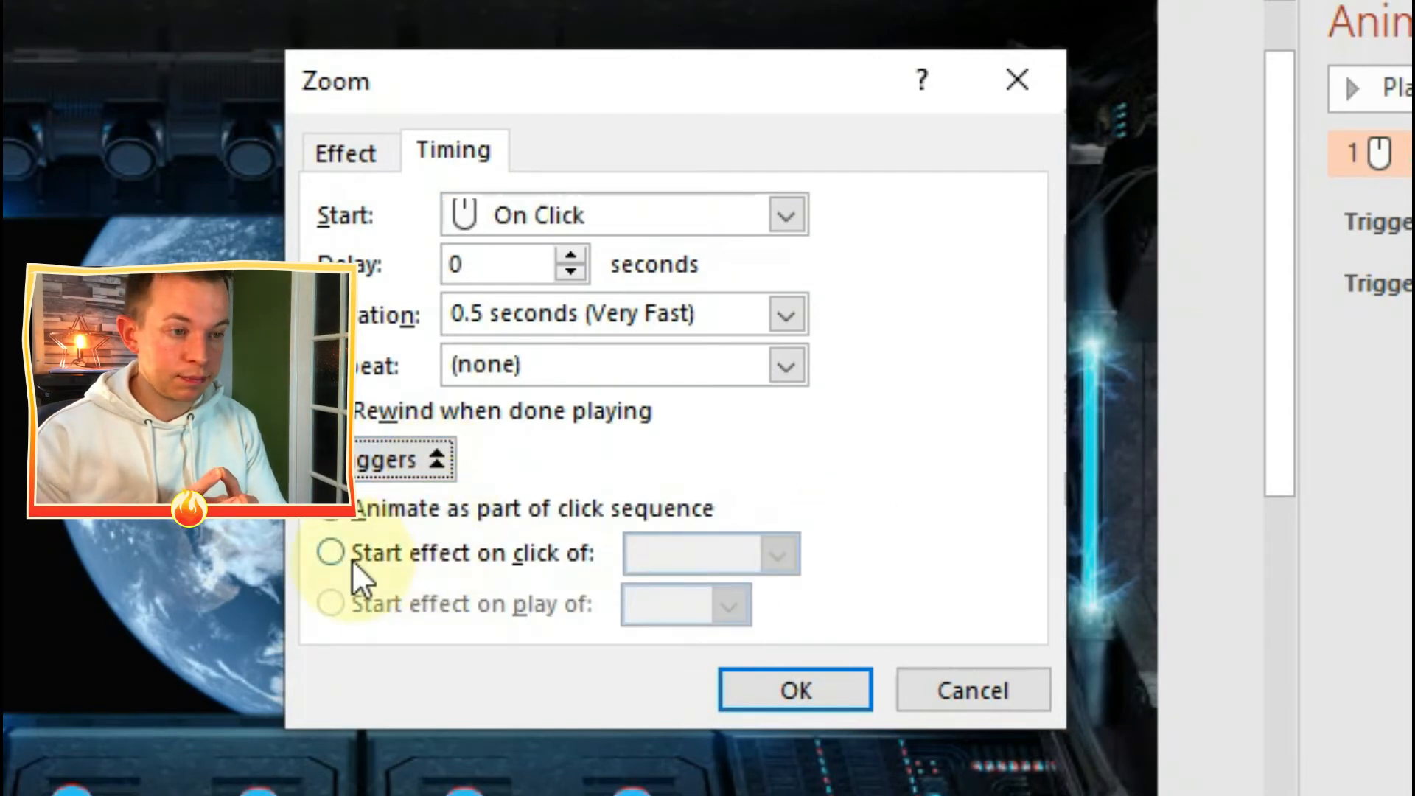
pyautogui.click(779, 554)
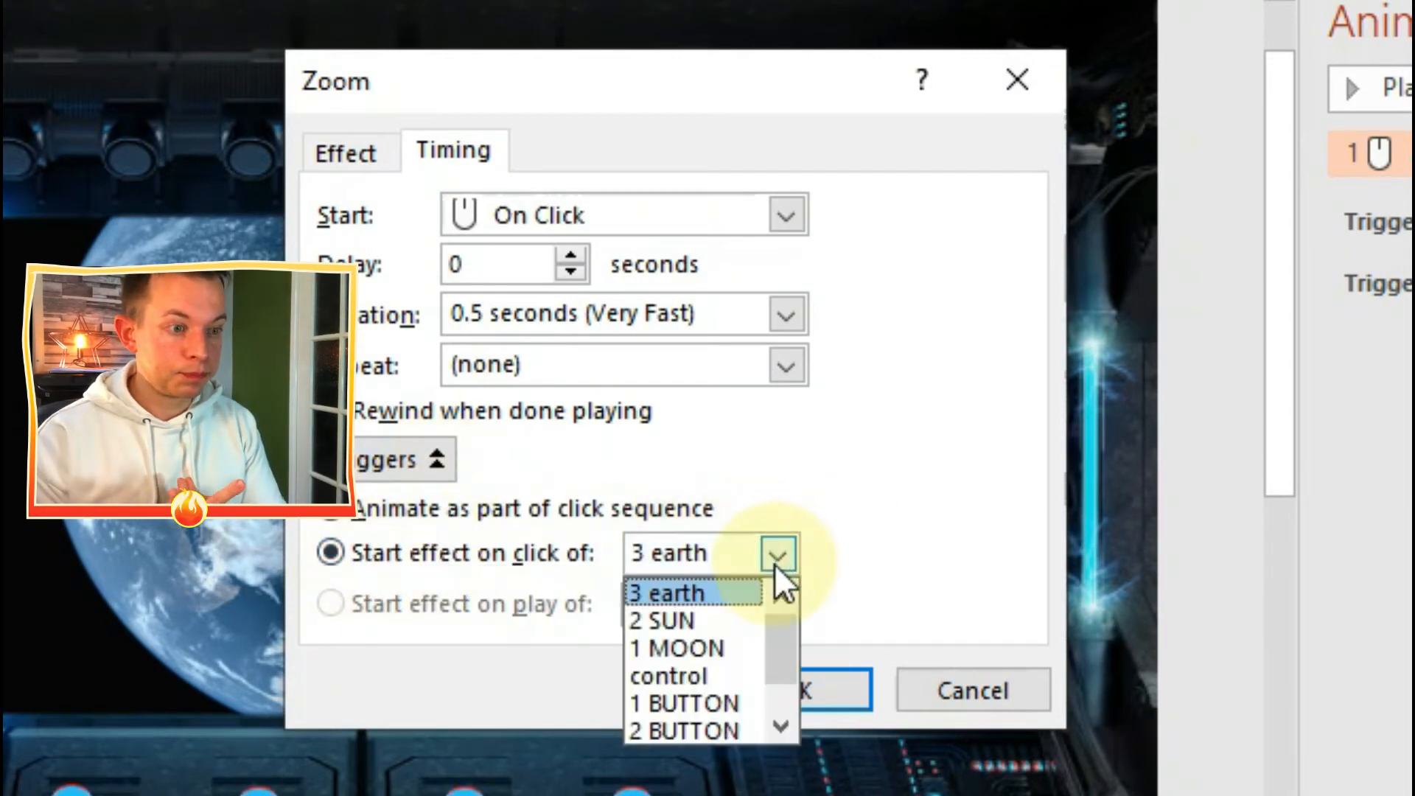
pyautogui.scroll(-3)
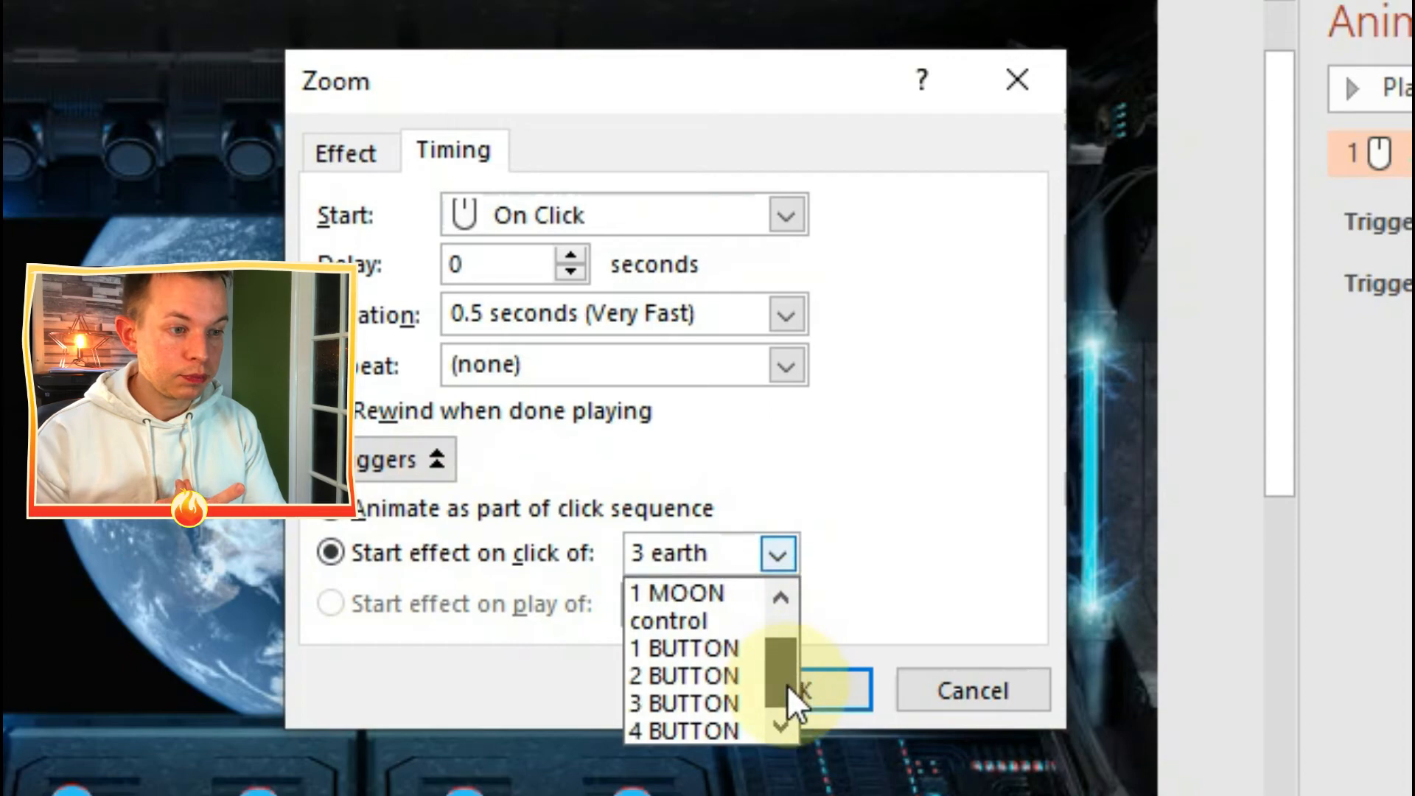
pyautogui.click(804, 690)
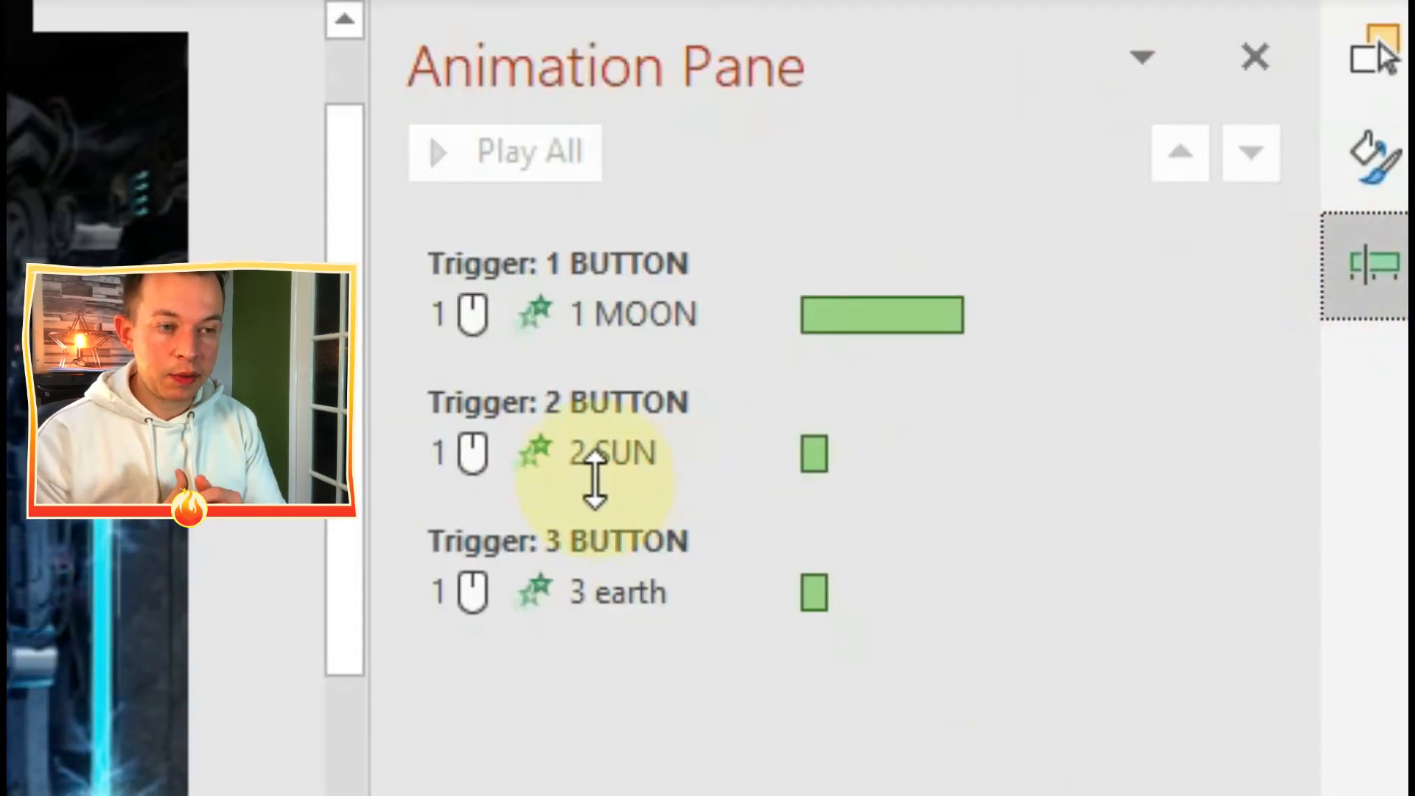
pyautogui.moveTo(635, 314)
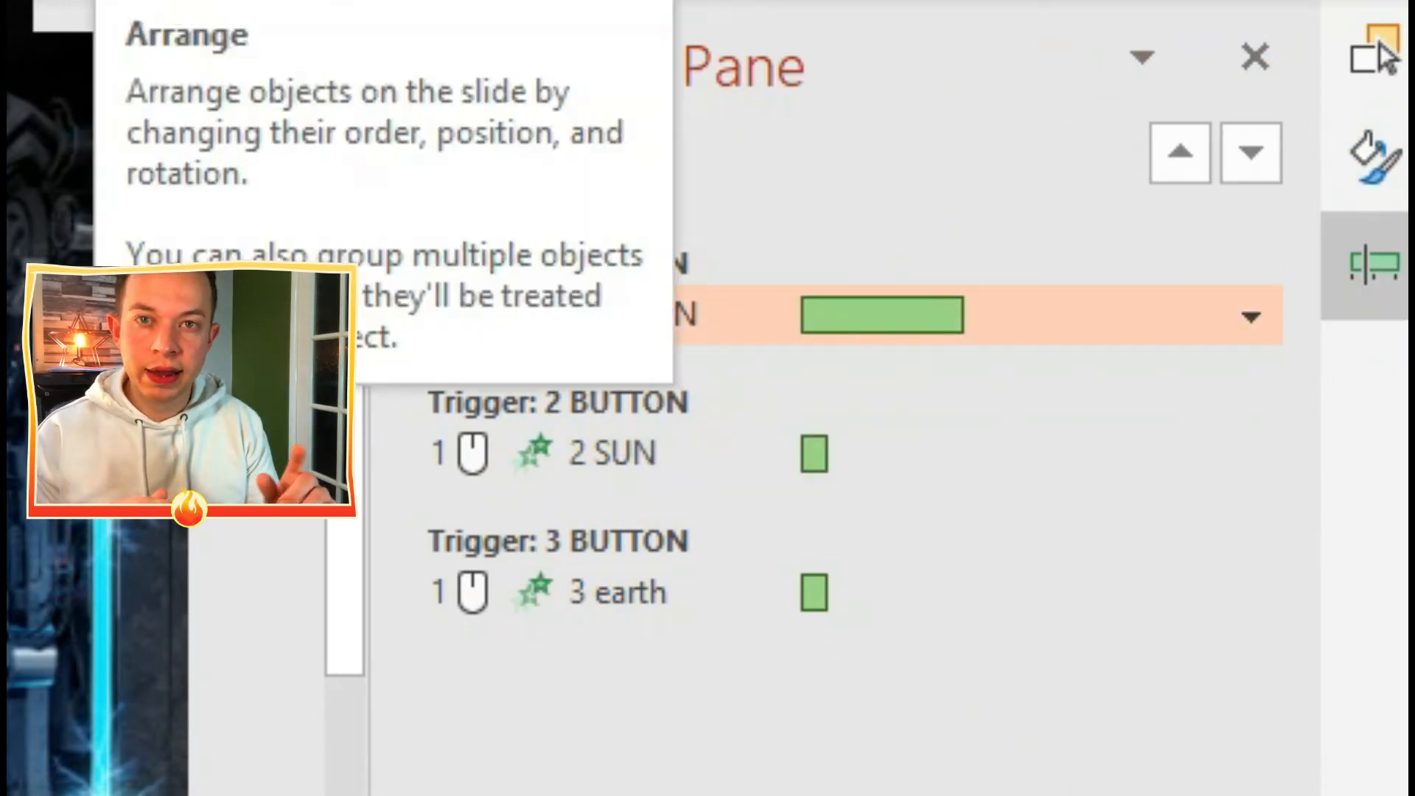
# Add an Exit > Disappear animation to 1 MOON.
pyautogui.click(622, 63)
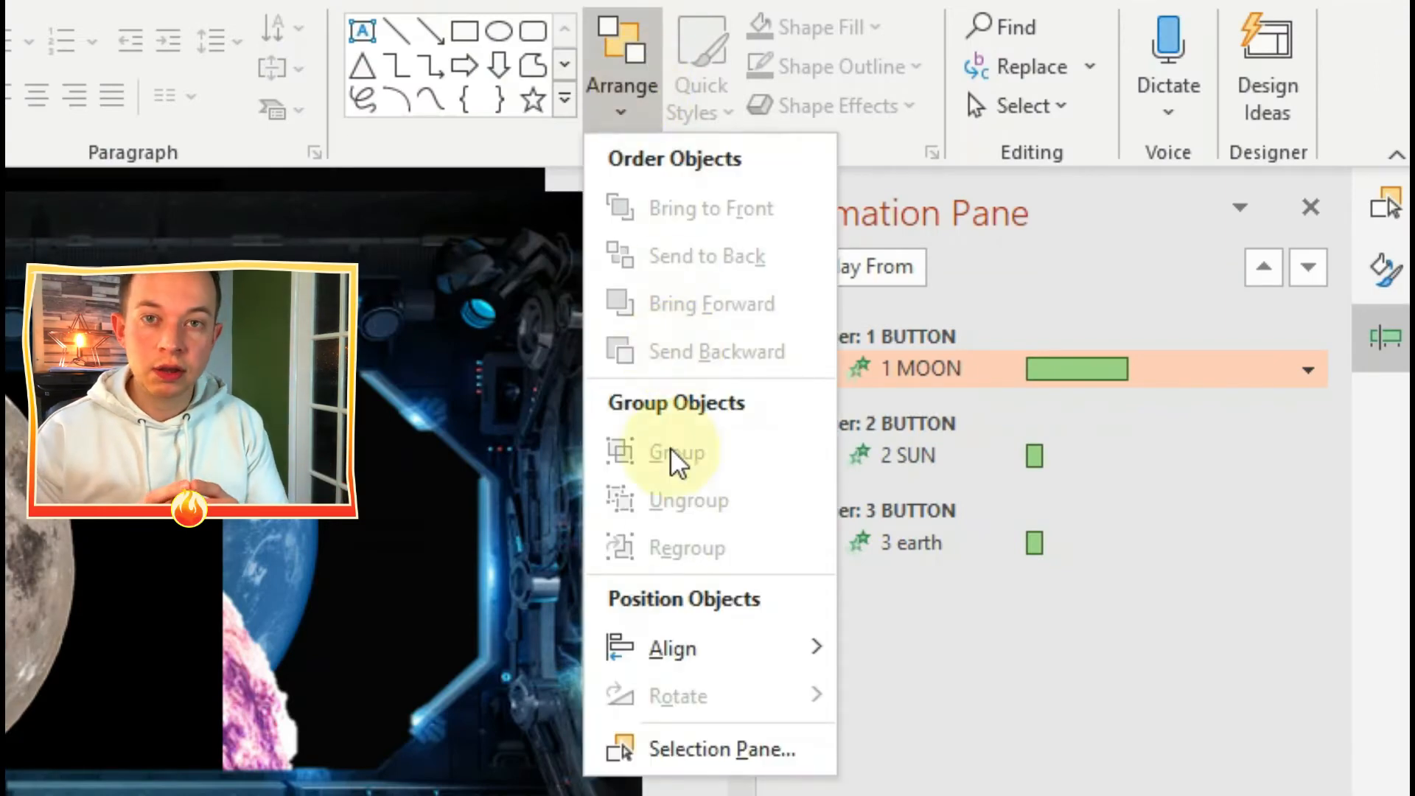
pyautogui.moveTo(672, 447)
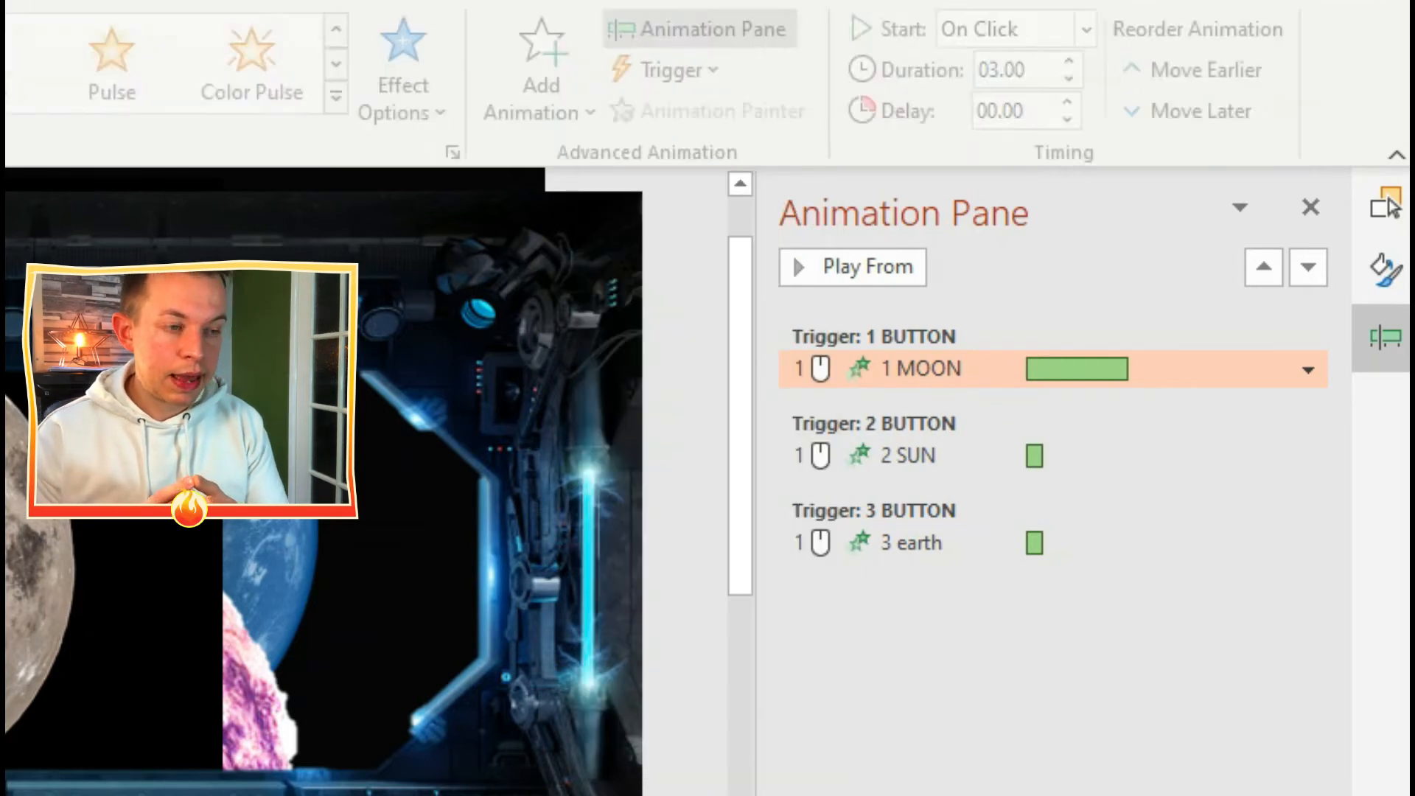
pyautogui.click(540, 86)
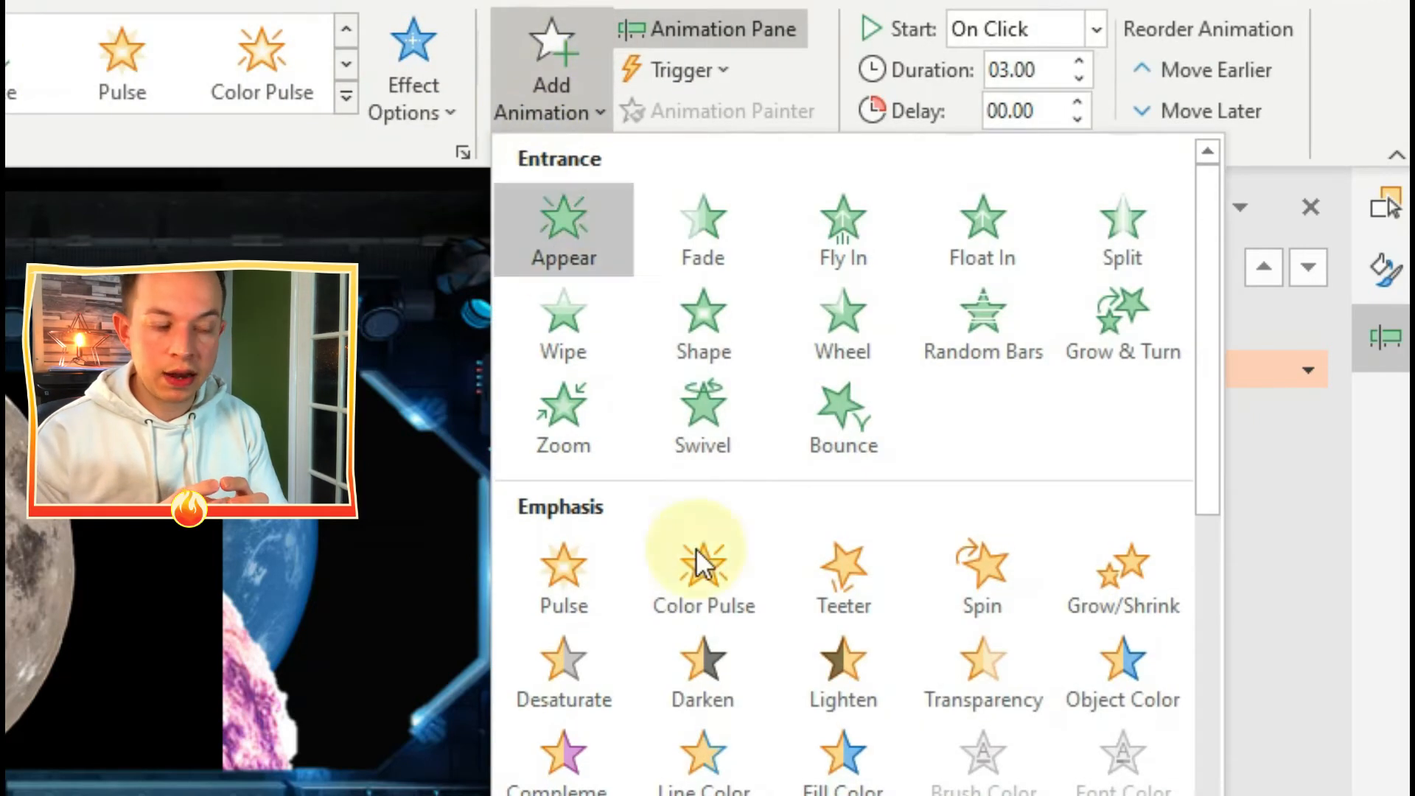
pyautogui.scroll(-3)
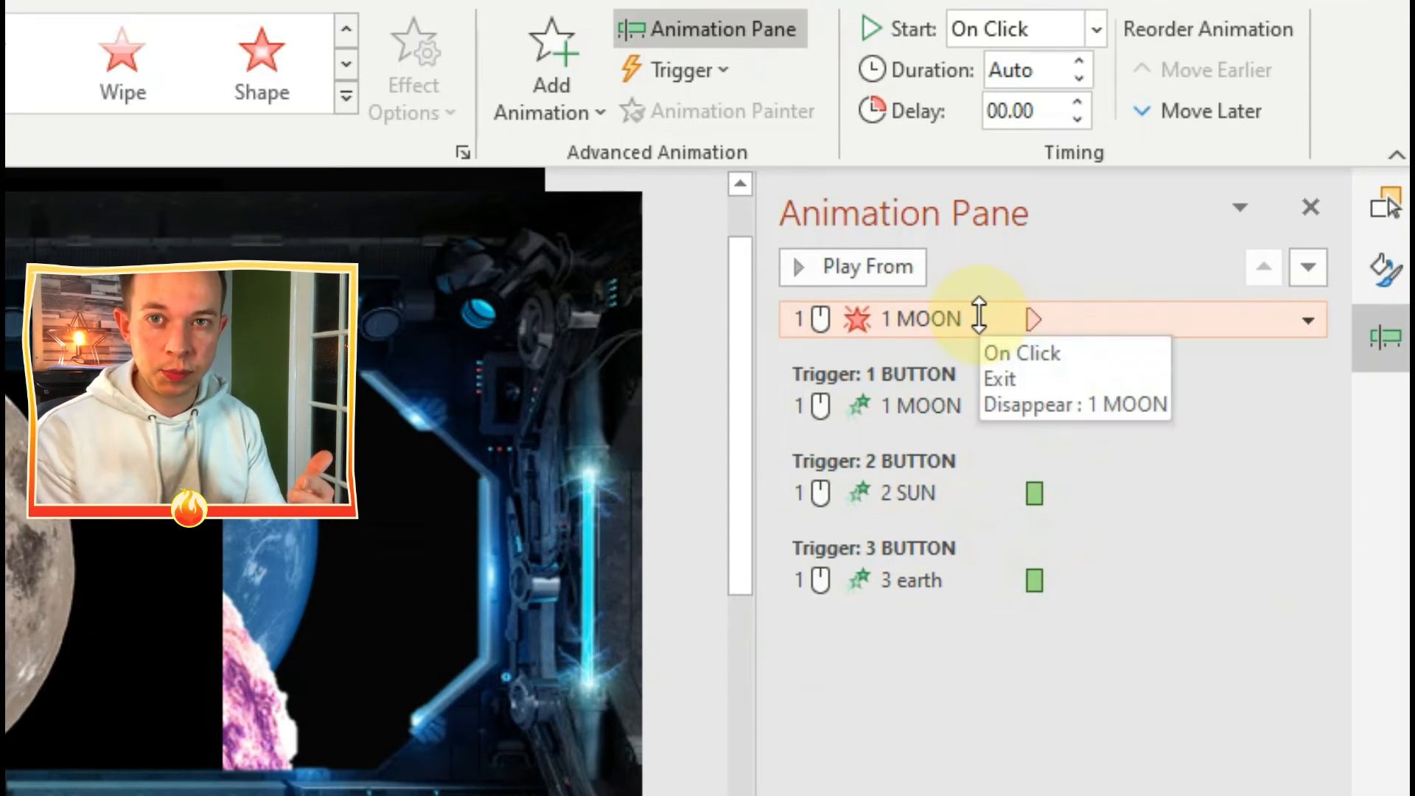
# Move the moon's Disappear under Trigger: 2 BUTTON and add further Disappear exit effects.
pyautogui.click(982, 320)
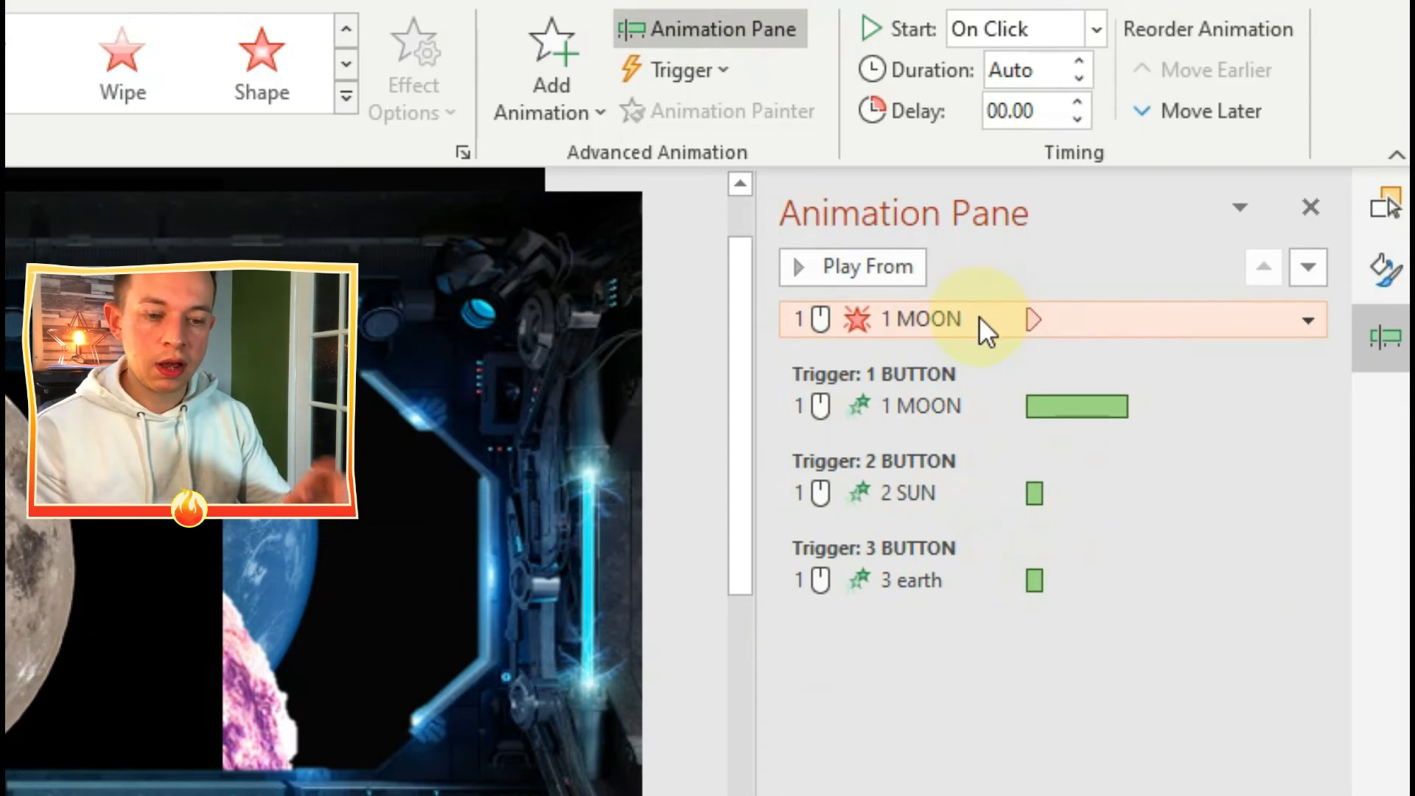
pyautogui.moveTo(974, 389)
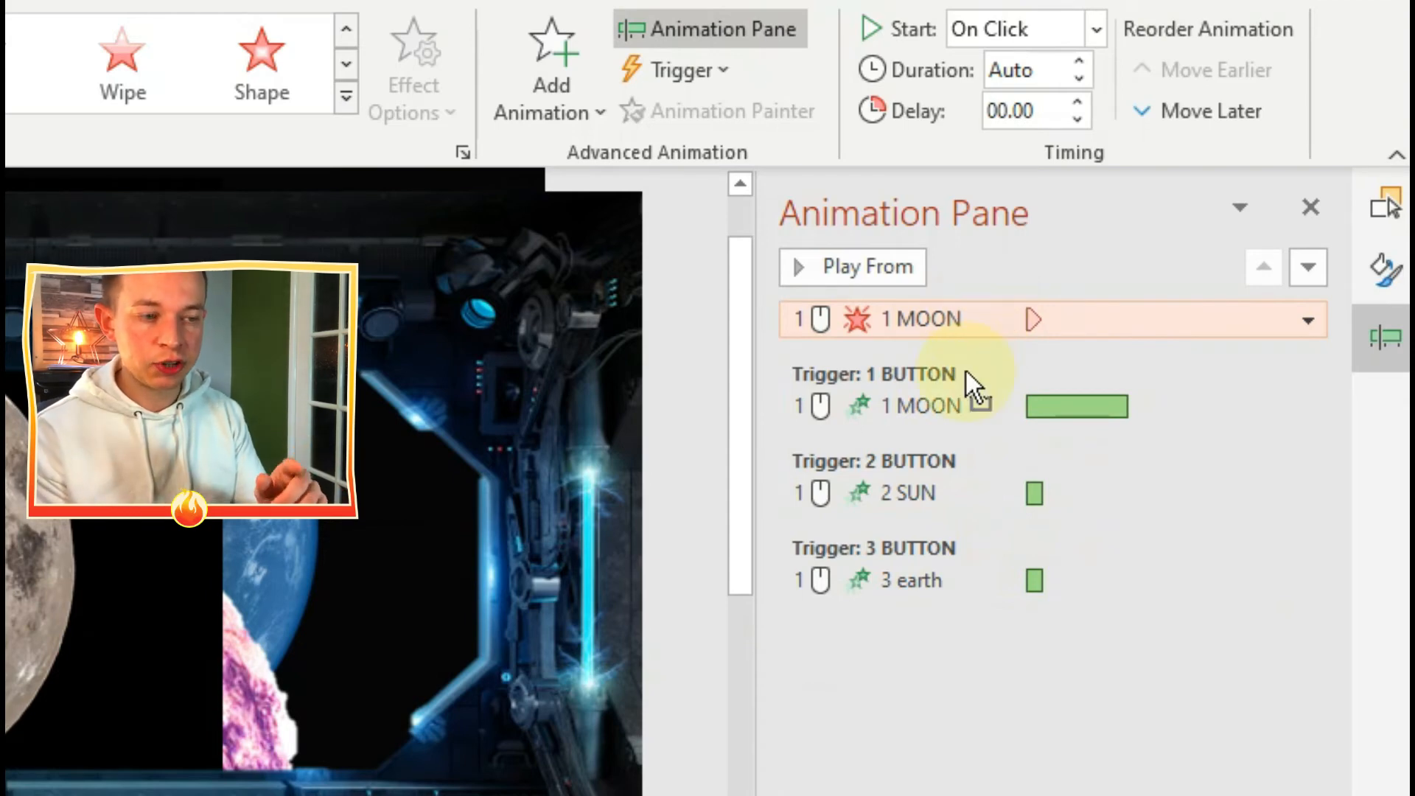
pyautogui.click(920, 405)
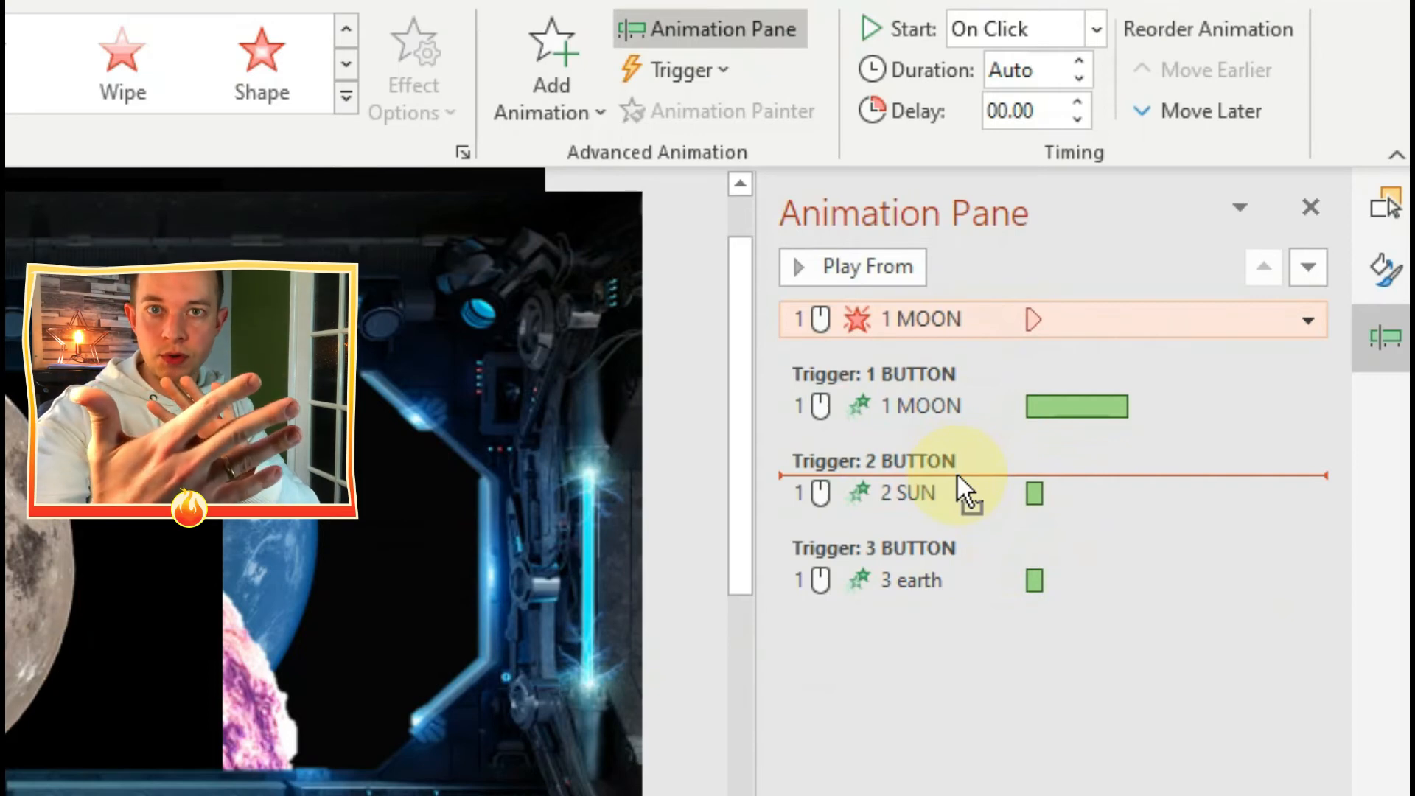
pyautogui.moveTo(961, 501)
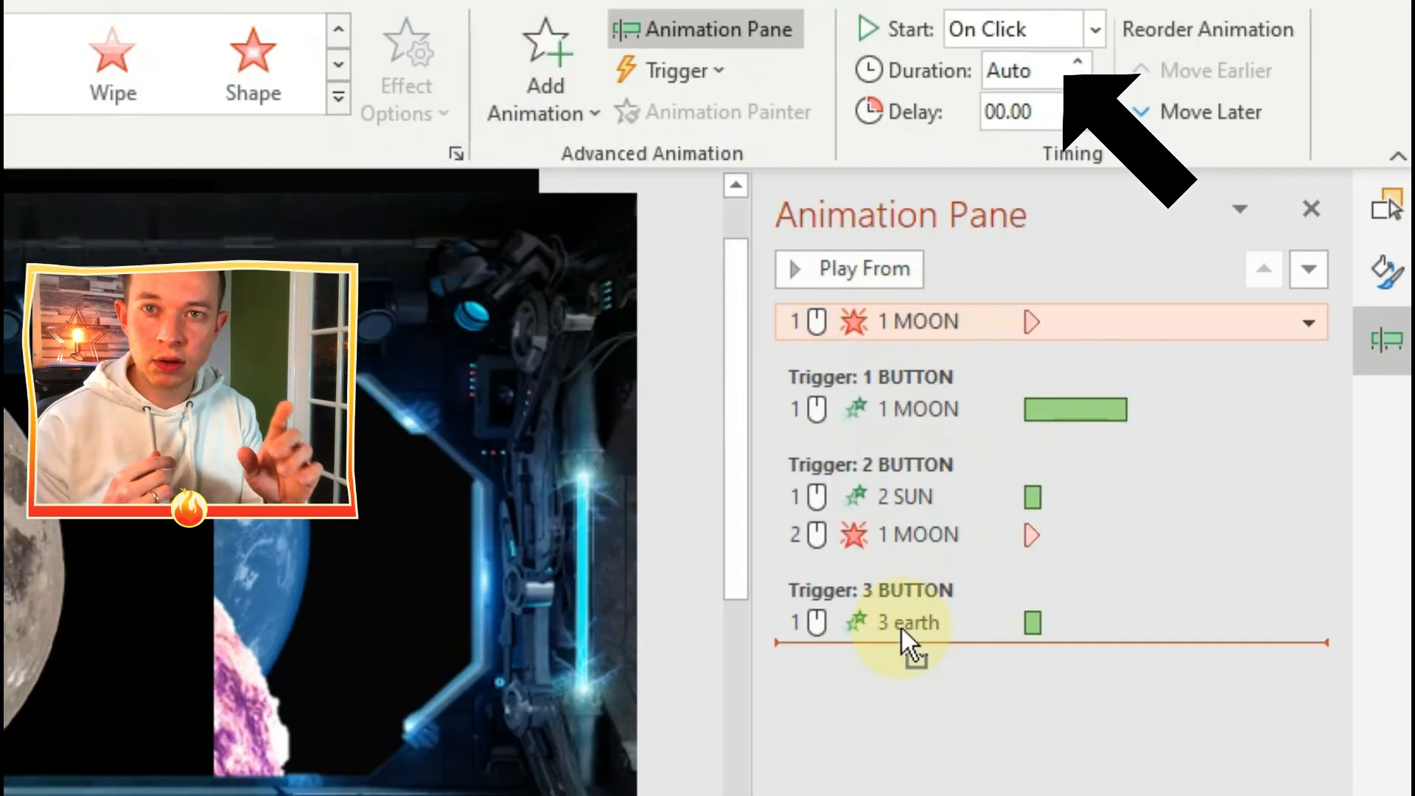
pyautogui.click(544, 86)
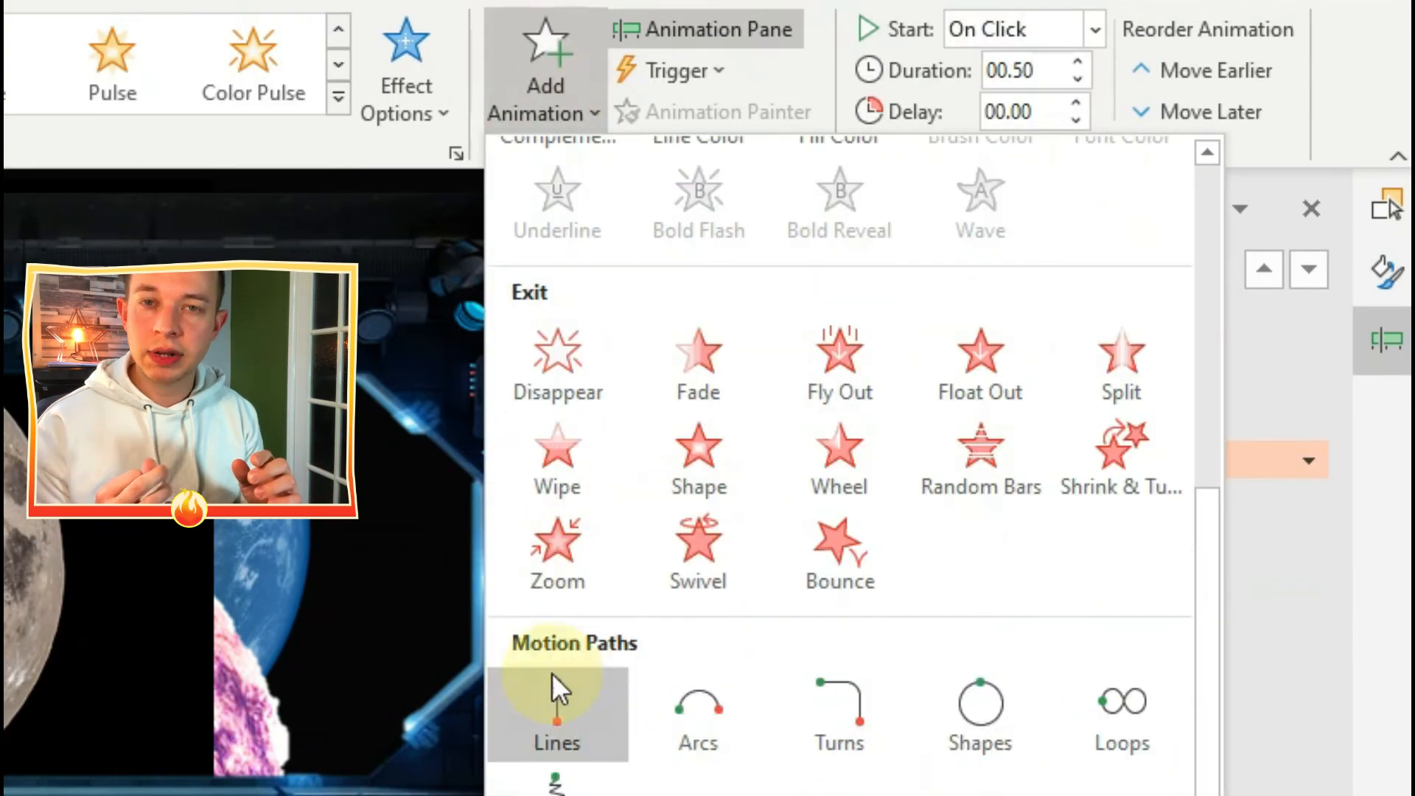
pyautogui.scroll(3)
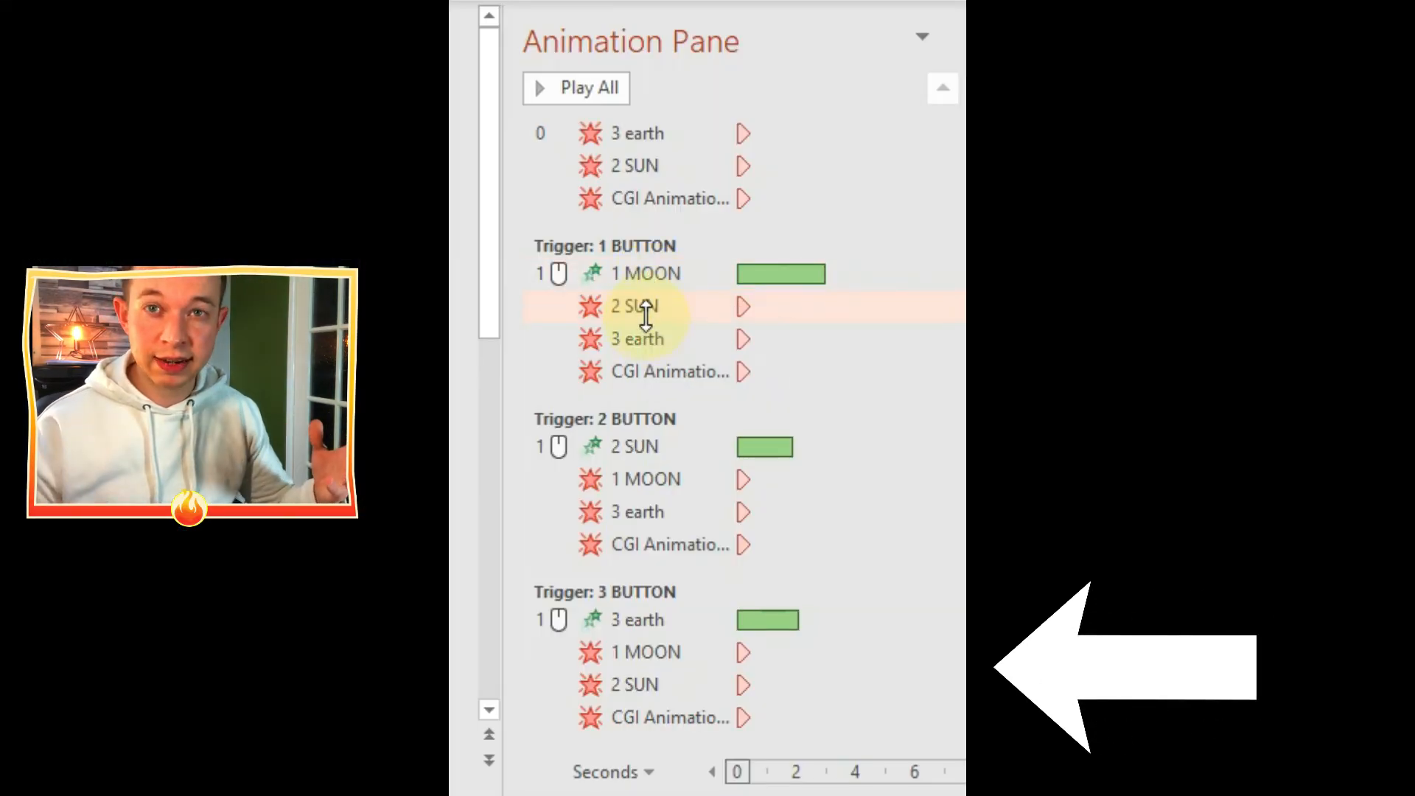
# Scroll through the Animation Pane to review all button-triggered effects.
pyautogui.scroll(-3)
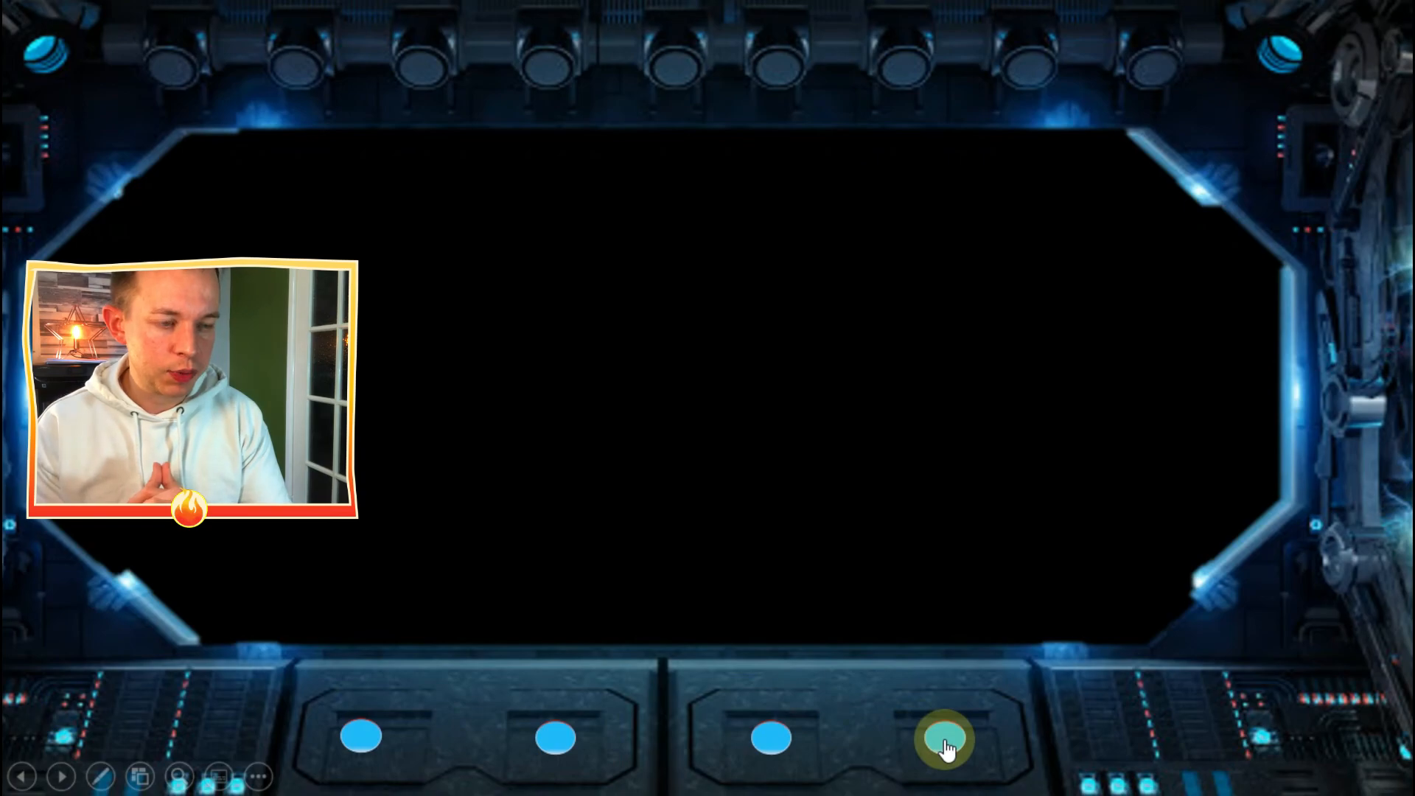
# Test the 4th, 3rd and 2nd buttons: starfield, earth, then sun in the window.
pyautogui.click(944, 739)
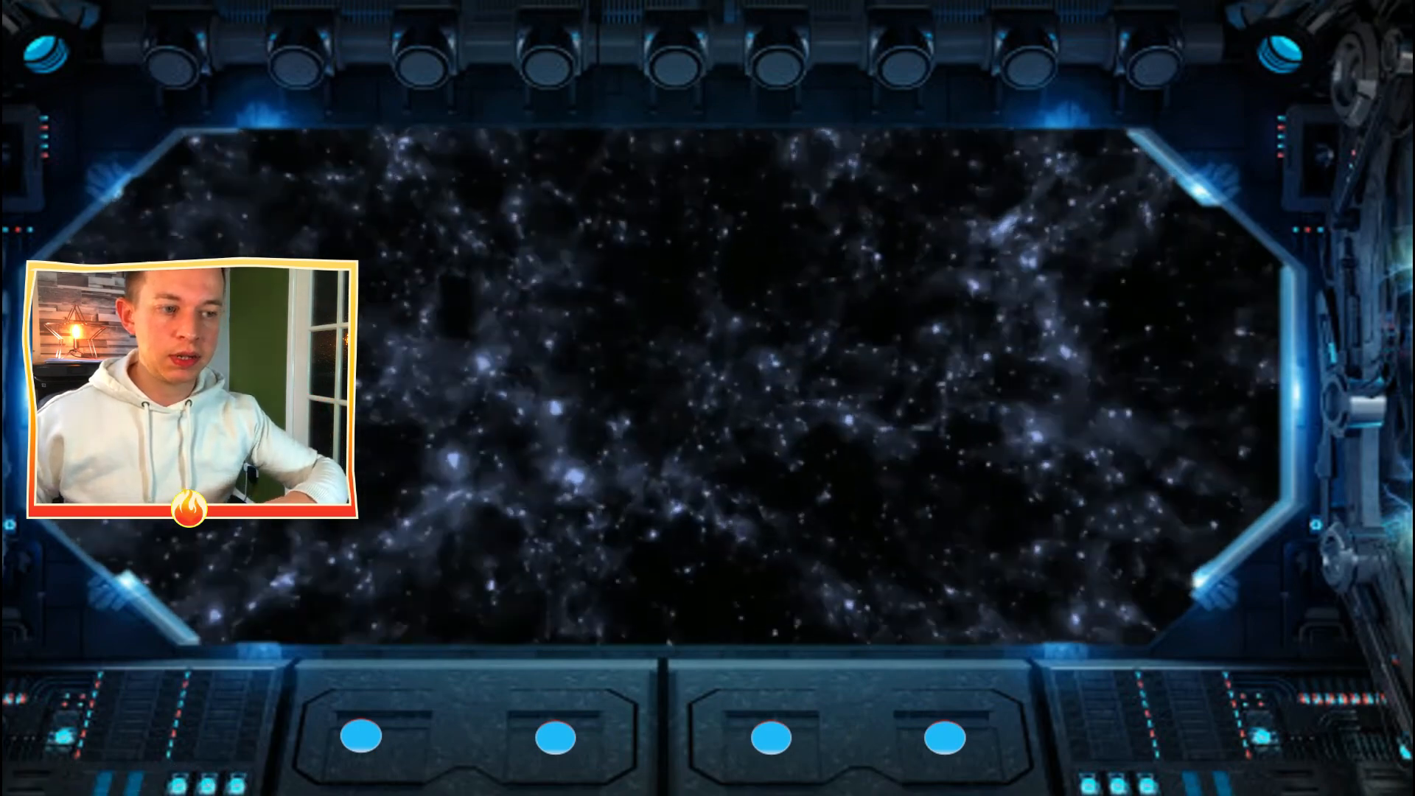
pyautogui.click(774, 737)
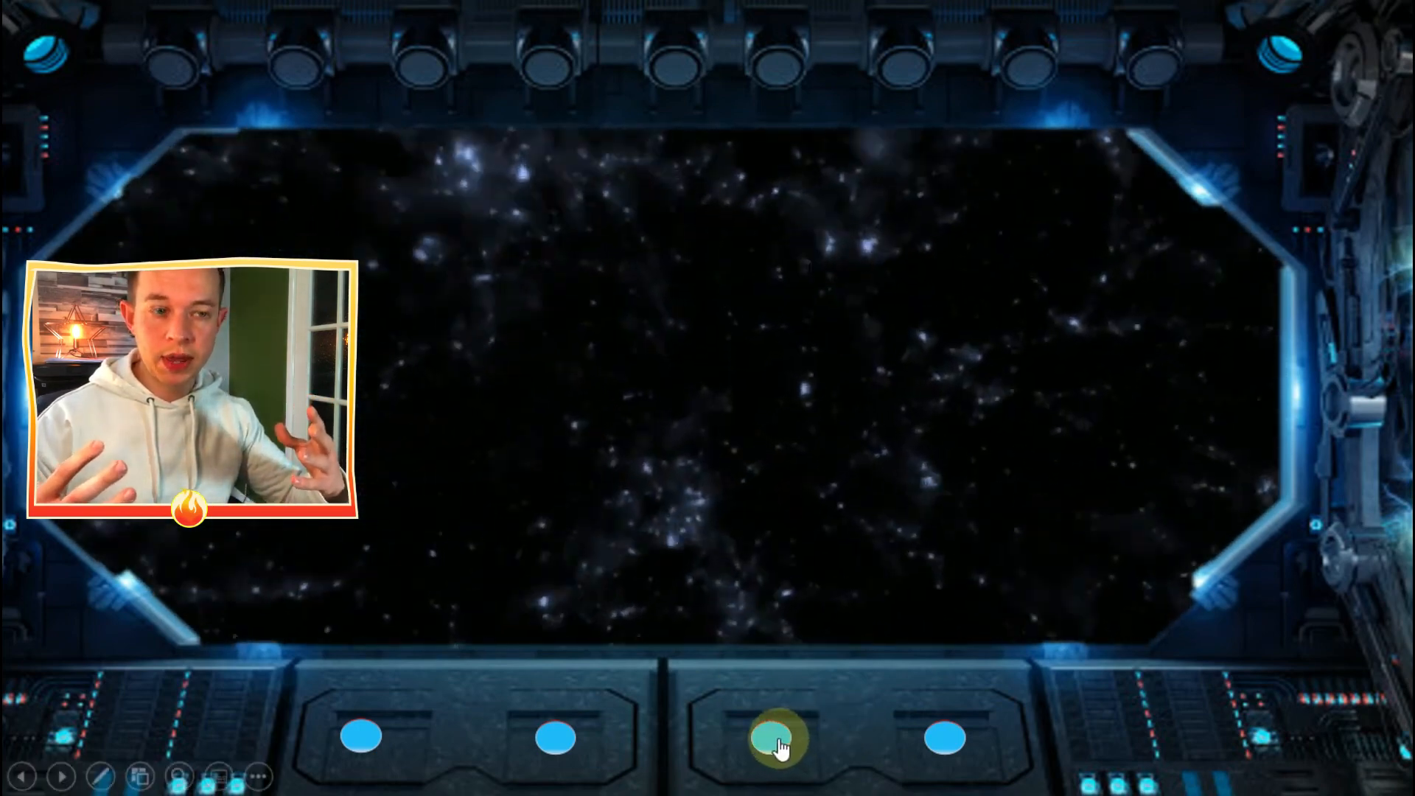
pyautogui.click(778, 738)
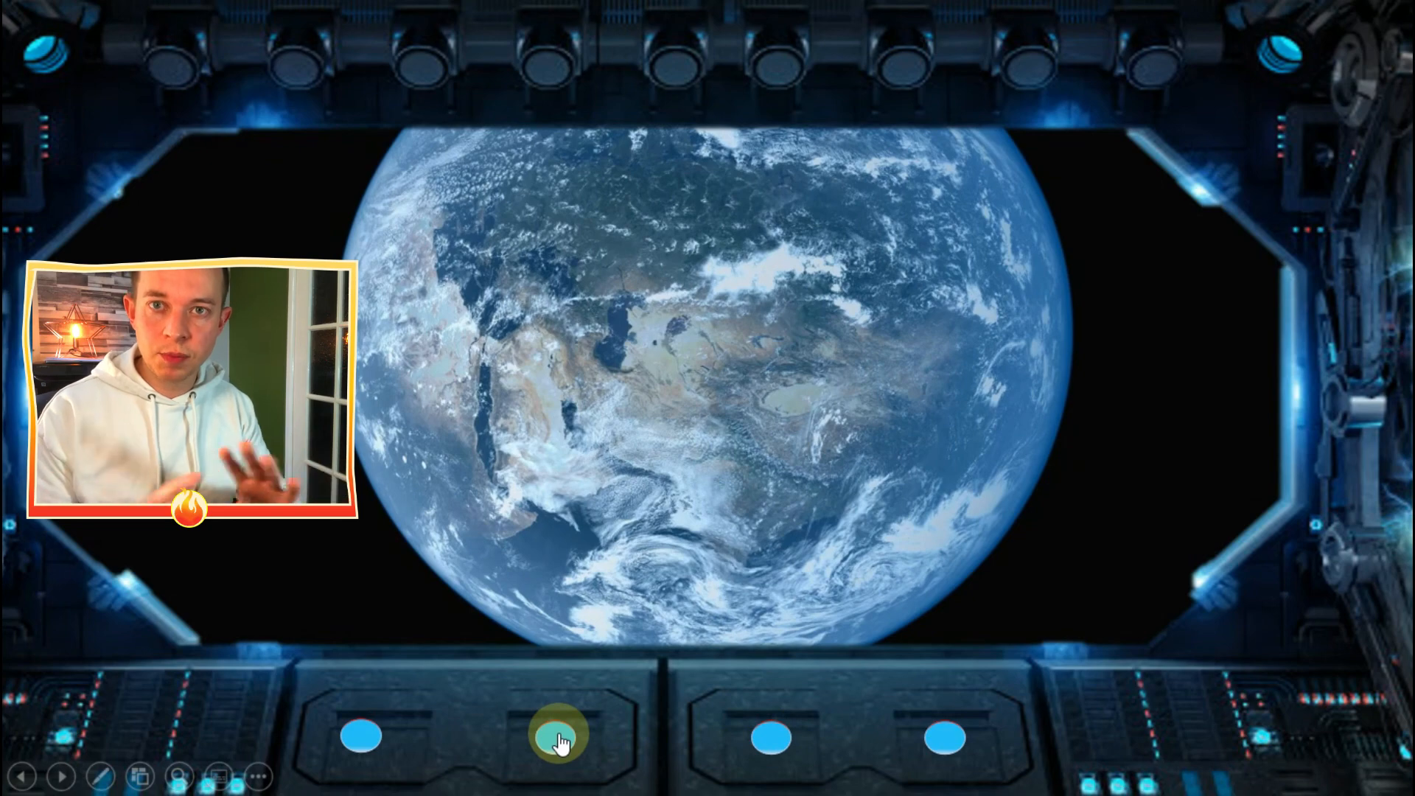
pyautogui.click(559, 738)
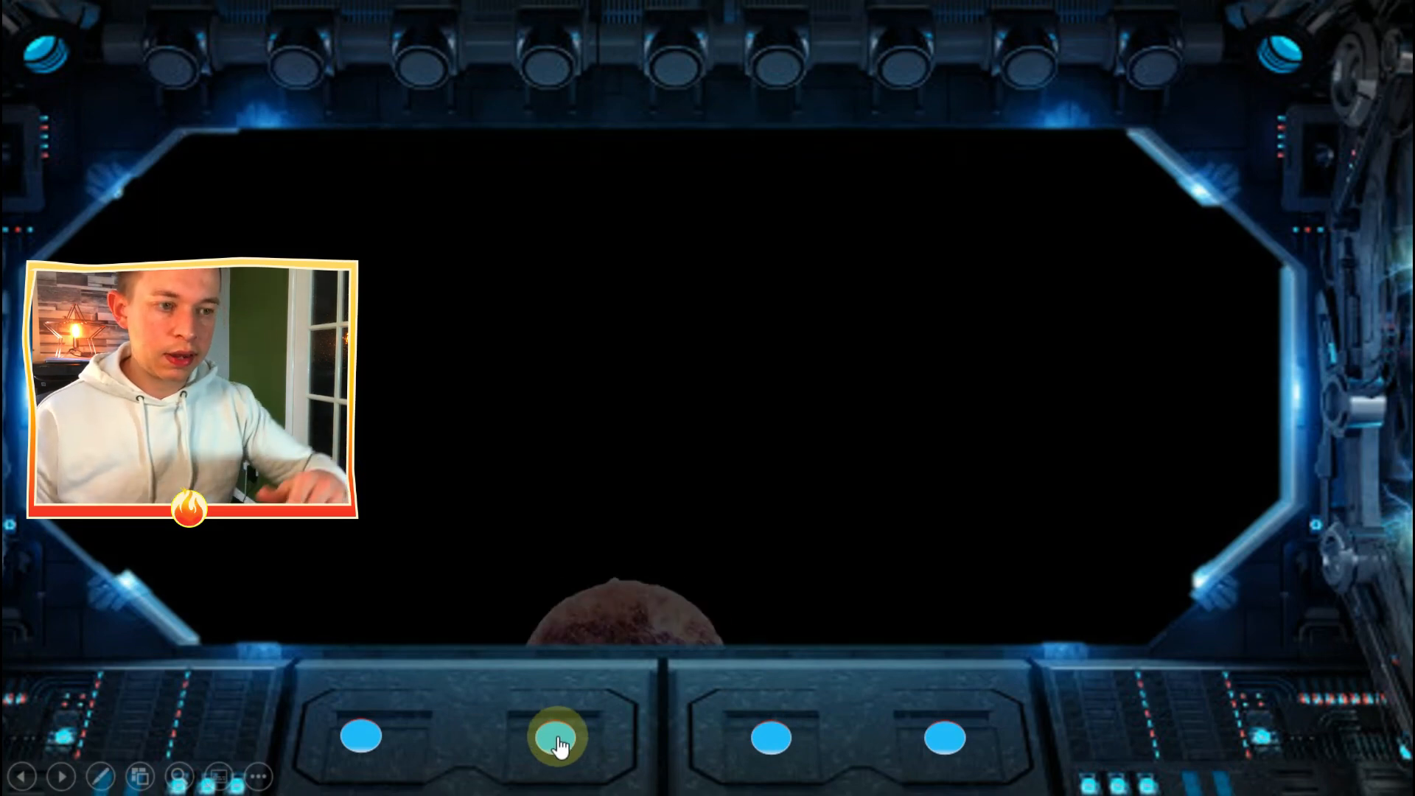
pyautogui.click(557, 735)
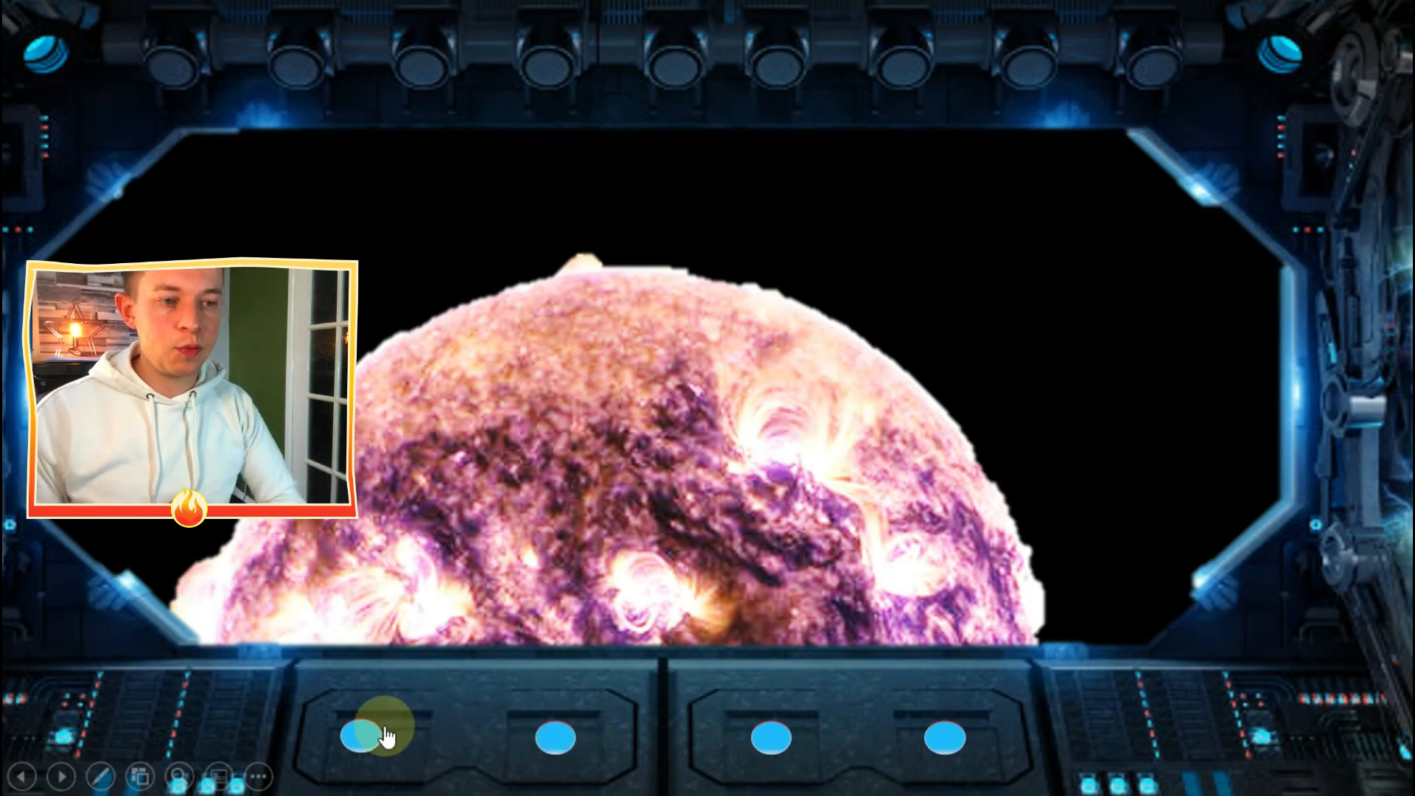
# Test the 1st and 4th buttons: the moon zooms in, then the starfield returns.
pyautogui.click(370, 736)
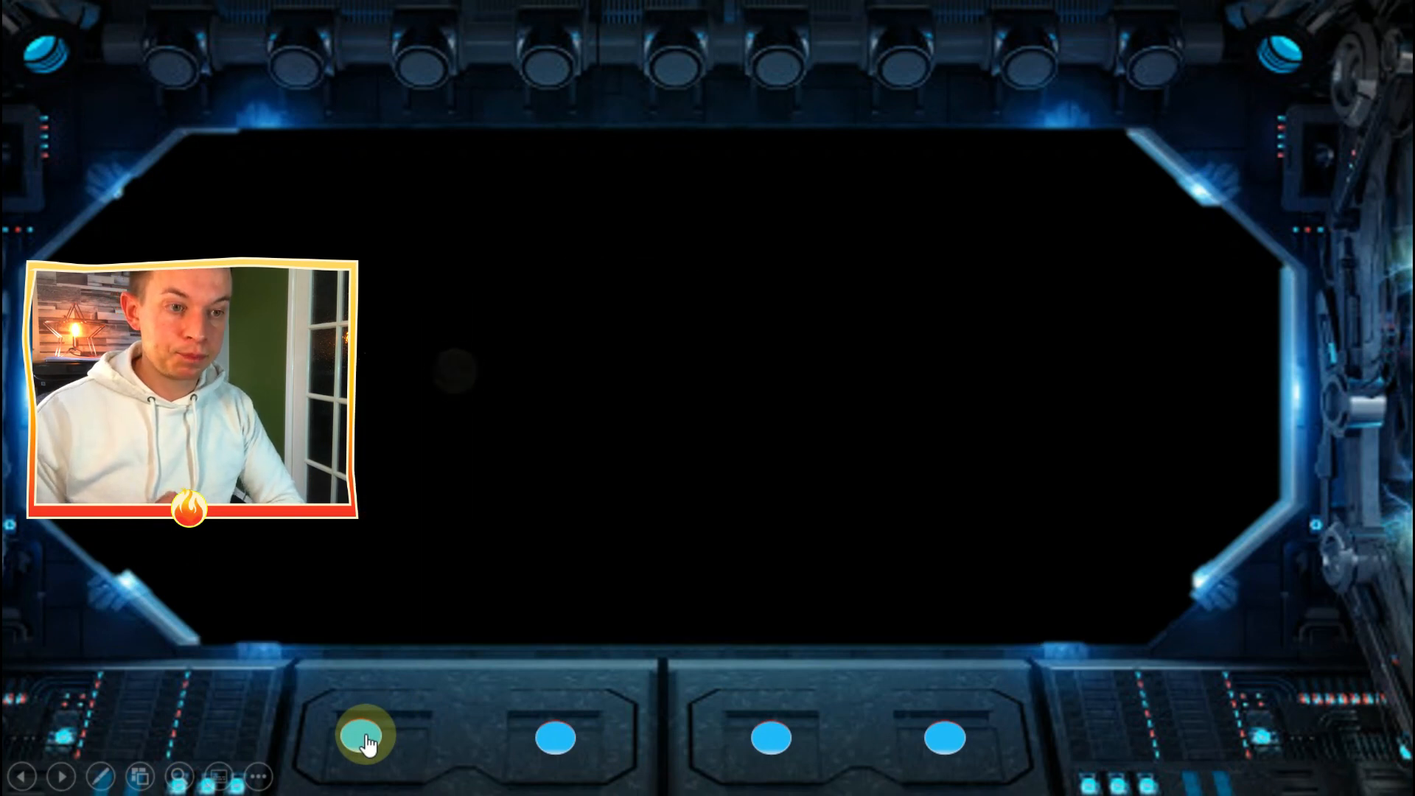
pyautogui.click(365, 736)
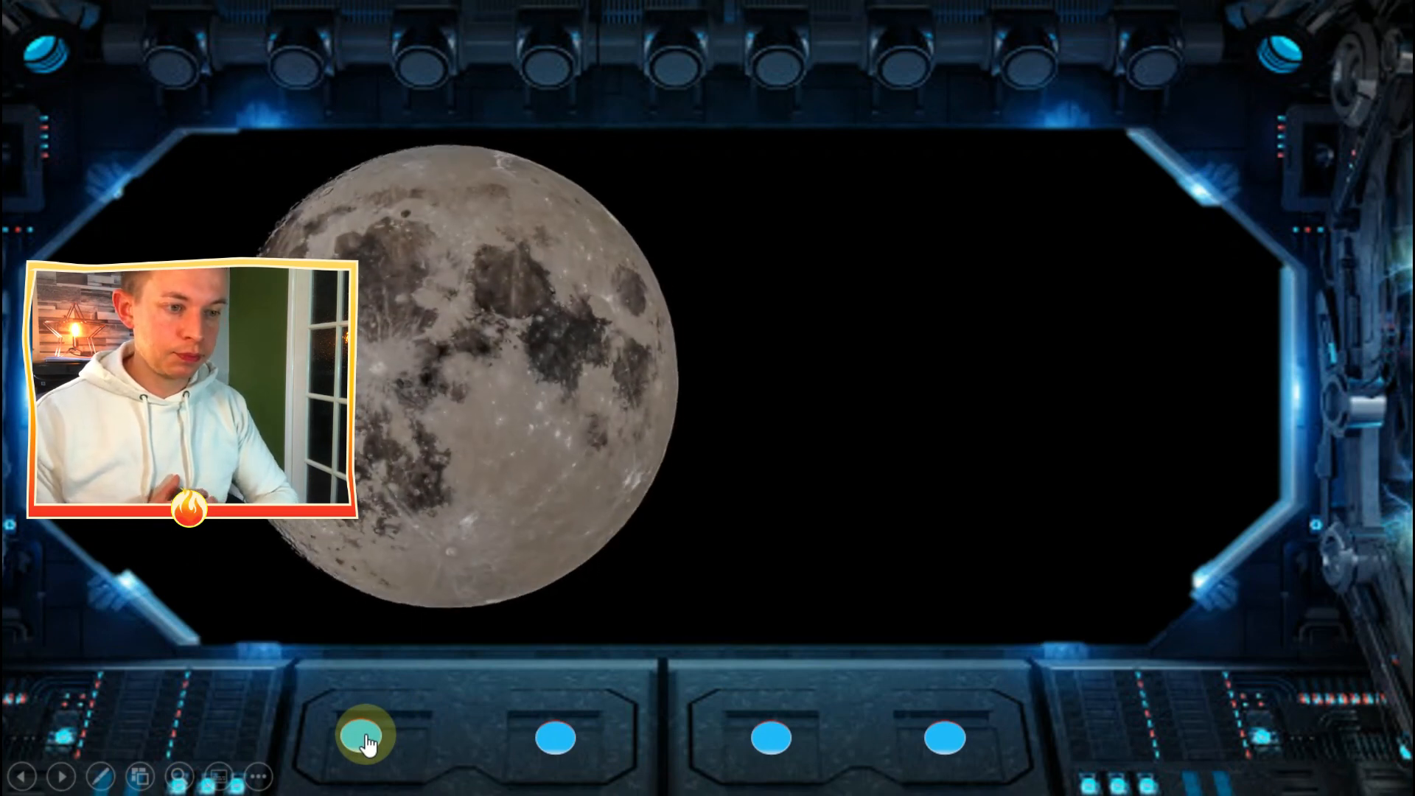
pyautogui.click(363, 736)
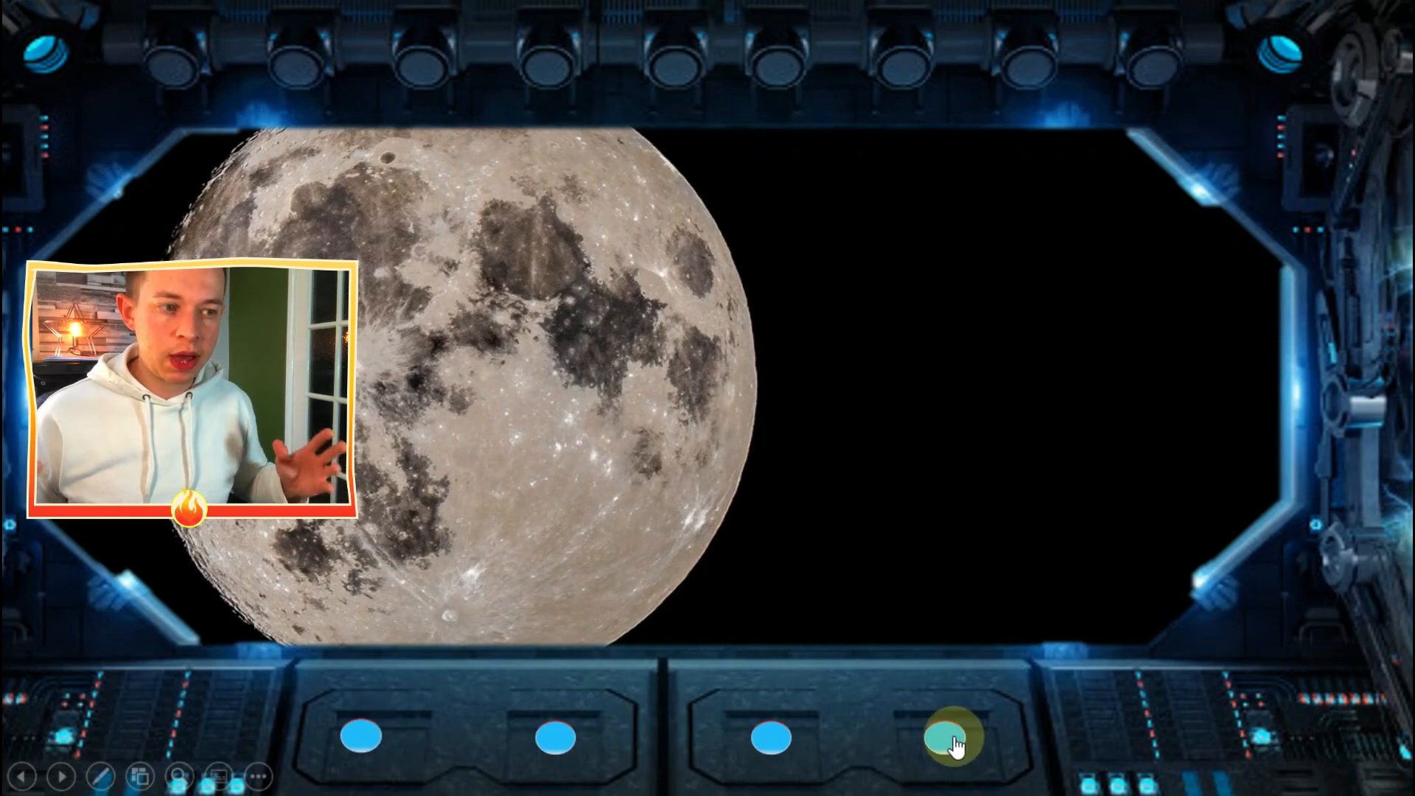
pyautogui.click(952, 735)
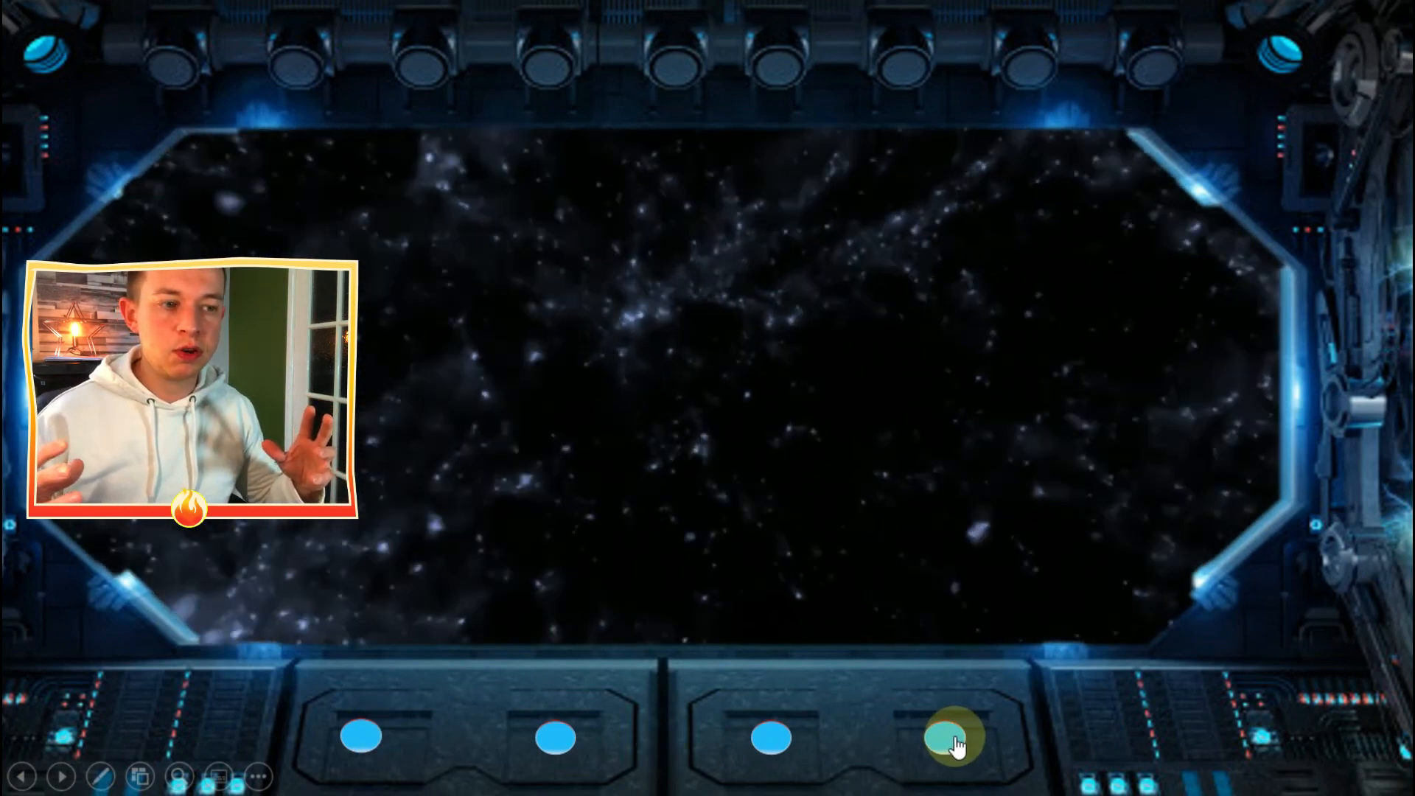